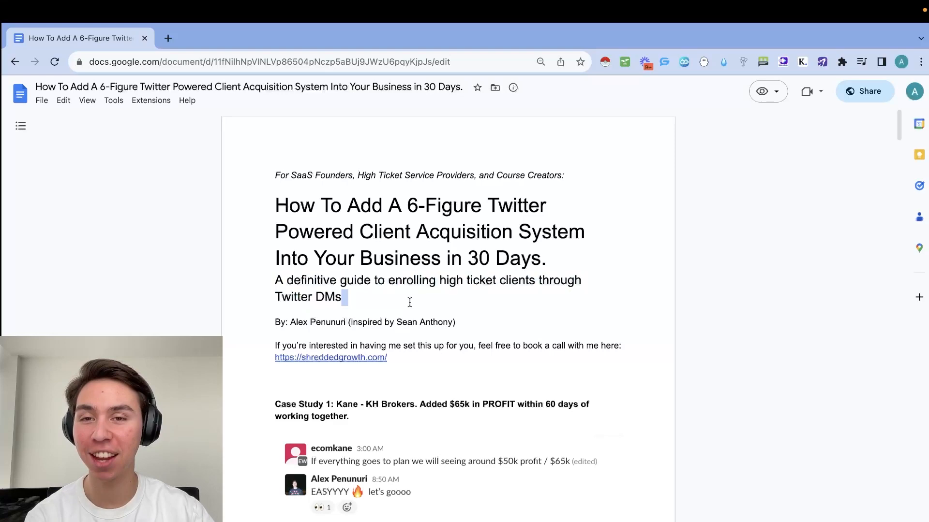
- Scroll from the title page, clearing the subtitle highlight, to Case Study 1's $65k profit screenshots
{"action": "scroll", "scroll_direction": "down", "scroll_amount": 3}
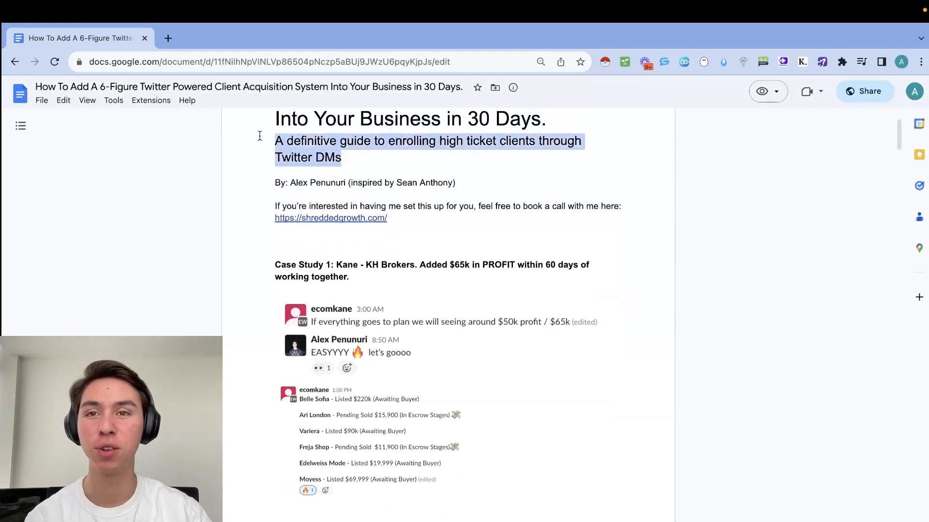
{"action": "left_click", "coordinate": [498, 183]}
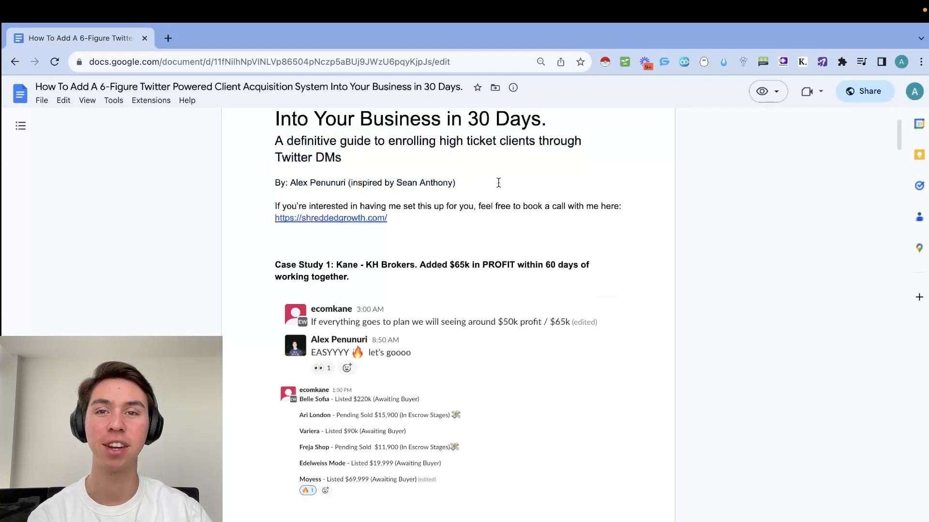
{"action": "scroll", "scroll_direction": "down", "scroll_amount": 3}
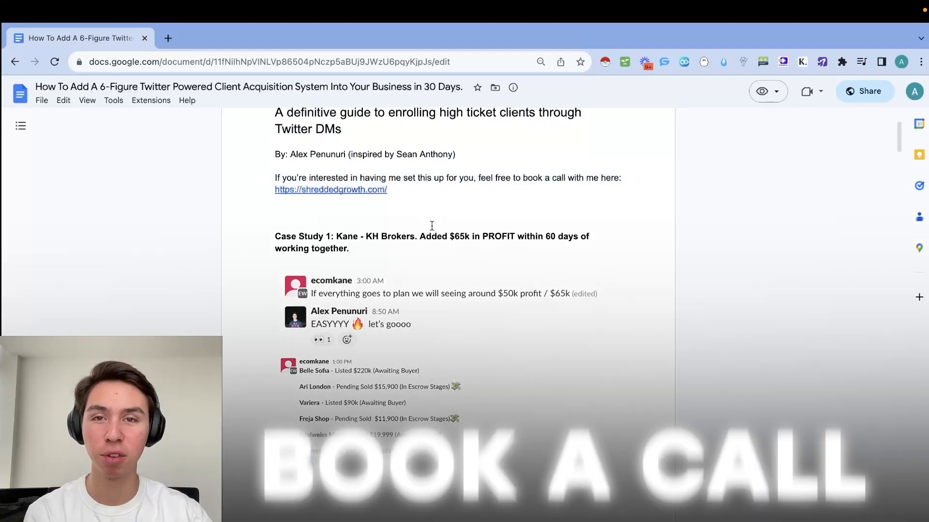
{"action": "scroll", "scroll_direction": "down", "scroll_amount": 3}
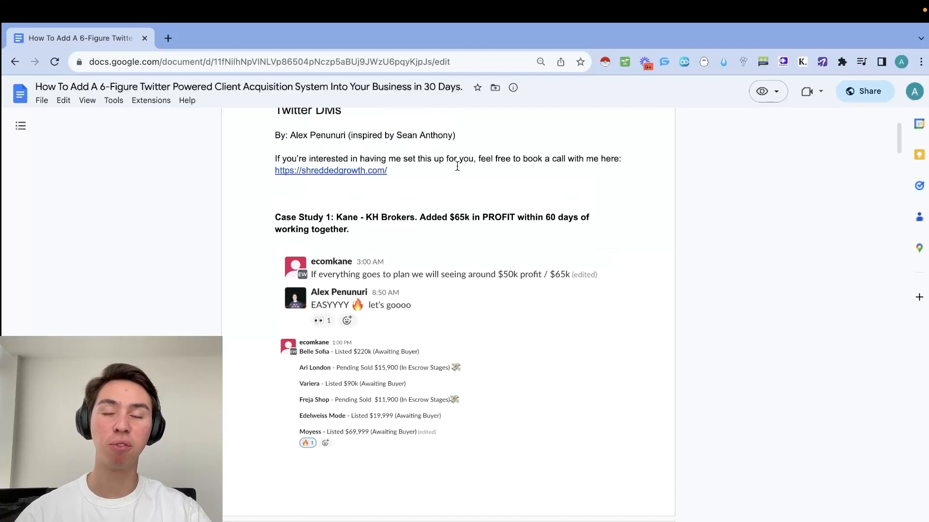
{"action": "scroll", "scroll_direction": "down", "scroll_amount": 3}
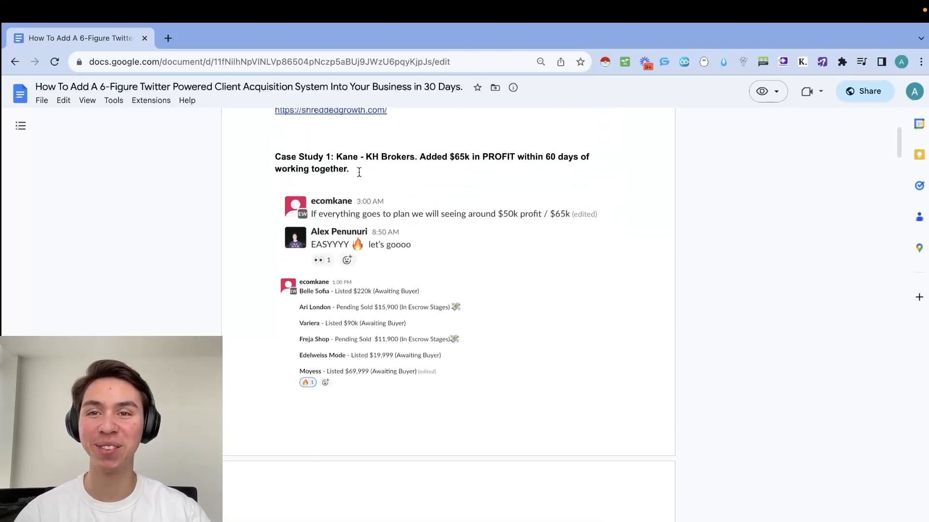
{"action": "scroll", "scroll_direction": "down", "scroll_amount": 3}
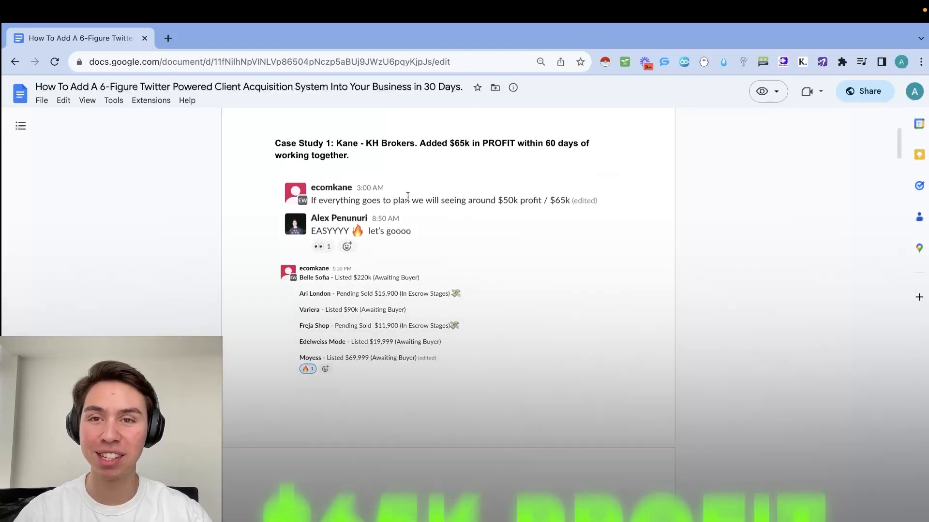
{"action": "scroll", "scroll_direction": "down", "scroll_amount": 3}
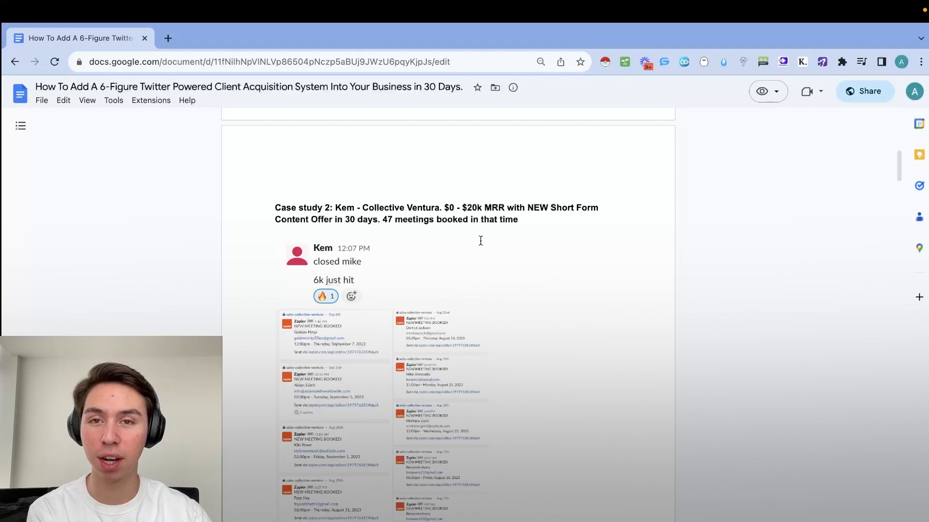
- Scroll past Case Studies 2 and 3 to the 'This presentation aims to show you…' paragraphs
{"action": "scroll", "scroll_direction": "down", "scroll_amount": 3}
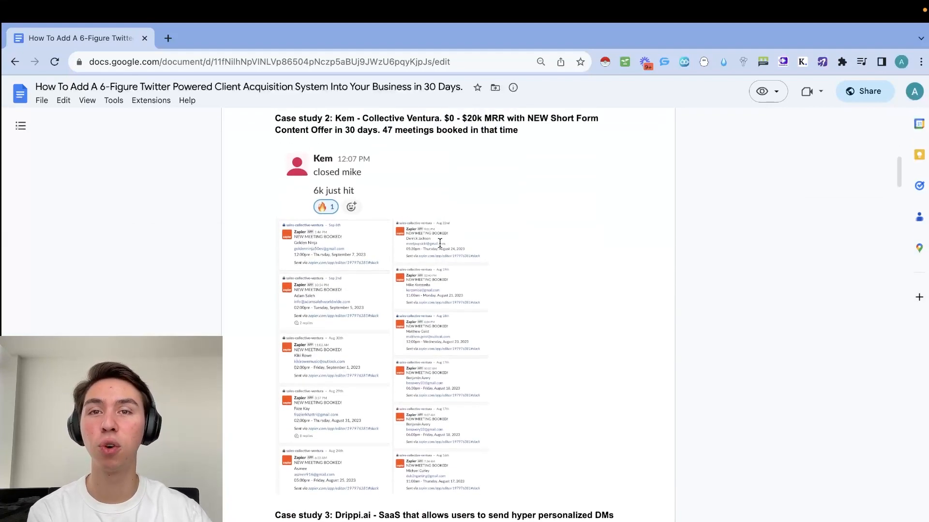
{"action": "scroll", "scroll_direction": "down", "scroll_amount": 3}
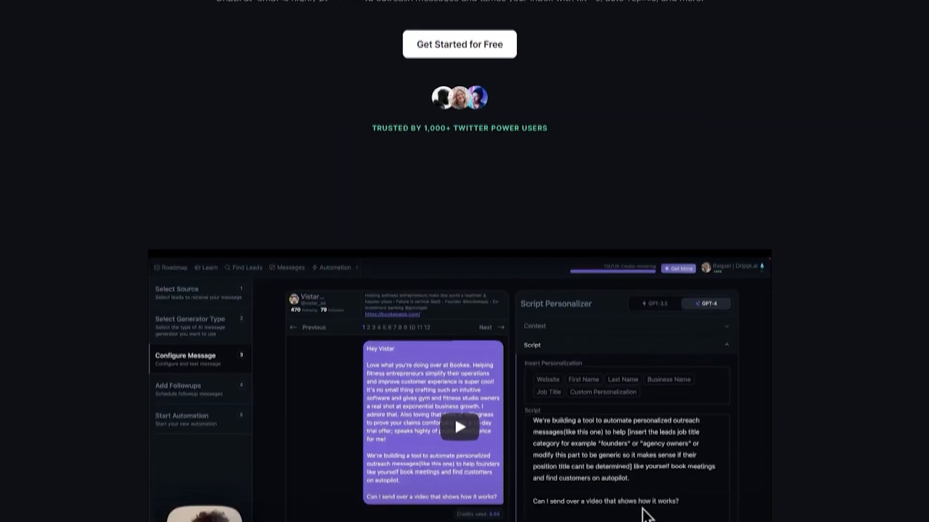
{"action": "scroll", "scroll_direction": "down", "scroll_amount": 3}
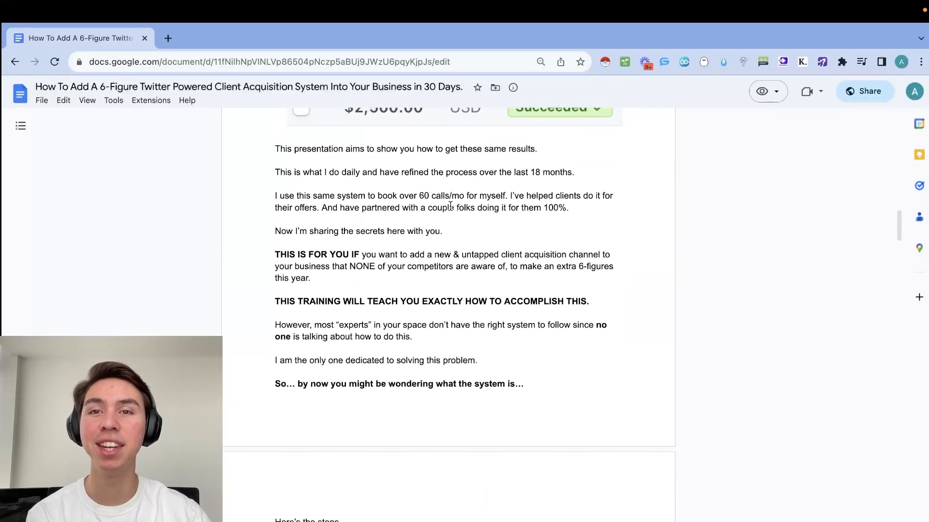
- Scroll through the pitch paragraphs, selecting a line, down to the 'Here's the steps…' six-step list
{"action": "scroll", "scroll_direction": "down", "scroll_amount": 3}
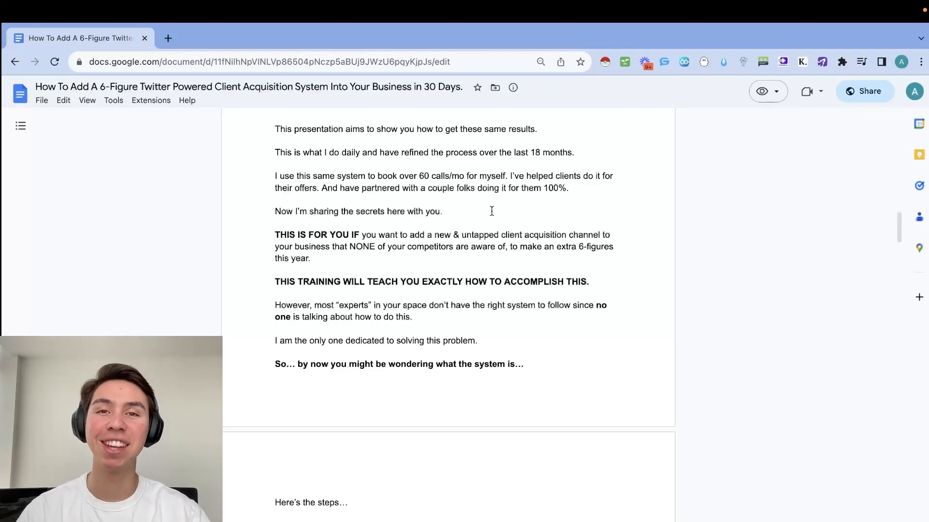
{"action": "scroll", "scroll_direction": "down", "scroll_amount": 3}
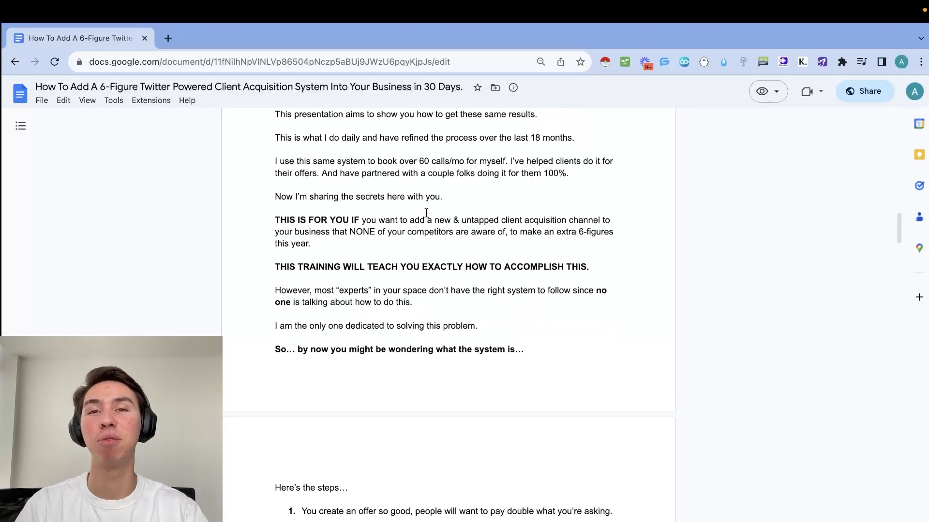
{"action": "scroll", "scroll_direction": "down", "scroll_amount": 3}
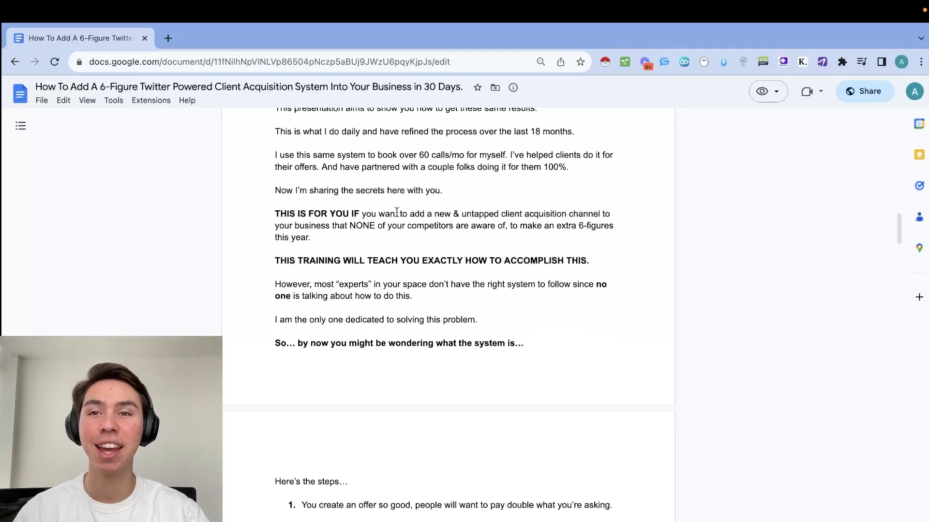
{"action": "scroll", "scroll_direction": "down", "scroll_amount": 3}
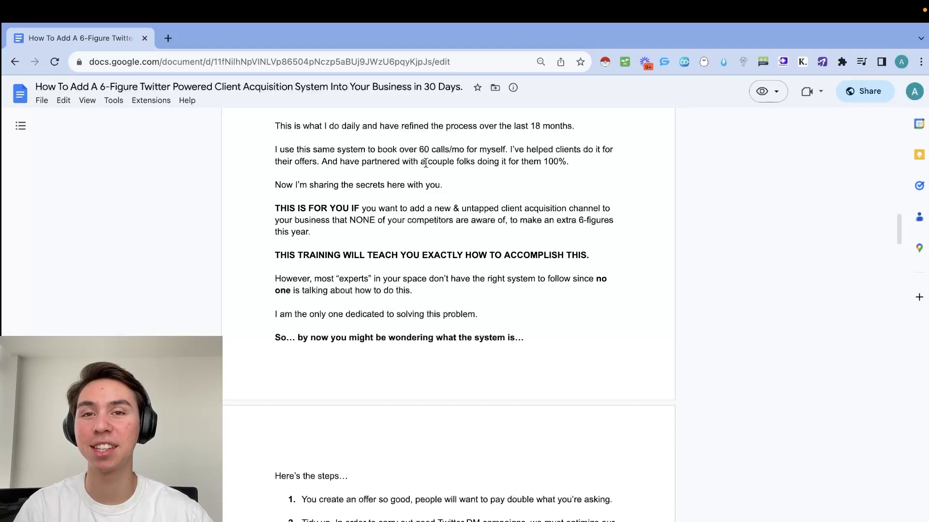
{"action": "left_click_drag", "start_coordinate": [418, 149], "coordinate": [509, 150]}
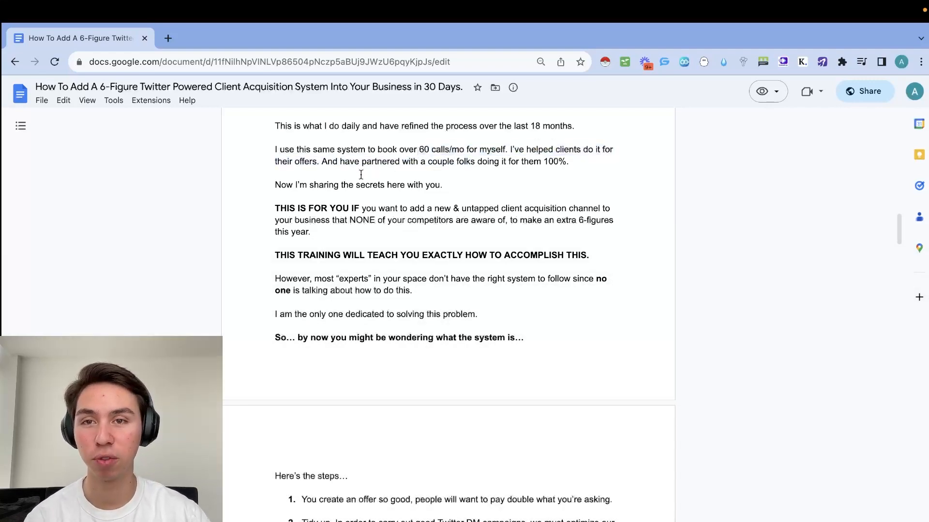
{"action": "scroll", "scroll_direction": "down", "scroll_amount": 3}
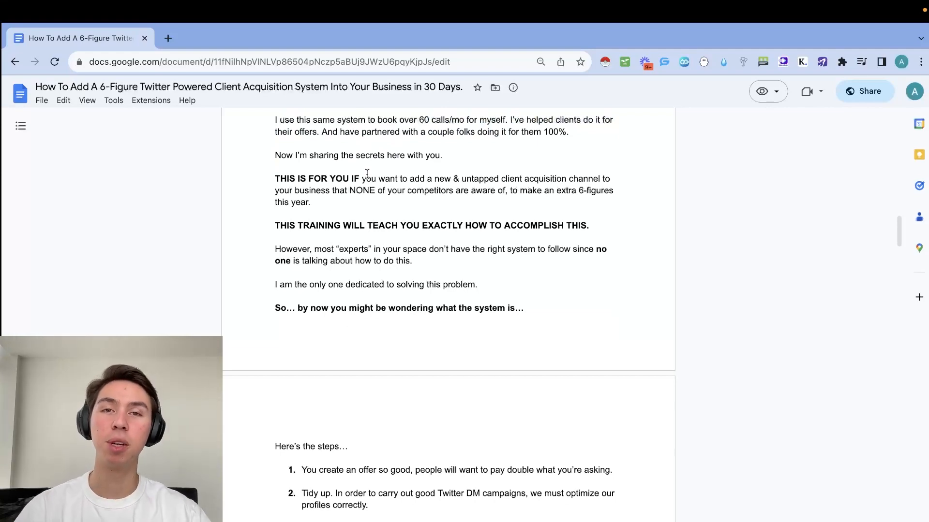
{"action": "scroll", "scroll_direction": "down", "scroll_amount": 3}
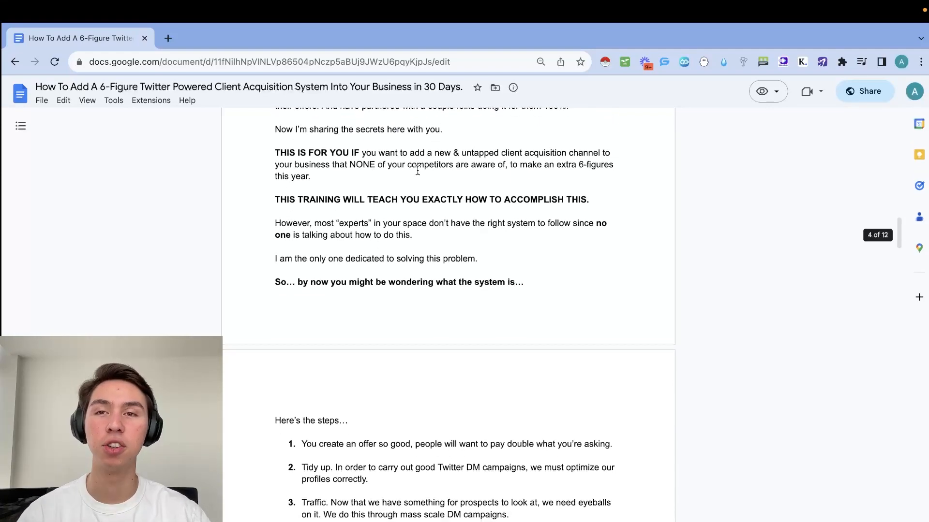
{"action": "scroll", "scroll_direction": "down", "scroll_amount": 3}
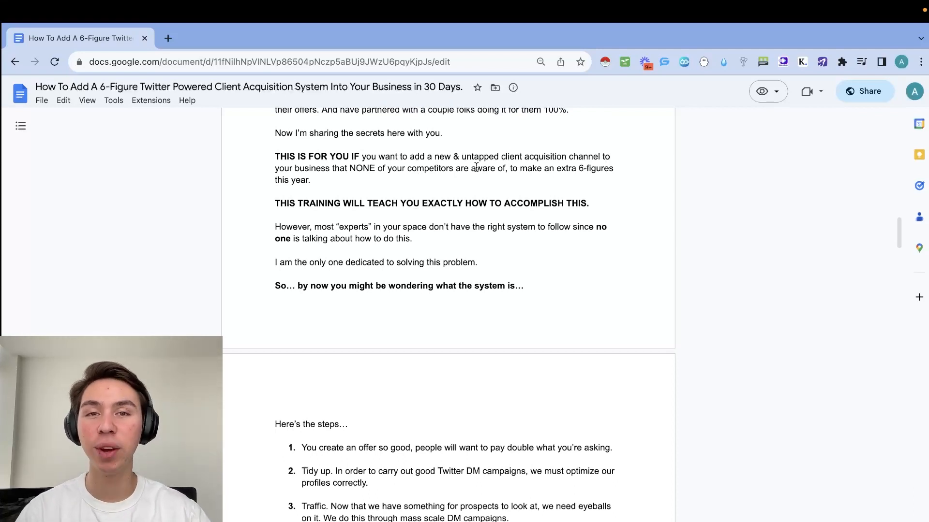
{"action": "scroll", "scroll_direction": "down", "scroll_amount": 3}
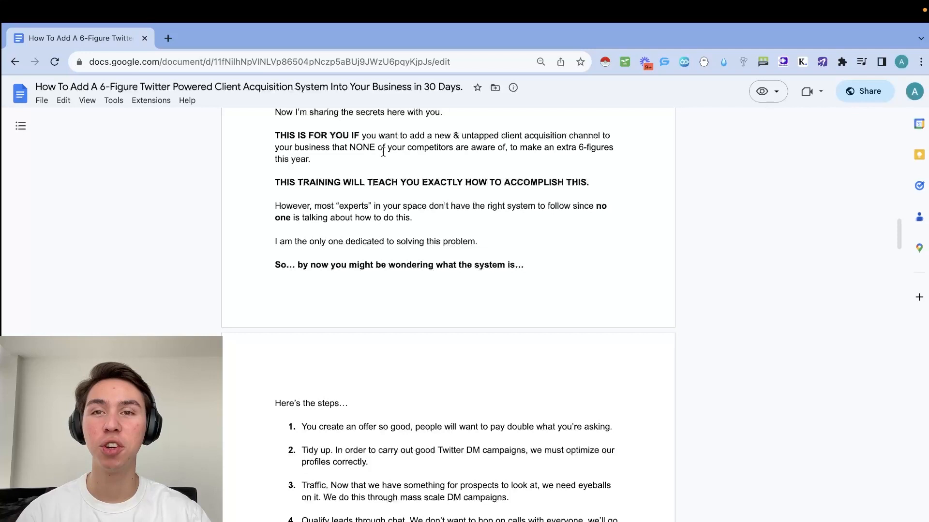
{"action": "scroll", "scroll_direction": "down", "scroll_amount": 3}
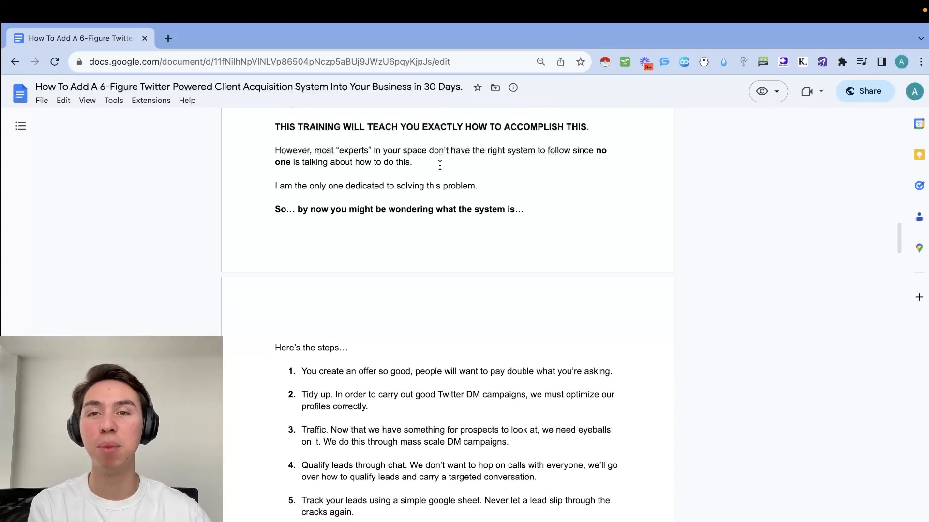
{"action": "mouse_move", "coordinate": [456, 163]}
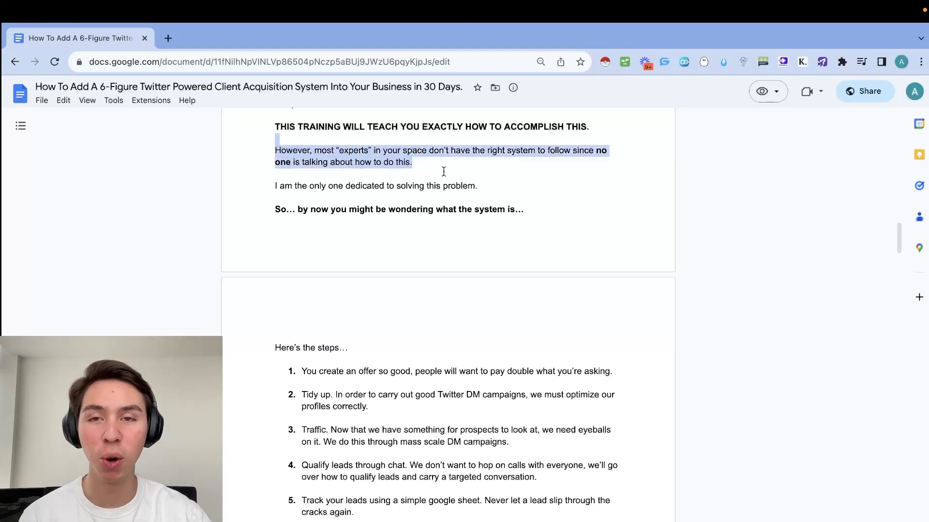
{"action": "scroll", "scroll_direction": "down", "scroll_amount": 3}
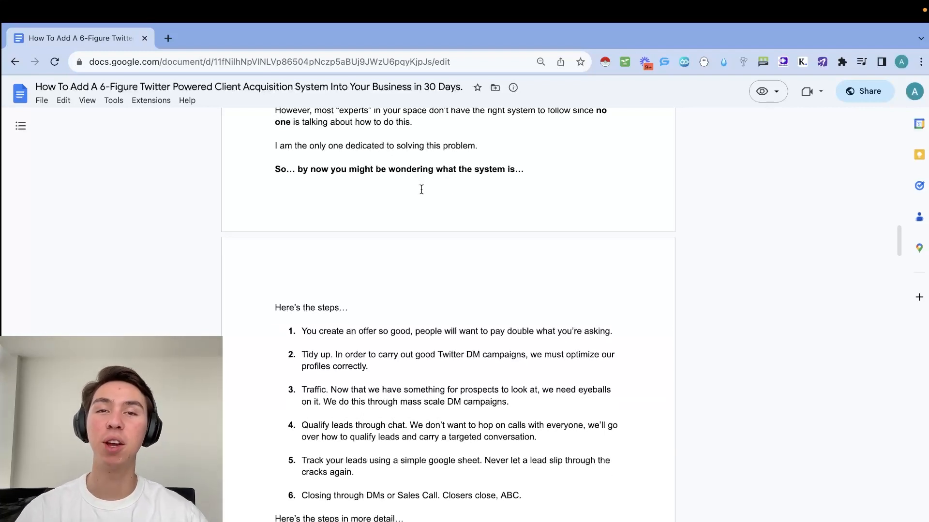
- Scroll past the numbered overview steps, clearing the step 2 highlight, to the BTW bio and social links
{"action": "scroll", "scroll_direction": "down", "scroll_amount": 3}
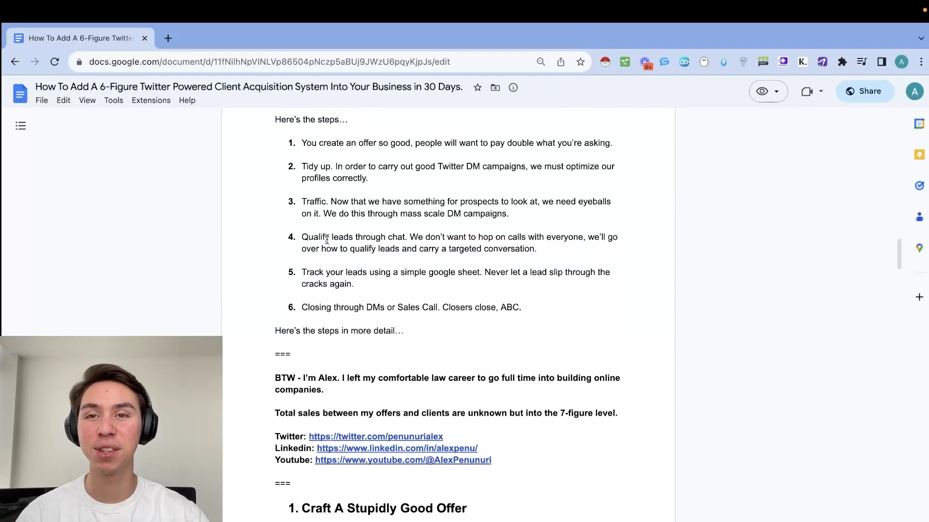
{"action": "scroll", "scroll_direction": "down", "scroll_amount": 3}
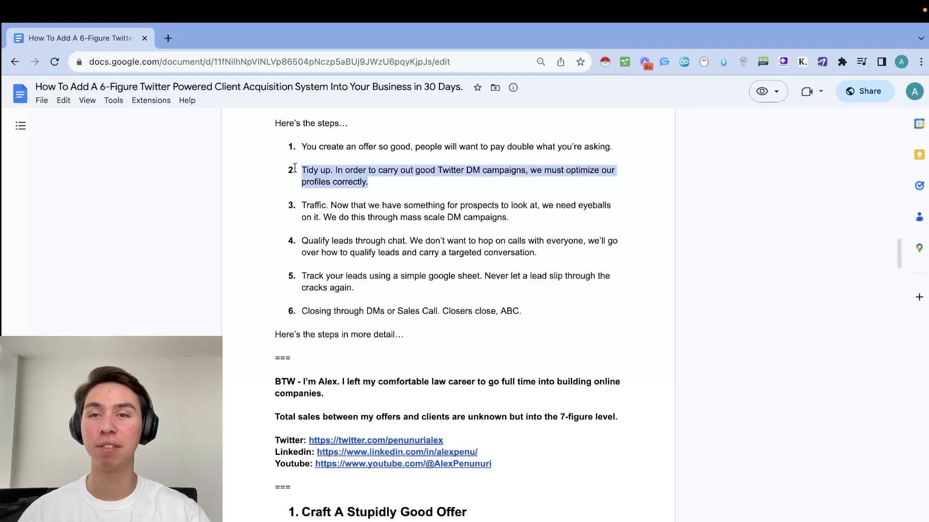
{"action": "left_click", "coordinate": [378, 176]}
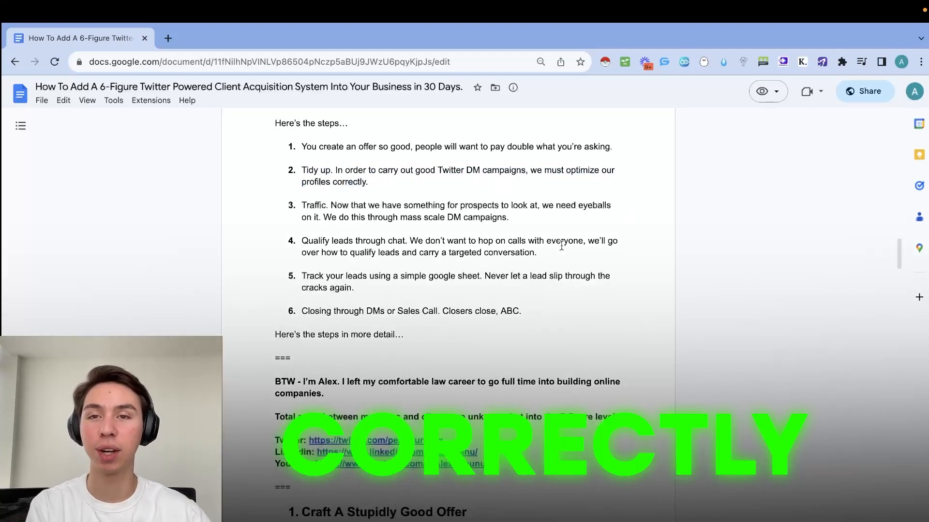
{"action": "scroll", "scroll_direction": "down", "scroll_amount": 3}
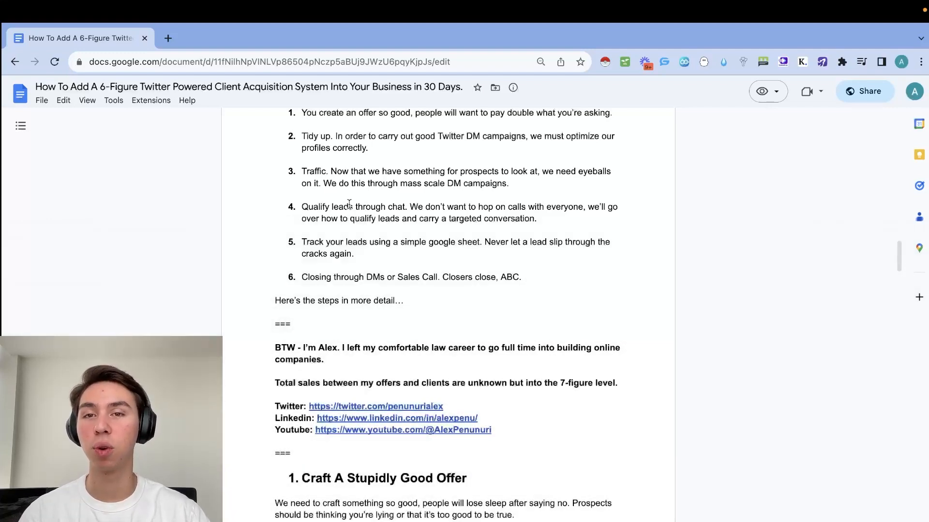
{"action": "scroll", "scroll_direction": "down", "scroll_amount": 3}
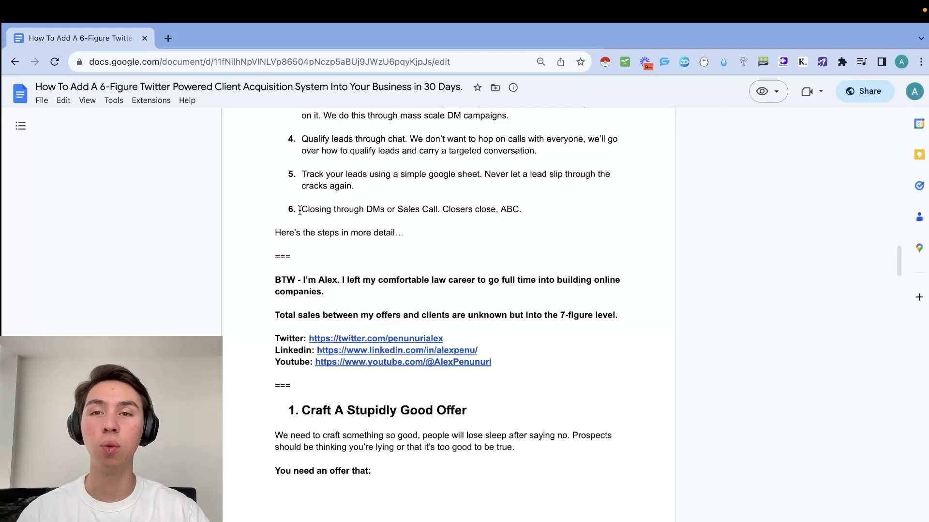
{"action": "left_click_drag", "start_coordinate": [301, 209], "coordinate": [432, 209]}
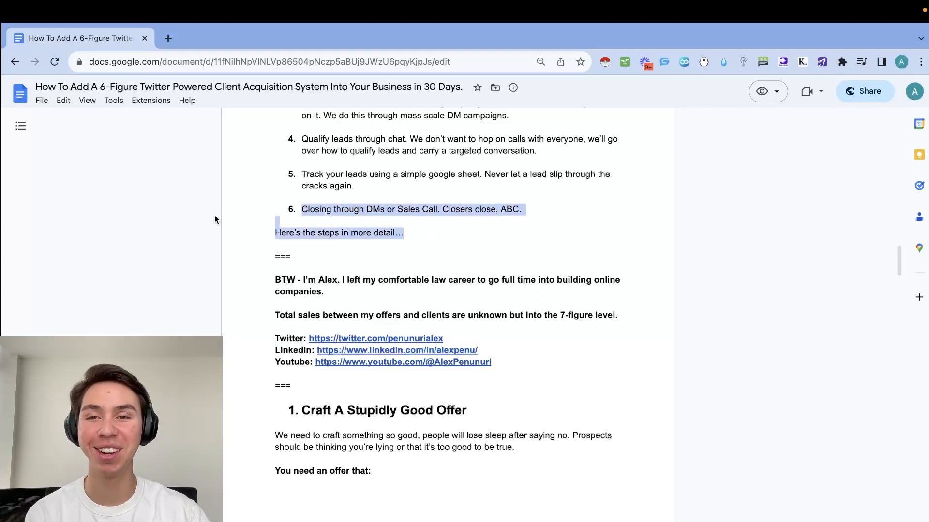
- Deselect the overview and social-link text, then reach 'Craft A Stupidly Good Offer' and its three criteria
{"action": "left_click", "coordinate": [427, 232]}
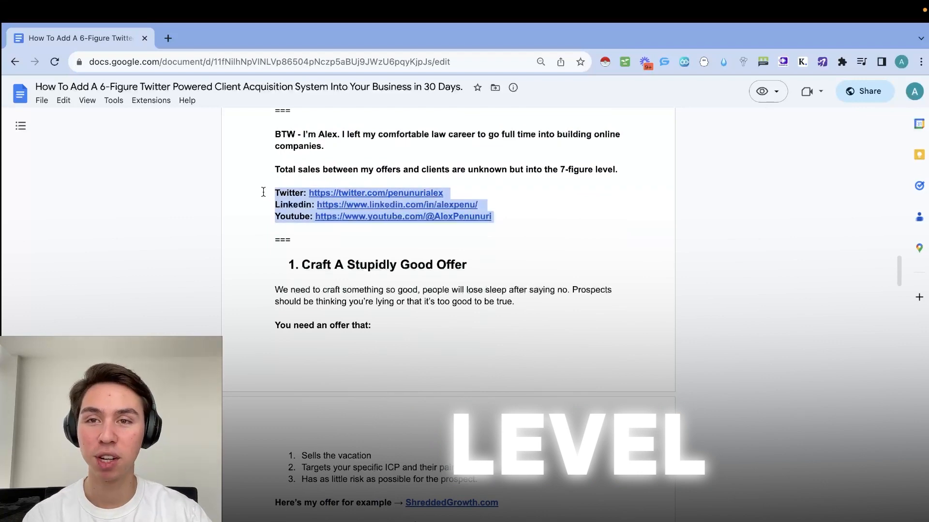
{"action": "left_click", "coordinate": [499, 216]}
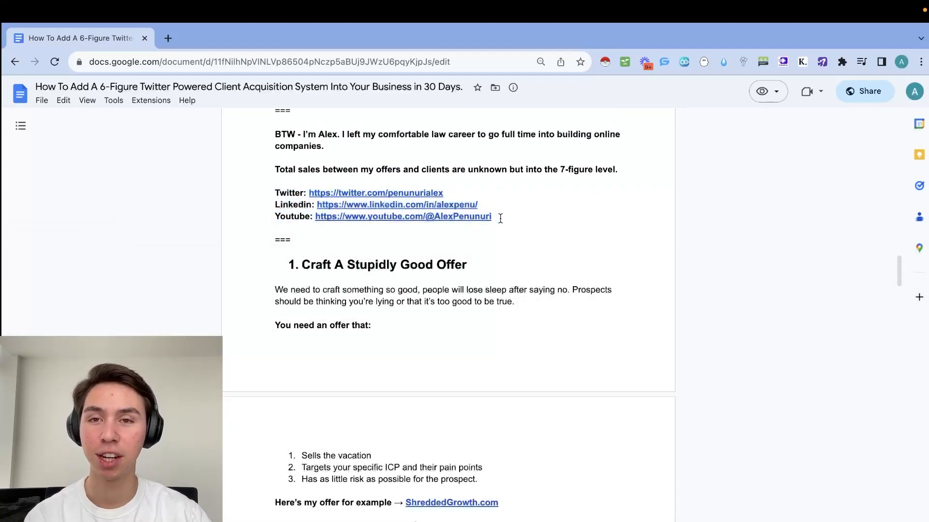
{"action": "scroll", "scroll_direction": "down", "scroll_amount": 3}
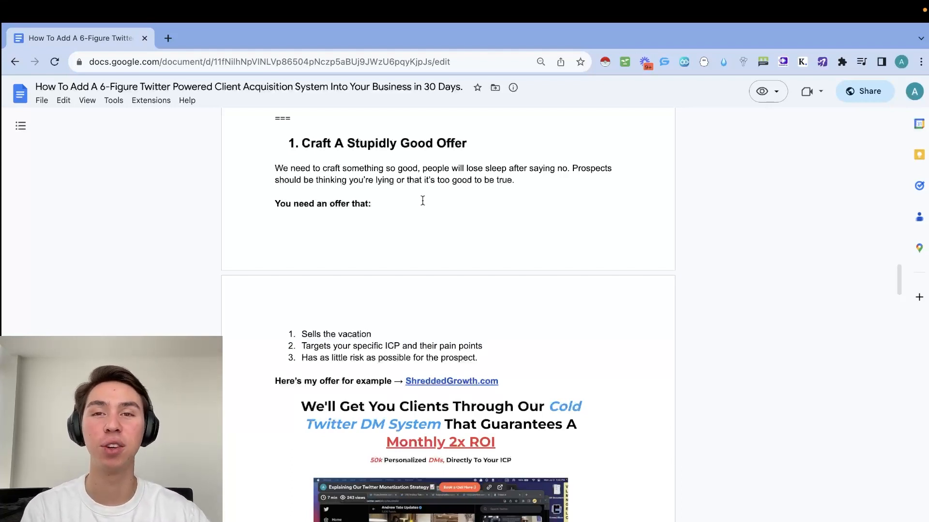
- Scroll through the ShreddedGrowth.com offer example and SaaS advice to 'Optimize Your Profile'
{"action": "scroll", "scroll_direction": "down", "scroll_amount": 3}
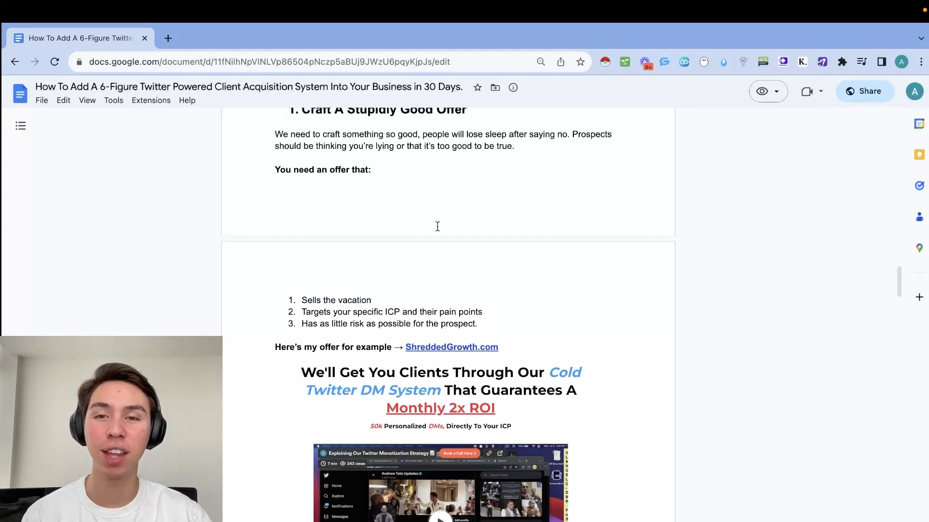
{"action": "scroll", "scroll_direction": "down", "scroll_amount": 3}
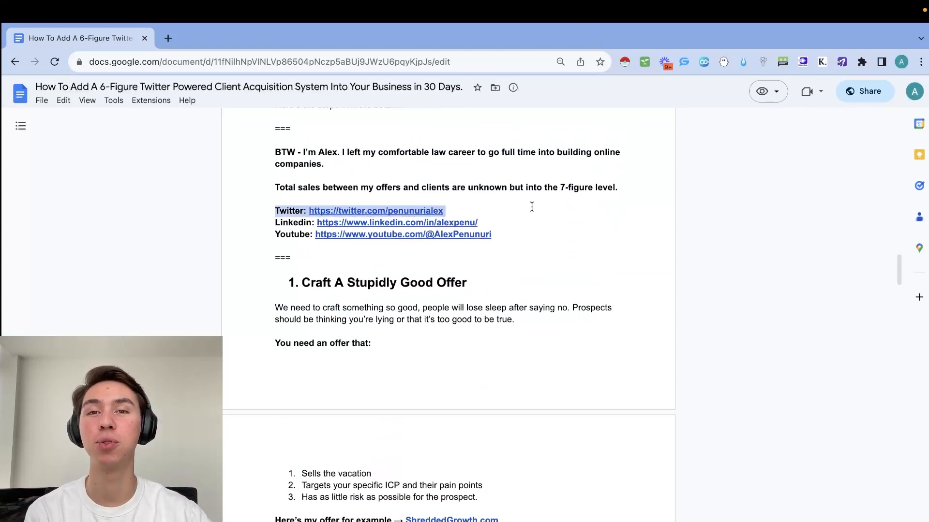
{"action": "scroll", "scroll_direction": "down", "scroll_amount": 3}
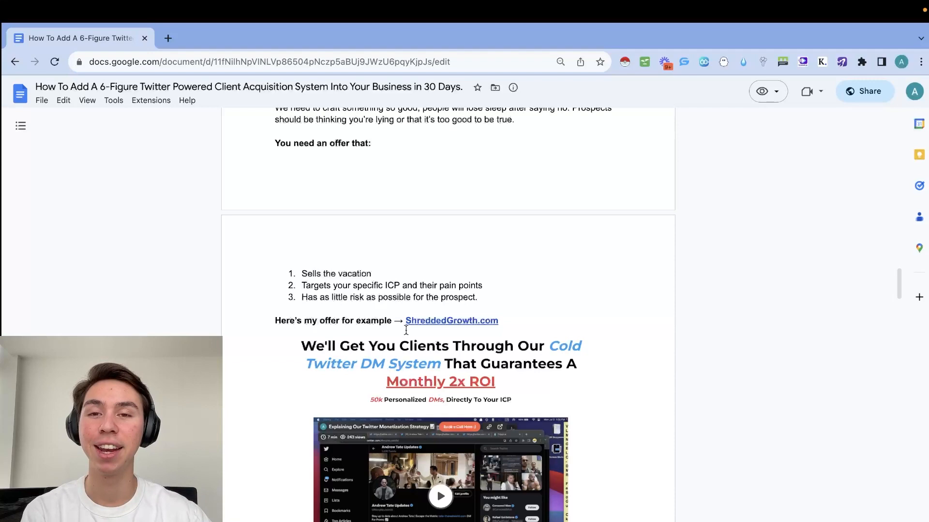
{"action": "scroll", "scroll_direction": "down", "scroll_amount": 3}
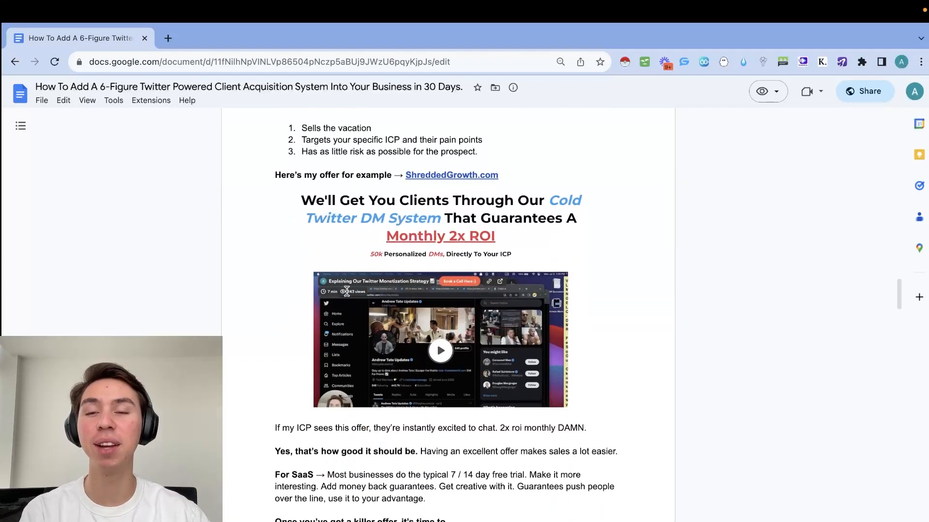
{"action": "scroll", "scroll_direction": "down", "scroll_amount": 3}
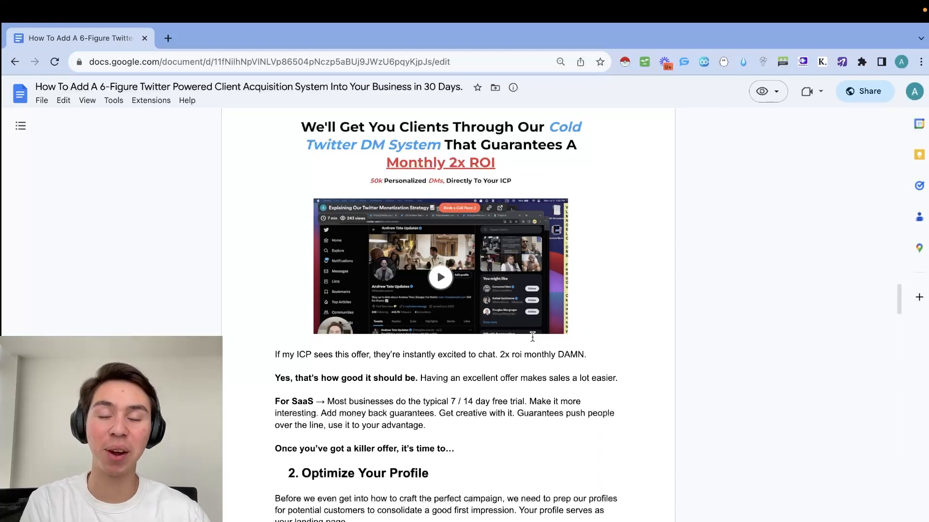
{"action": "scroll", "scroll_direction": "down", "scroll_amount": 3}
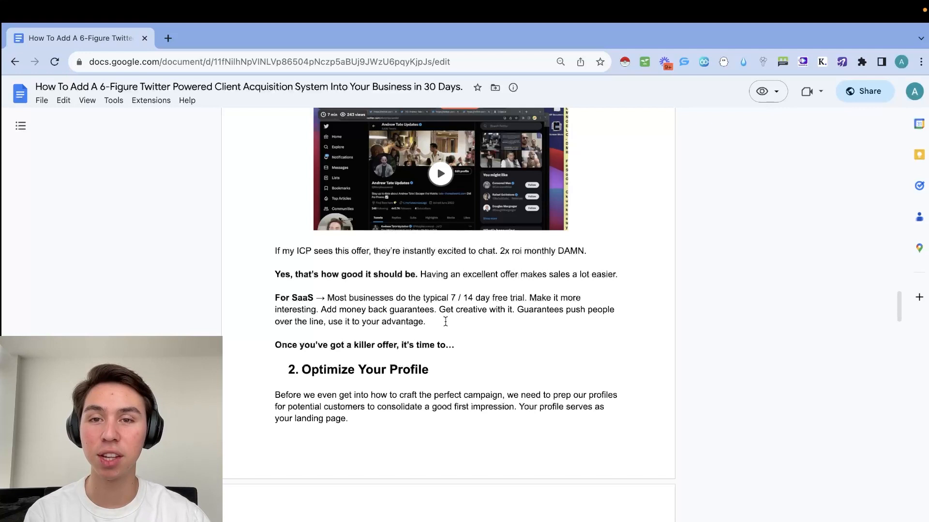
{"action": "scroll", "scroll_direction": "down", "scroll_amount": 3}
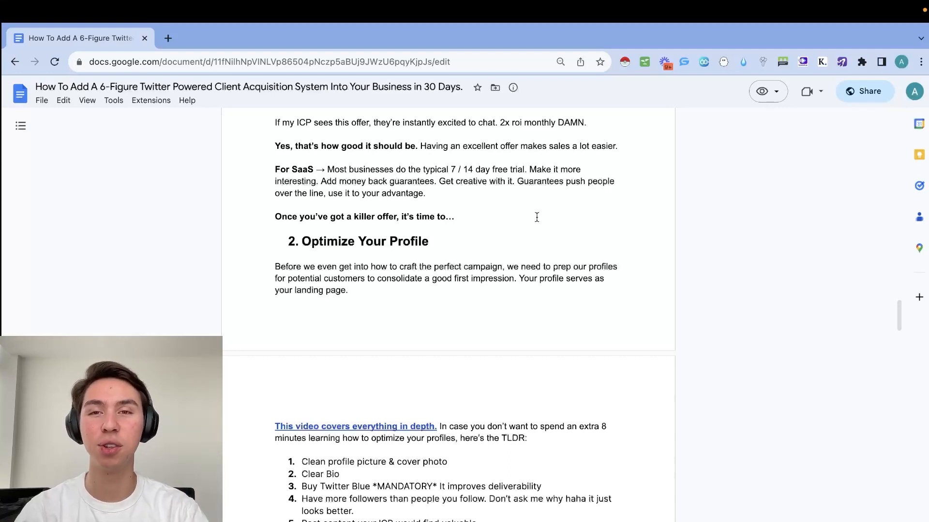
- Scroll past the profile TLDR checklist and Twitter profile example to the 'Get Traffic' heading
{"action": "scroll", "scroll_direction": "down", "scroll_amount": 3}
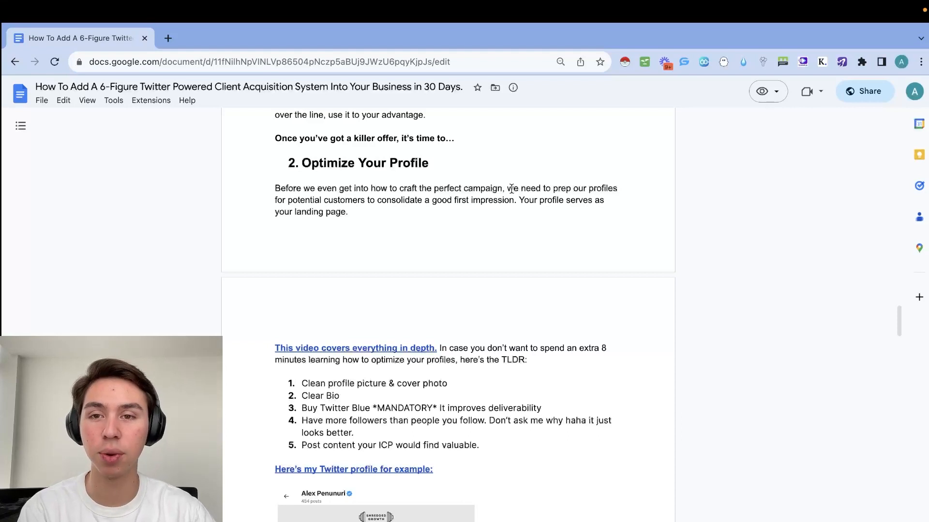
{"action": "scroll", "scroll_direction": "down", "scroll_amount": 3}
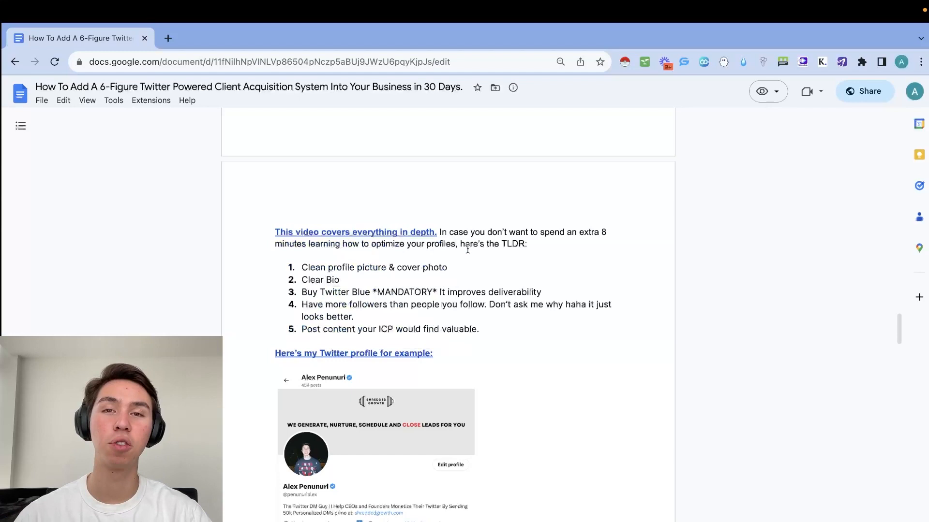
{"action": "scroll", "scroll_direction": "down", "scroll_amount": 3}
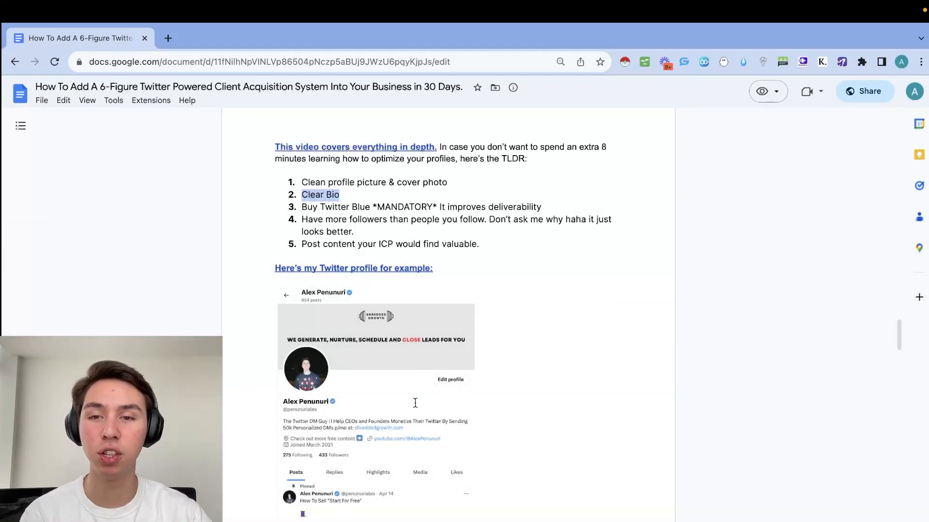
{"action": "scroll", "scroll_direction": "down", "scroll_amount": 3}
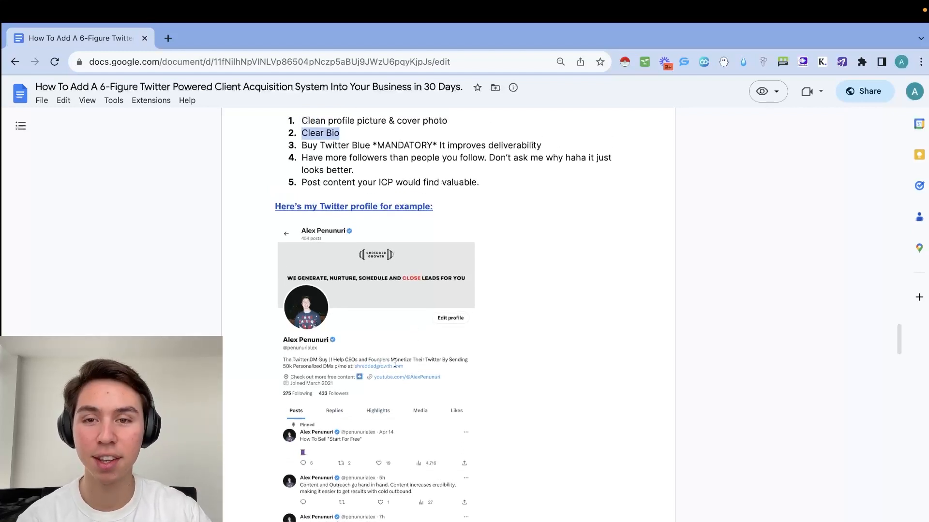
{"action": "scroll", "scroll_direction": "down", "scroll_amount": 3}
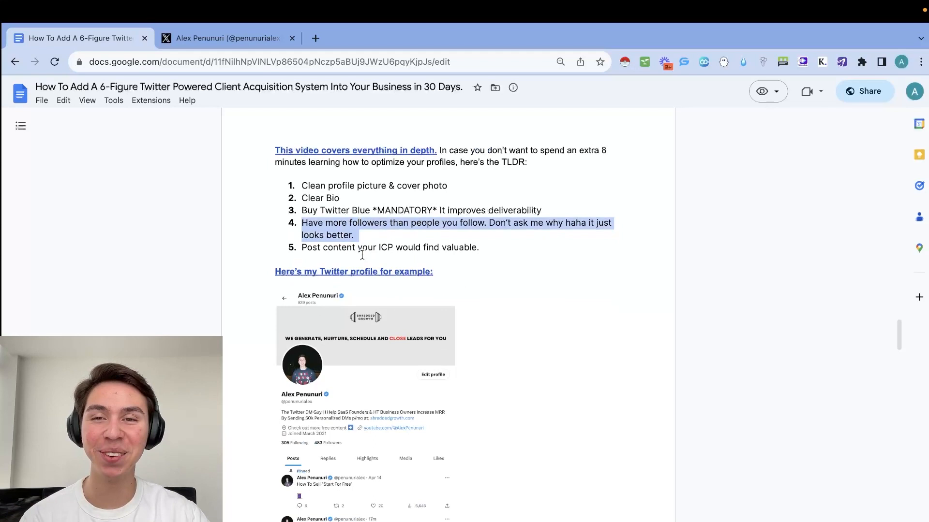
{"action": "scroll", "scroll_direction": "down", "scroll_amount": 3}
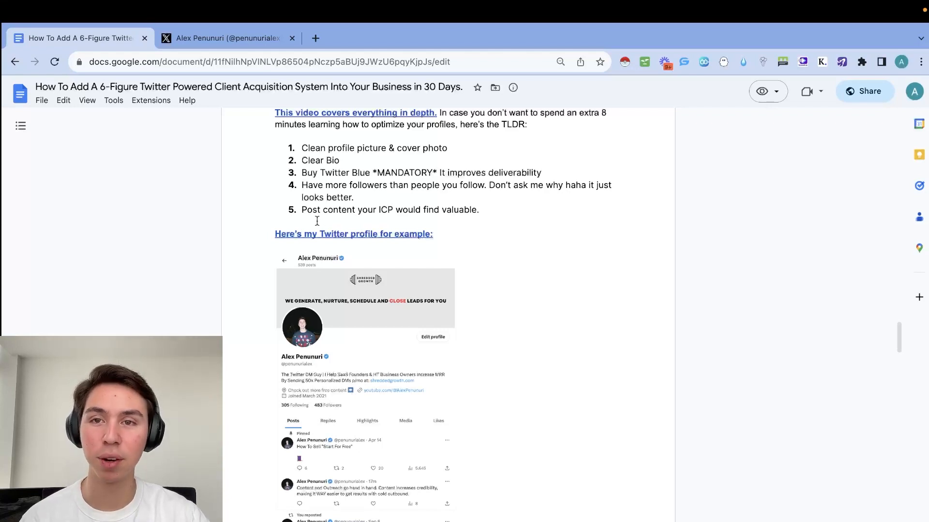
{"action": "left_click_drag", "start_coordinate": [301, 210], "coordinate": [480, 209]}
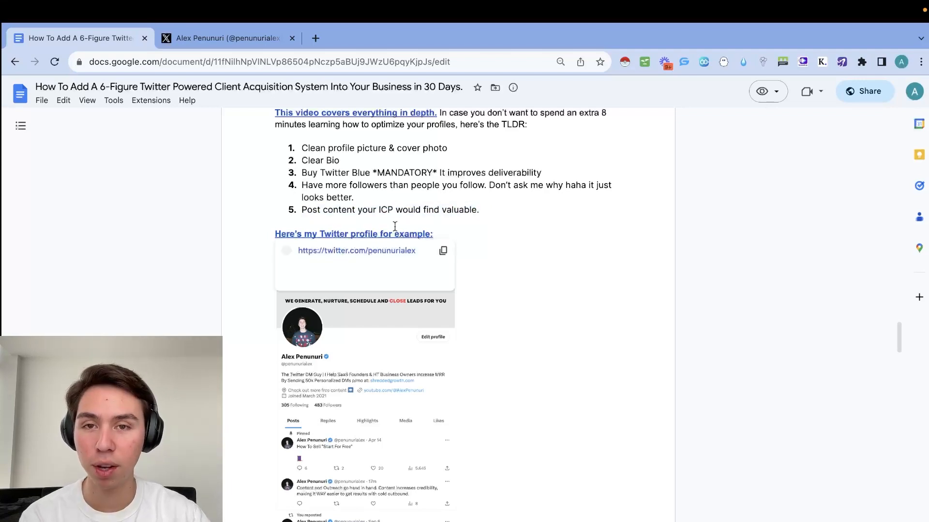
{"action": "left_click", "coordinate": [225, 38]}
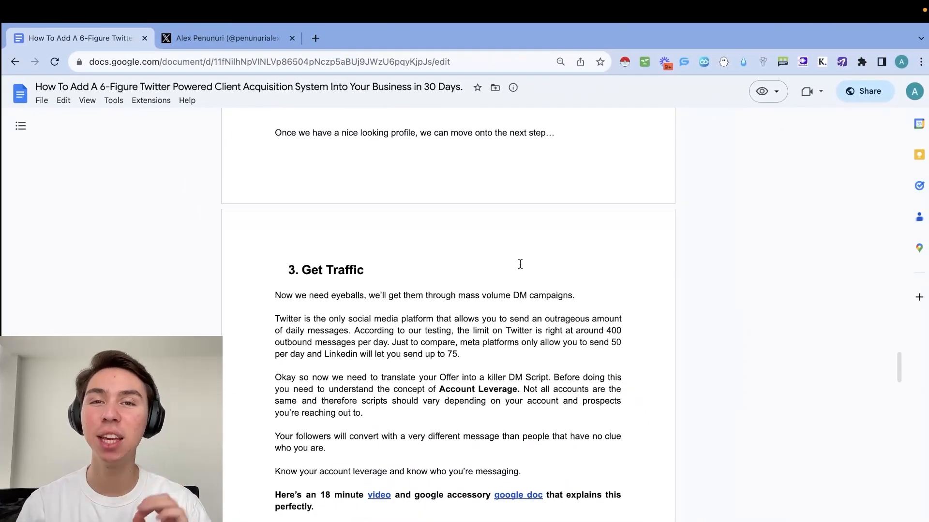
- Scroll through account leverage and the campaign checklist to the five-step campaign tutorial list
{"action": "scroll", "scroll_direction": "down", "scroll_amount": 3}
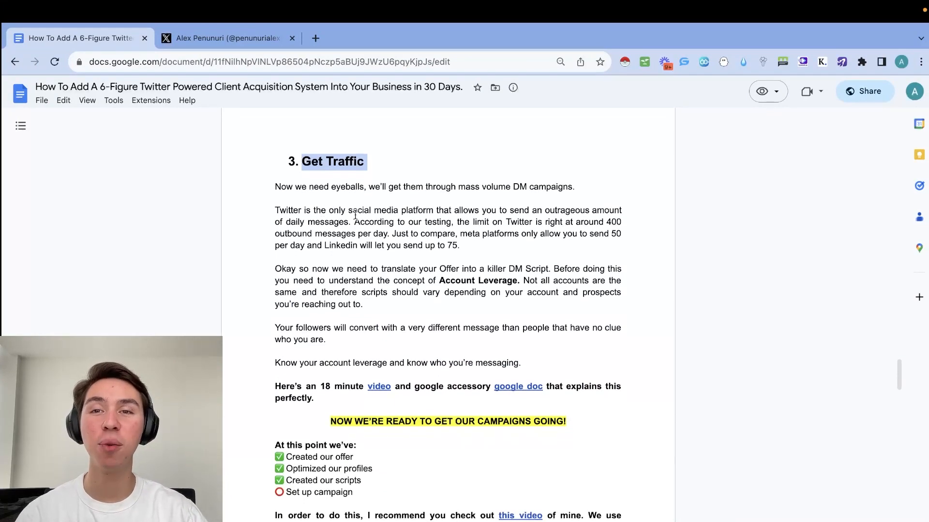
{"action": "mouse_move", "coordinate": [575, 194]}
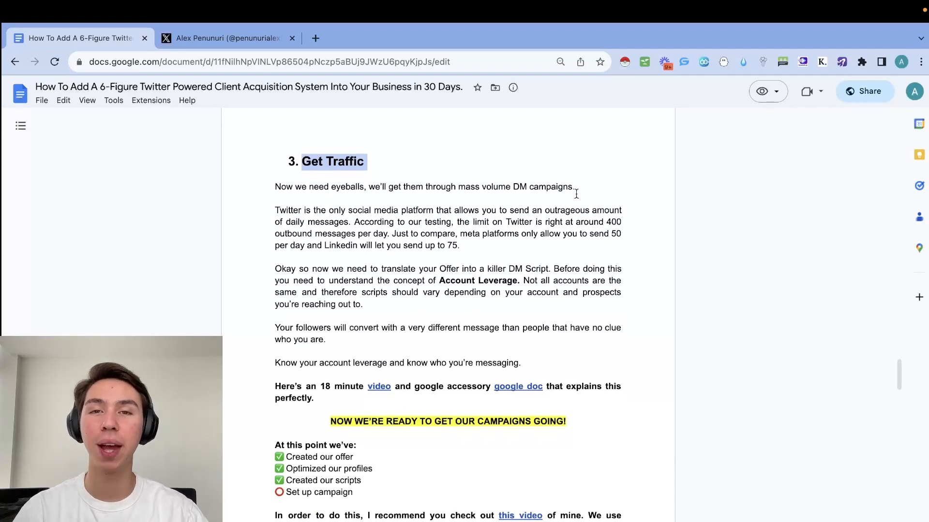
{"action": "scroll", "scroll_direction": "down", "scroll_amount": 3}
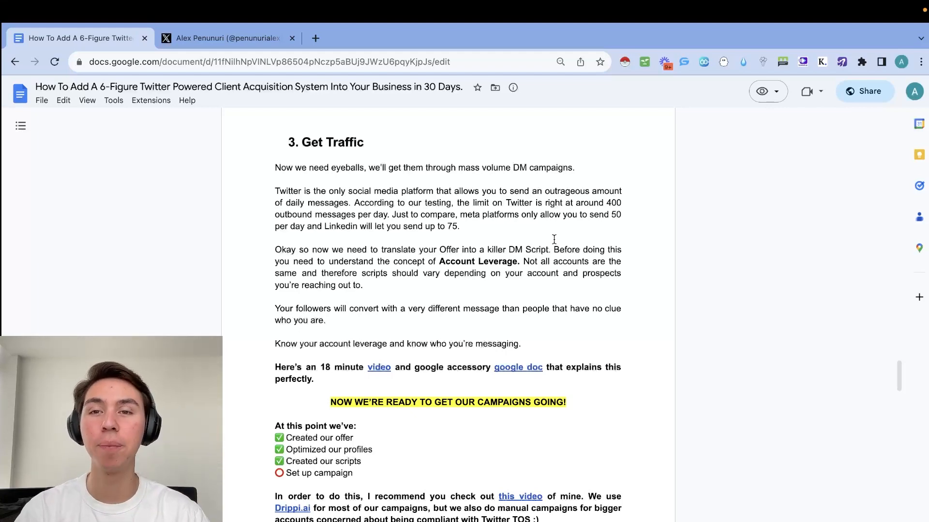
{"action": "scroll", "scroll_direction": "down", "scroll_amount": 3}
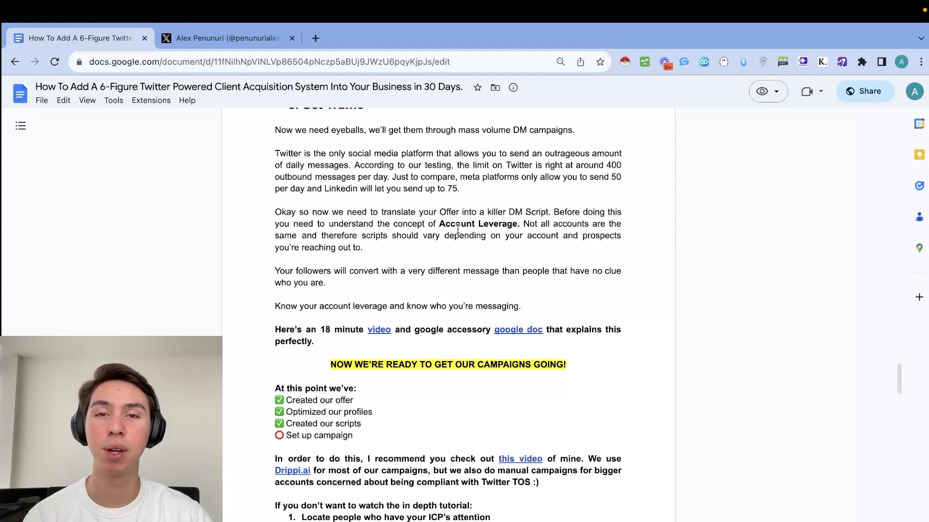
{"action": "scroll", "scroll_direction": "down", "scroll_amount": 3}
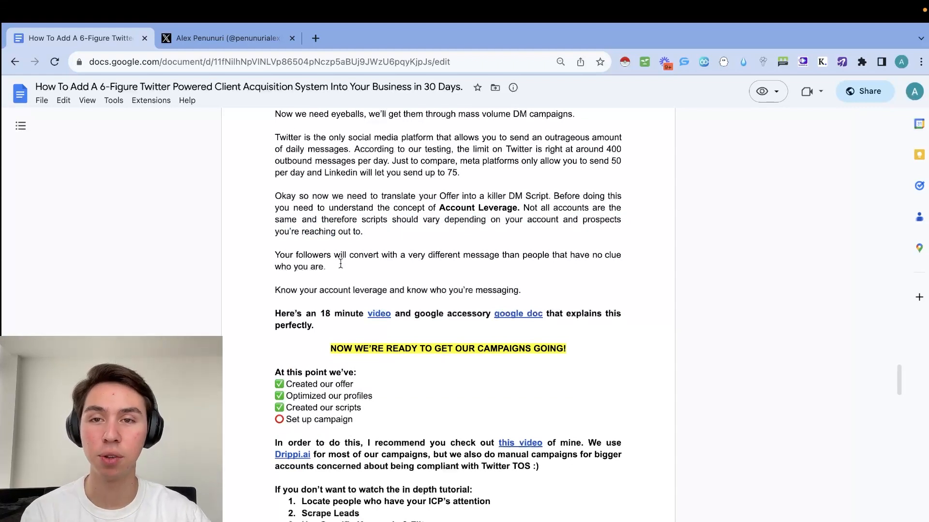
{"action": "scroll", "scroll_direction": "down", "scroll_amount": 3}
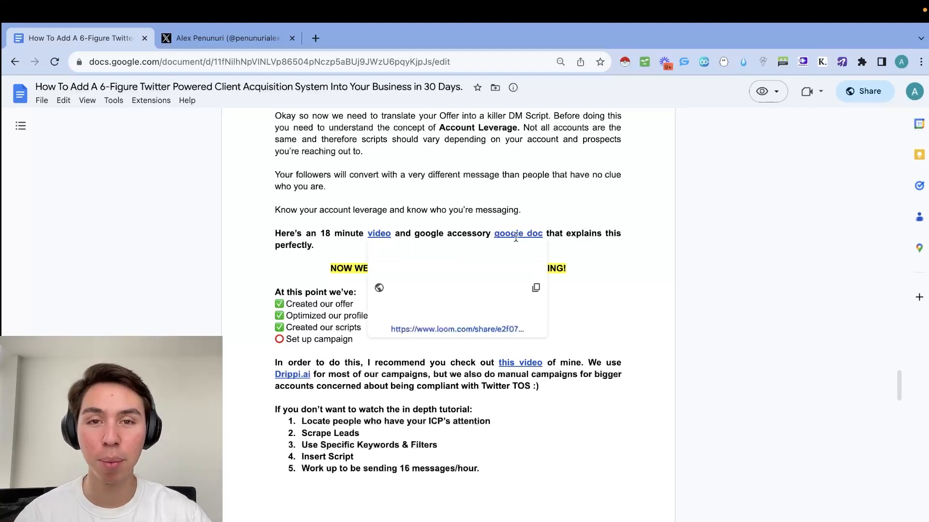
- Skim the Scripts <> Drippi.ai doc's low, medium and high leverage DM scripts, then return to the guide
{"action": "left_click", "coordinate": [517, 233]}
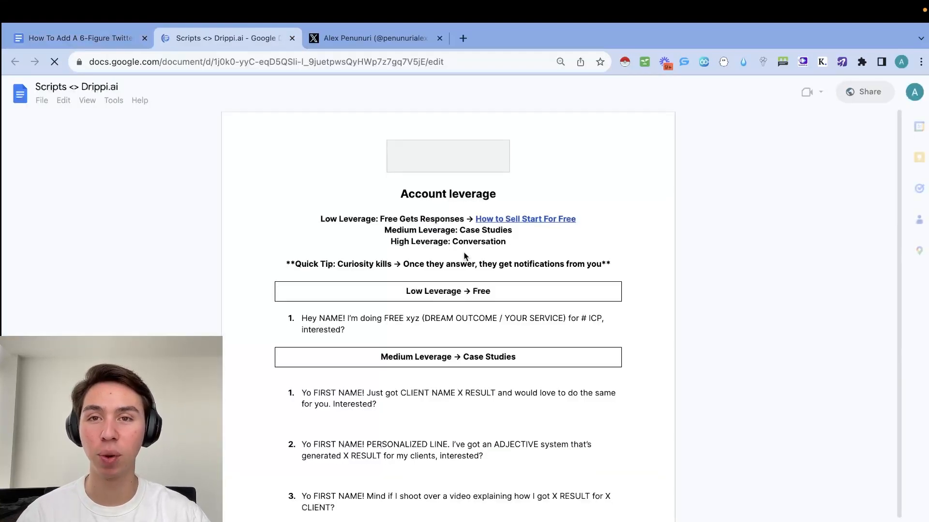
{"action": "scroll", "scroll_direction": "down", "scroll_amount": 3}
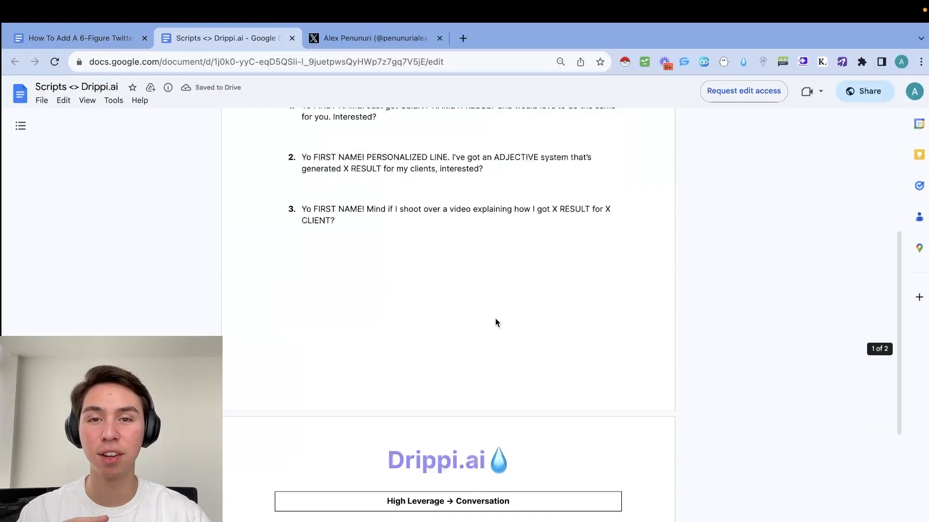
{"action": "scroll", "scroll_direction": "up", "scroll_amount": 3}
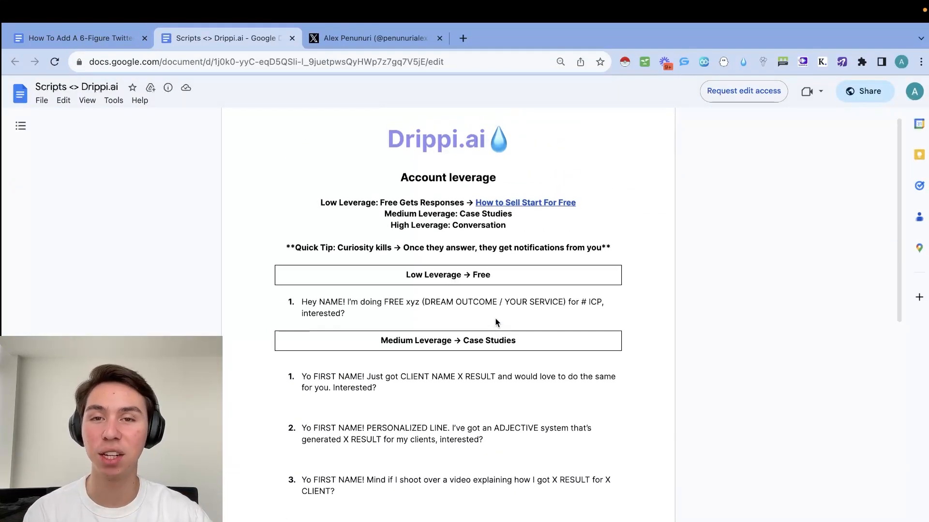
{"action": "scroll", "scroll_direction": "down", "scroll_amount": 3}
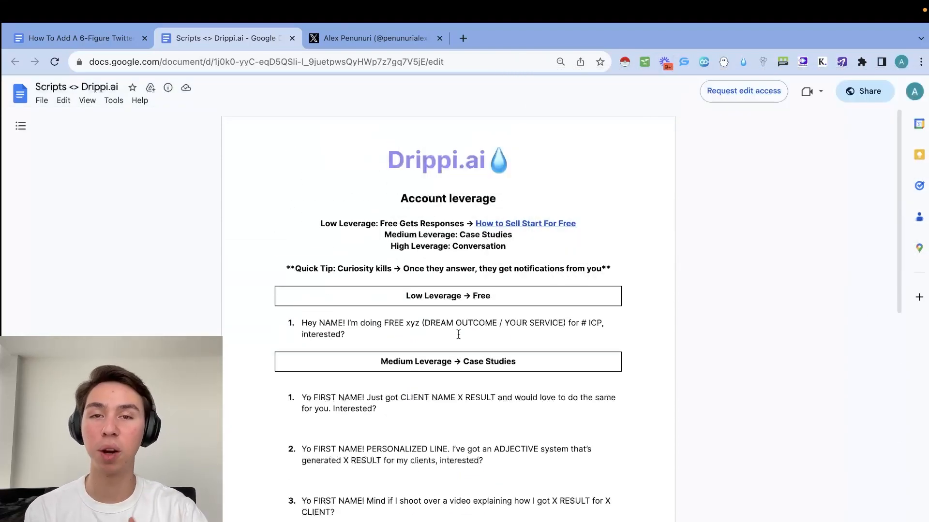
{"action": "scroll", "scroll_direction": "down", "scroll_amount": 3}
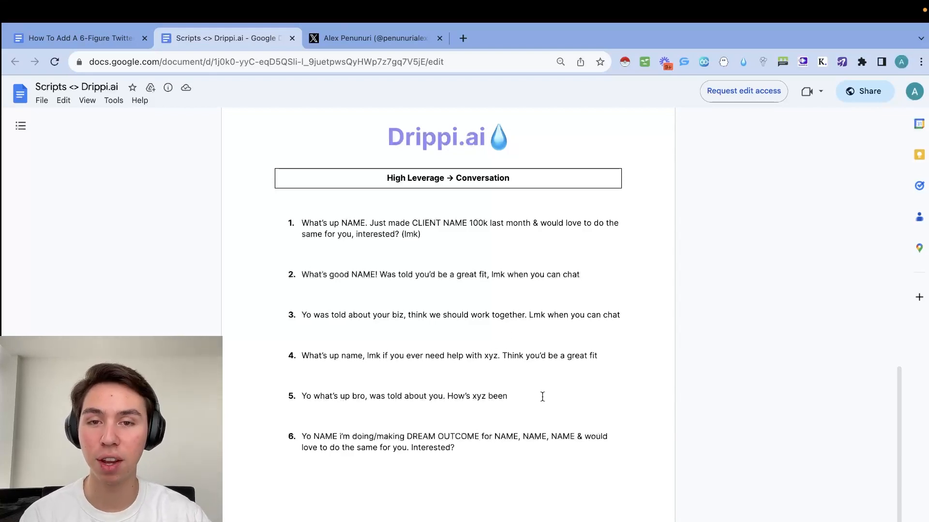
{"action": "left_click", "coordinate": [77, 37]}
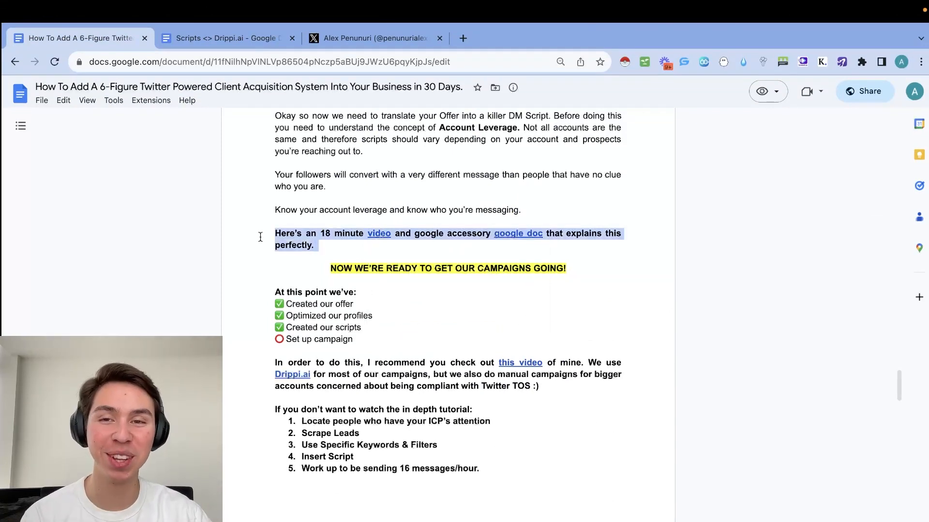
- Scroll through the campaign section and highlight the 'Set up campaign' checklist item
{"action": "scroll", "scroll_direction": "down", "scroll_amount": 3}
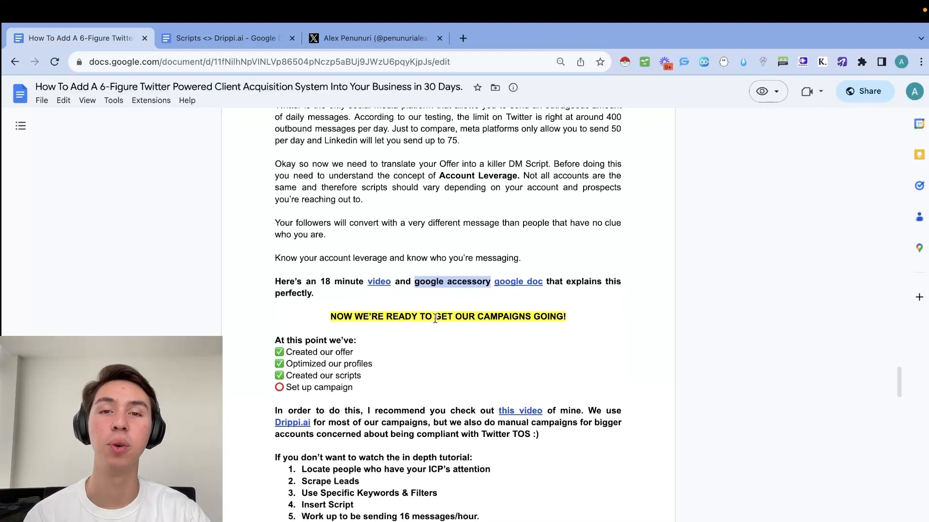
{"action": "scroll", "scroll_direction": "down", "scroll_amount": 3}
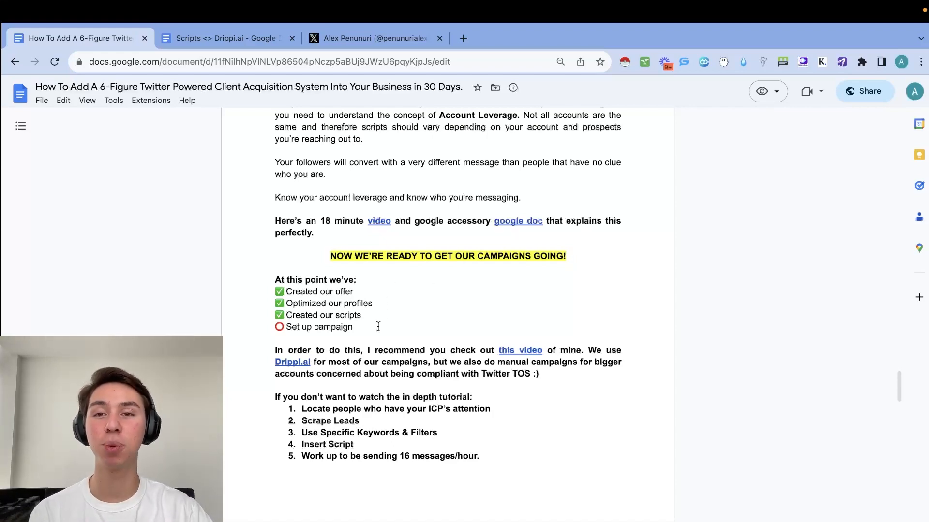
{"action": "scroll", "scroll_direction": "down", "scroll_amount": 3}
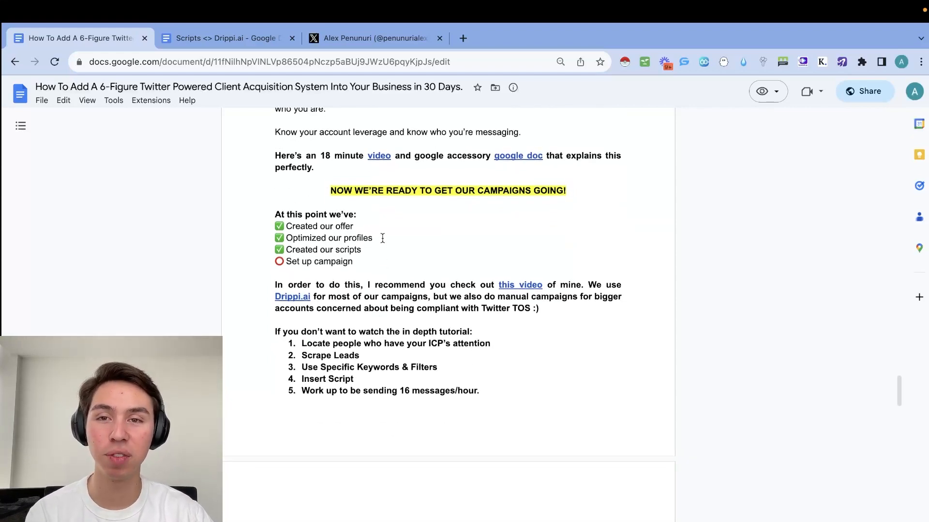
{"action": "left_click_drag", "start_coordinate": [283, 238], "coordinate": [361, 249]}
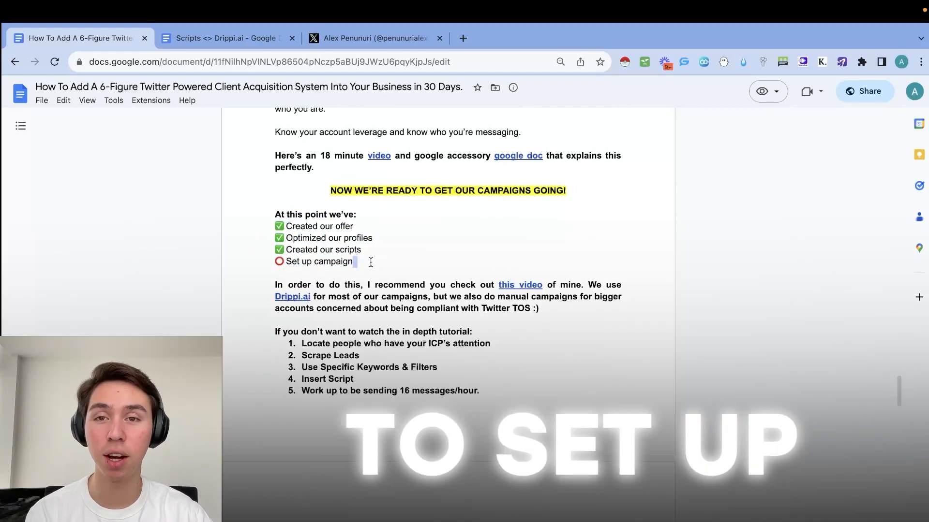
{"action": "scroll", "scroll_direction": "down", "scroll_amount": 3}
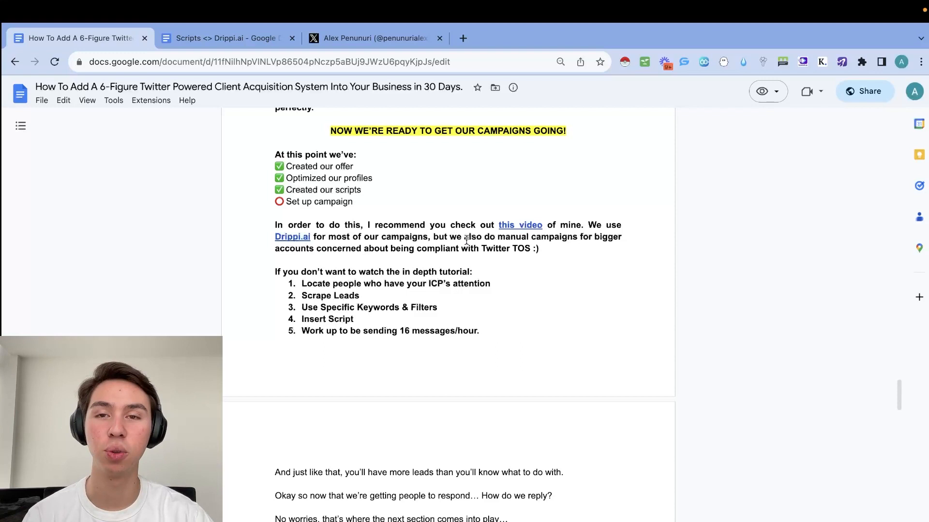
- Highlight the 'this video' link and the 16 messages/hour step, reaching 'Conversations To Conversions'
{"action": "scroll", "scroll_direction": "down", "scroll_amount": 3}
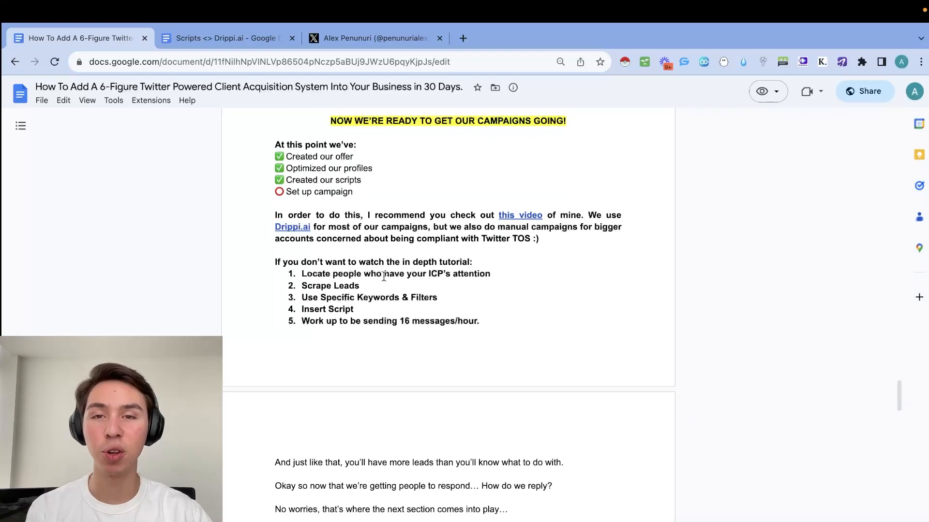
{"action": "scroll", "scroll_direction": "down", "scroll_amount": 3}
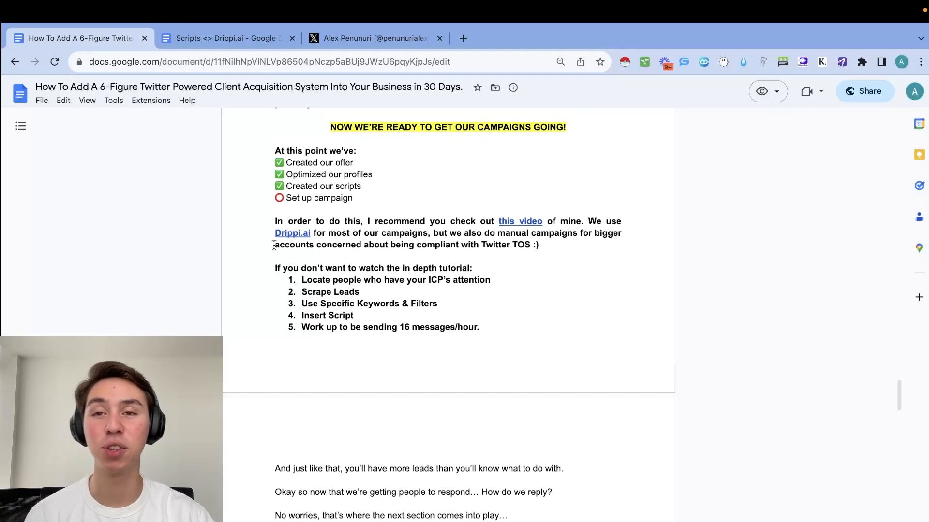
{"action": "mouse_move", "coordinate": [519, 221]}
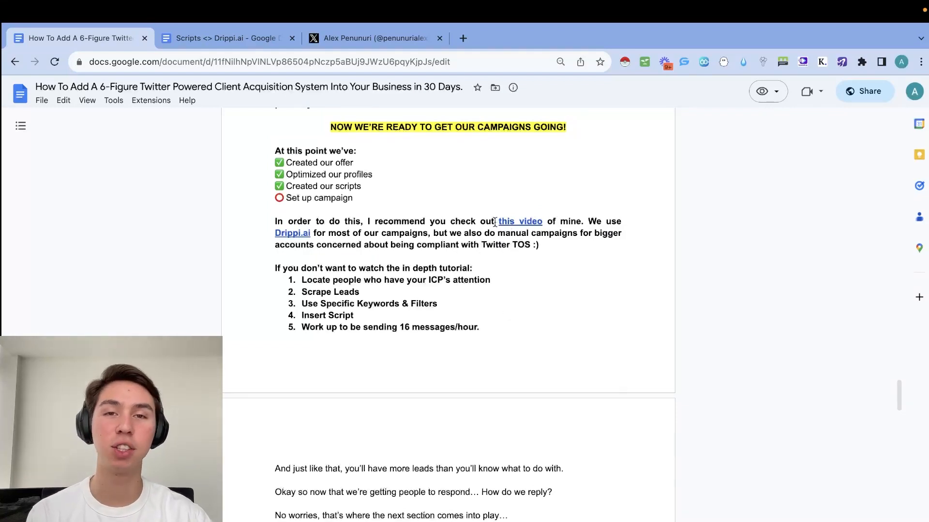
{"action": "double_click", "coordinate": [519, 221]}
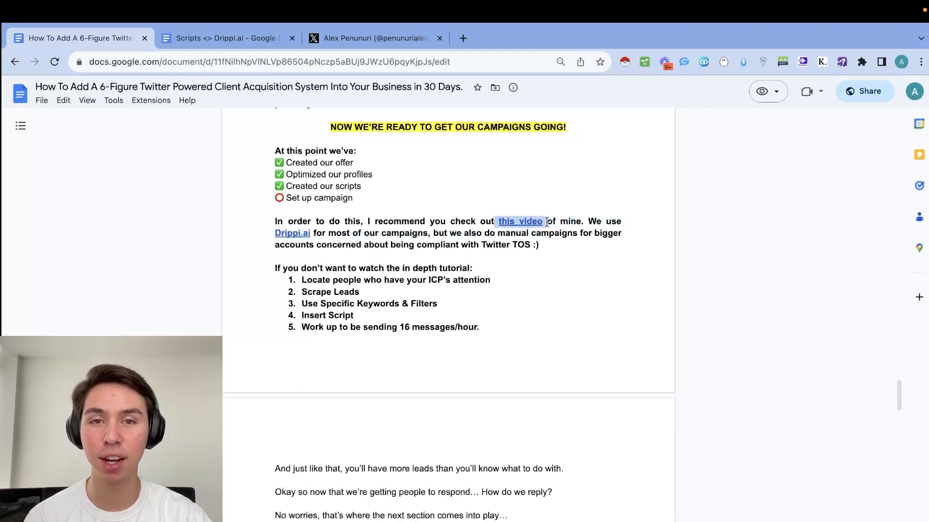
{"action": "left_click", "coordinate": [539, 244]}
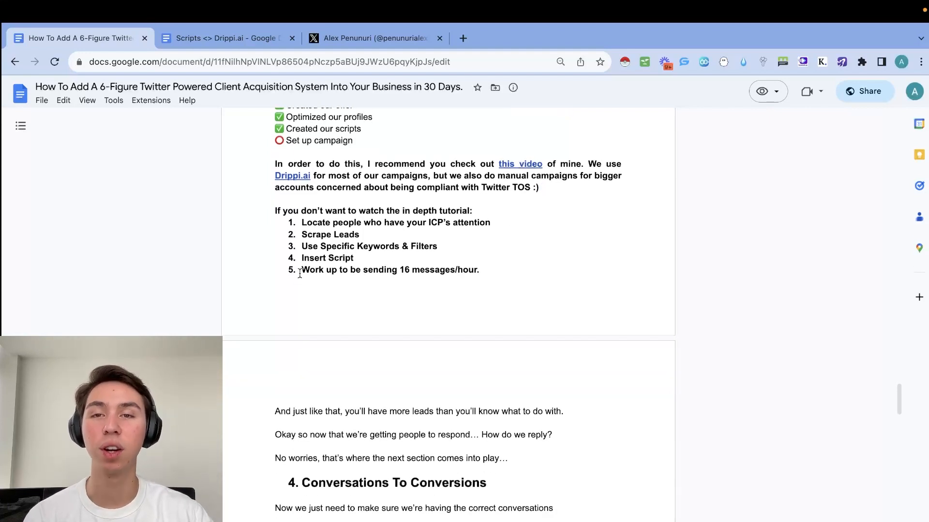
{"action": "triple_click", "coordinate": [390, 269]}
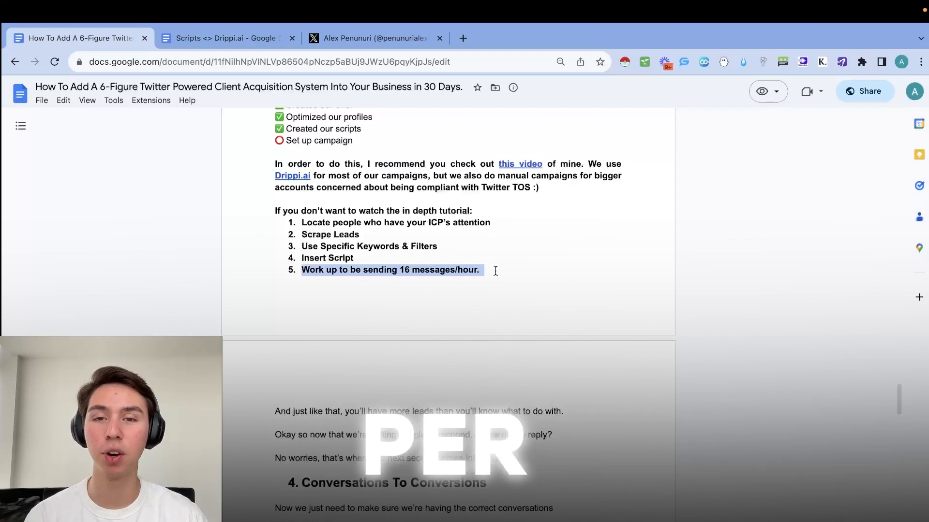
{"action": "scroll", "scroll_direction": "down", "scroll_amount": 3}
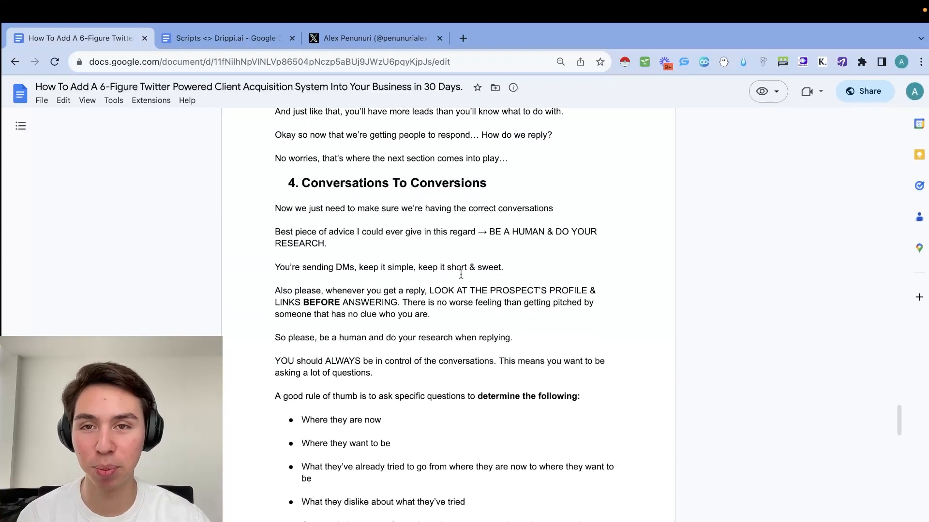
- Read section 4, highlighting the 'Be a human & do your research' advice and the strangers-pitching sentence
{"action": "scroll", "scroll_direction": "down", "scroll_amount": 3}
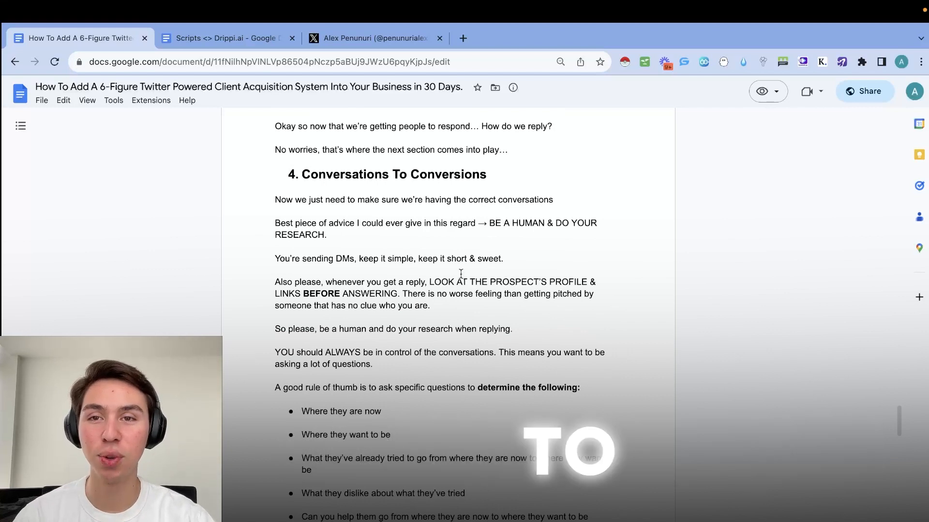
{"action": "left_click_drag", "start_coordinate": [325, 200], "coordinate": [553, 199]}
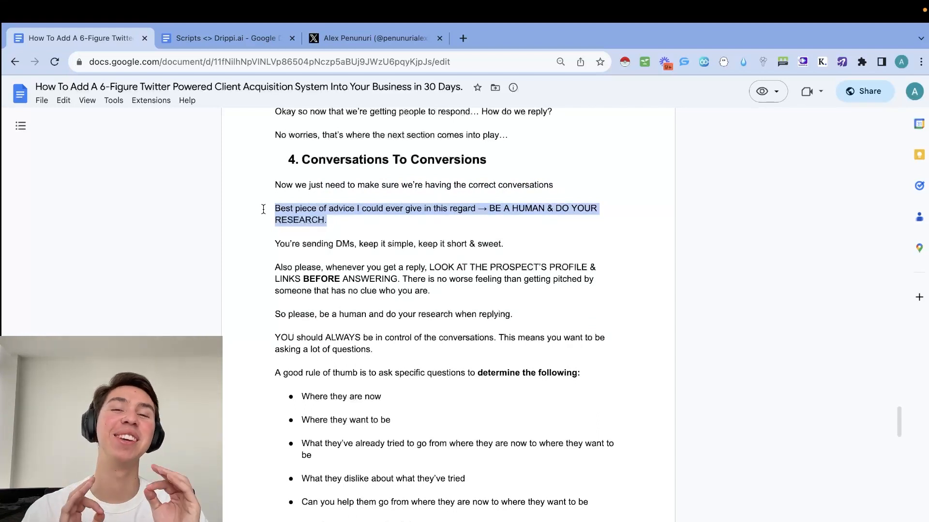
{"action": "left_click", "coordinate": [480, 230]}
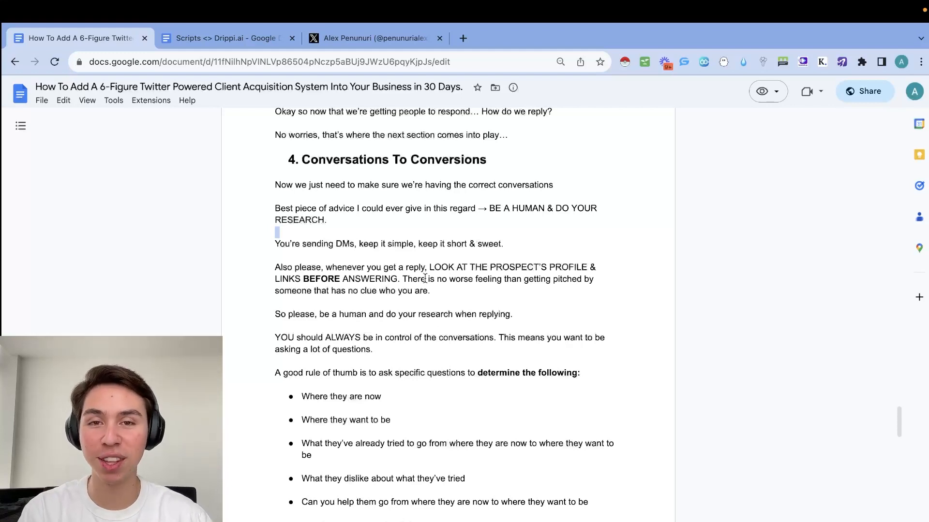
{"action": "scroll", "scroll_direction": "down", "scroll_amount": 3}
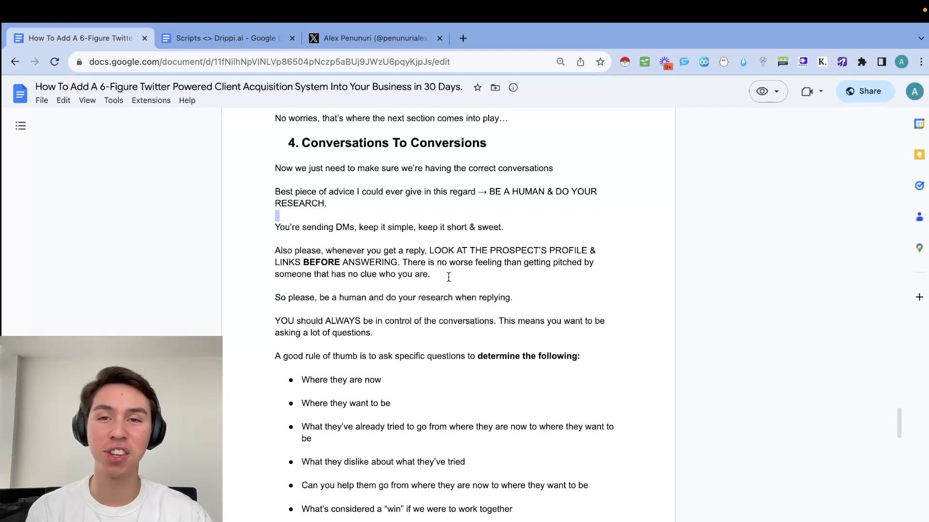
{"action": "left_click_drag", "start_coordinate": [403, 263], "coordinate": [429, 274]}
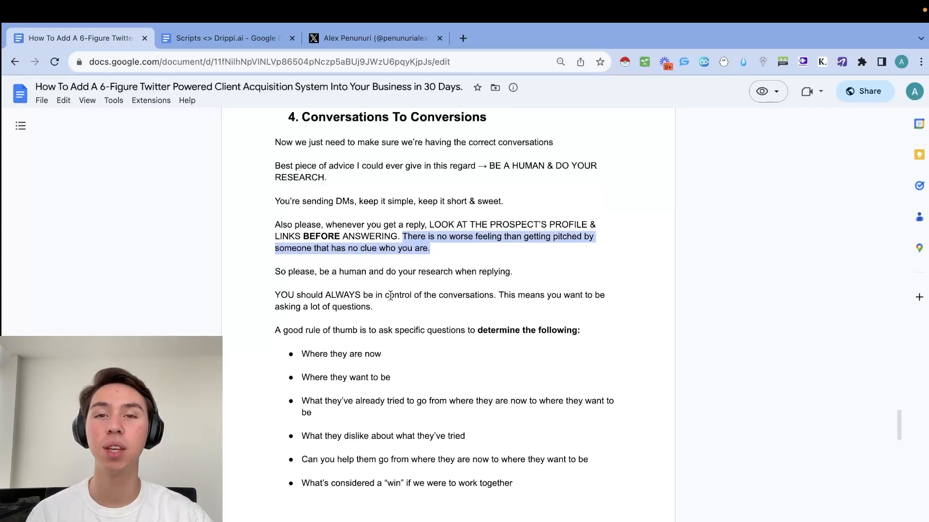
{"action": "scroll", "scroll_direction": "down", "scroll_amount": 3}
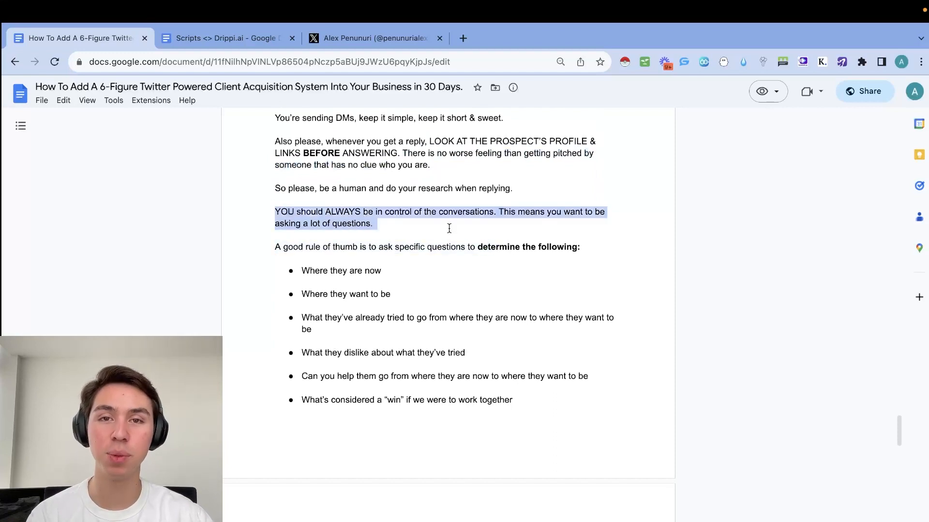
{"action": "left_click", "coordinate": [448, 228]}
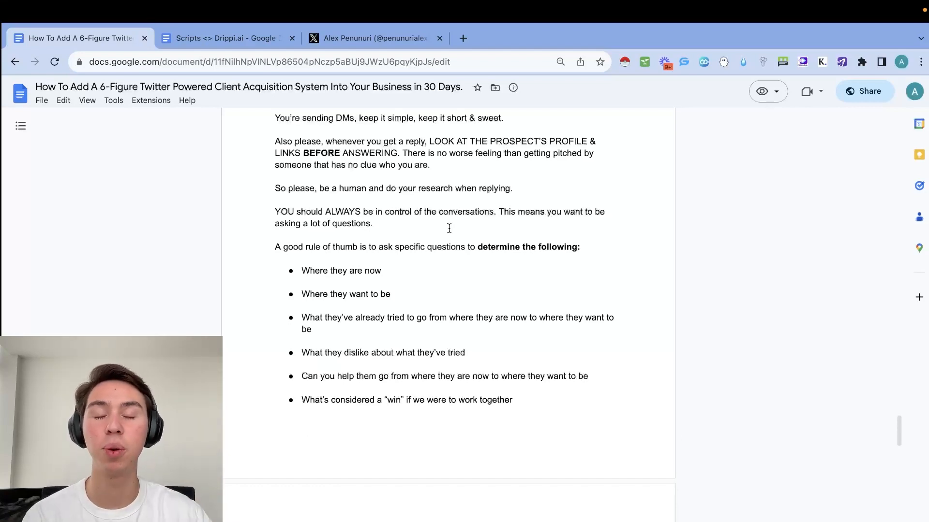
- Scroll past the question bullets and SOP and VSL advice to the Tracking and Closing headings
{"action": "scroll", "scroll_direction": "down", "scroll_amount": 3}
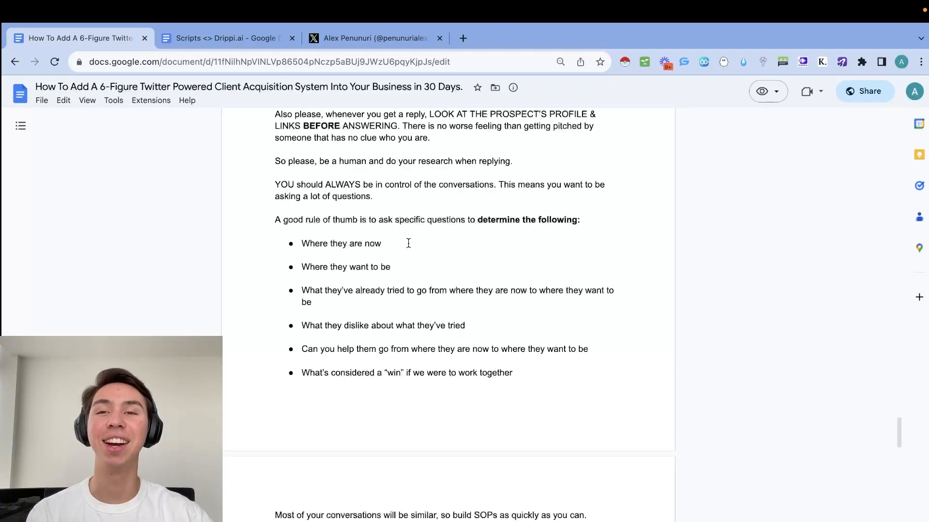
{"action": "scroll", "scroll_direction": "down", "scroll_amount": 3}
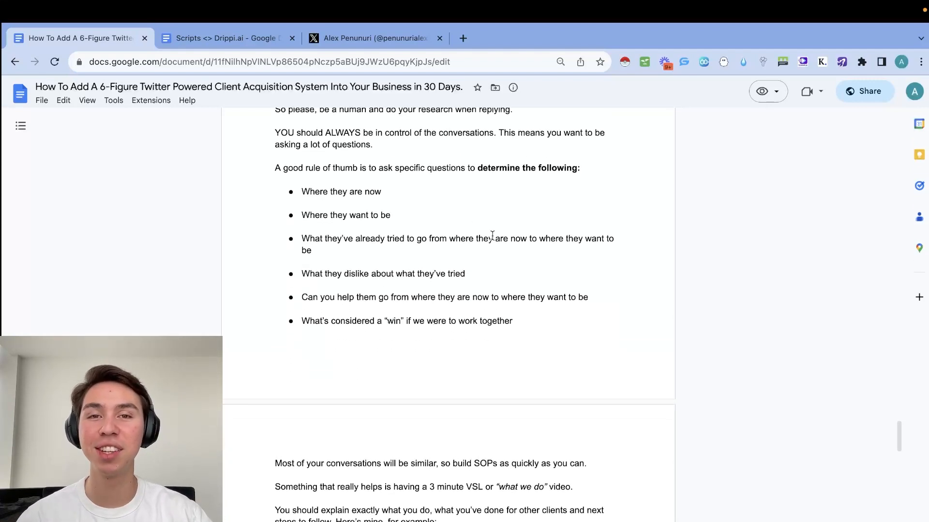
{"action": "scroll", "scroll_direction": "down", "scroll_amount": 3}
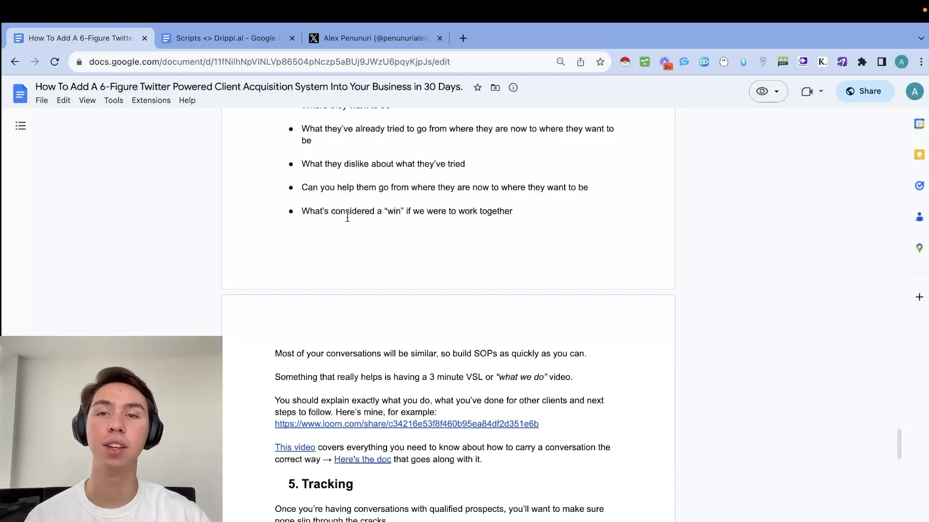
{"action": "scroll", "scroll_direction": "down", "scroll_amount": 3}
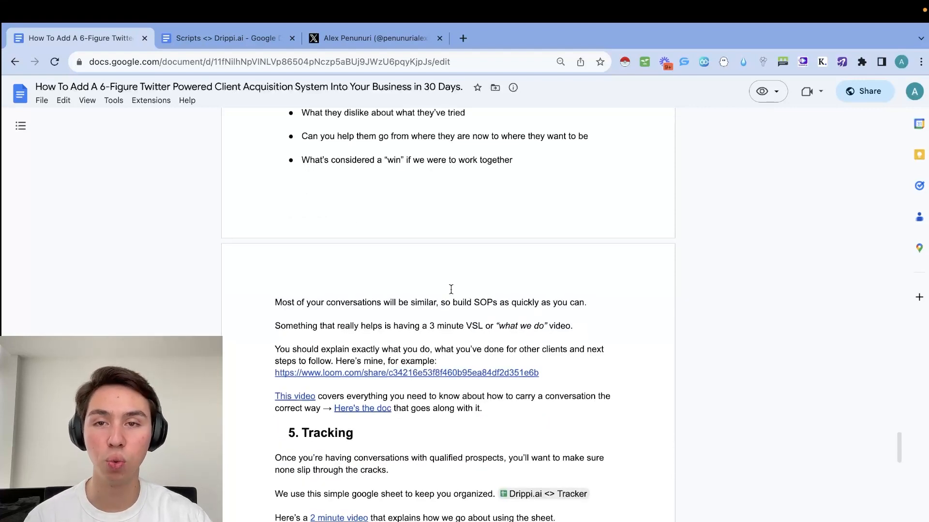
{"action": "scroll", "scroll_direction": "down", "scroll_amount": 3}
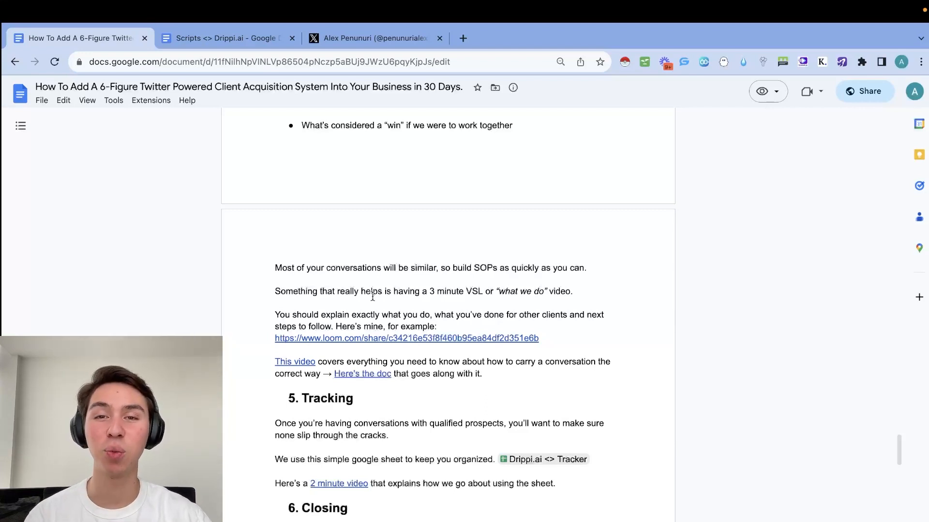
{"action": "scroll", "scroll_direction": "down", "scroll_amount": 3}
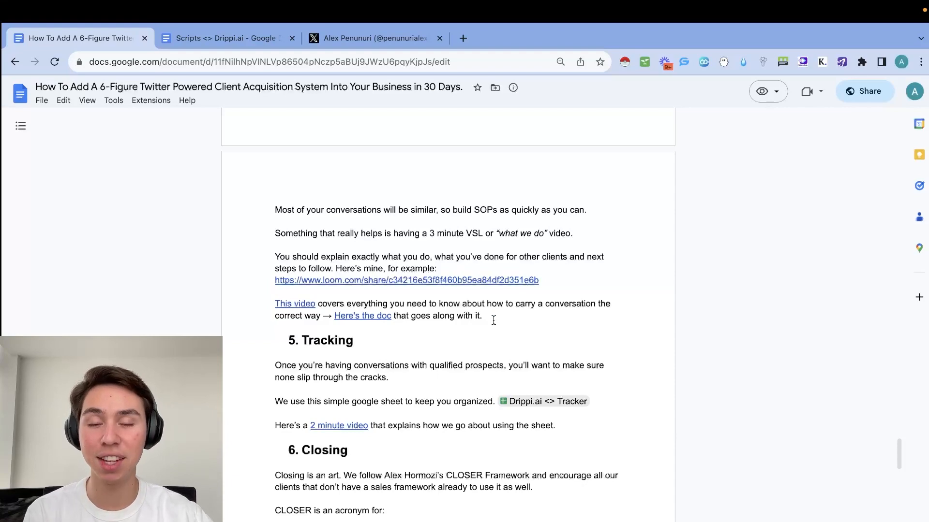
- Scroll through the CLOSER framework and open the linked Drippi.ai <> Tracker spreadsheet
{"action": "scroll", "scroll_direction": "down", "scroll_amount": 3}
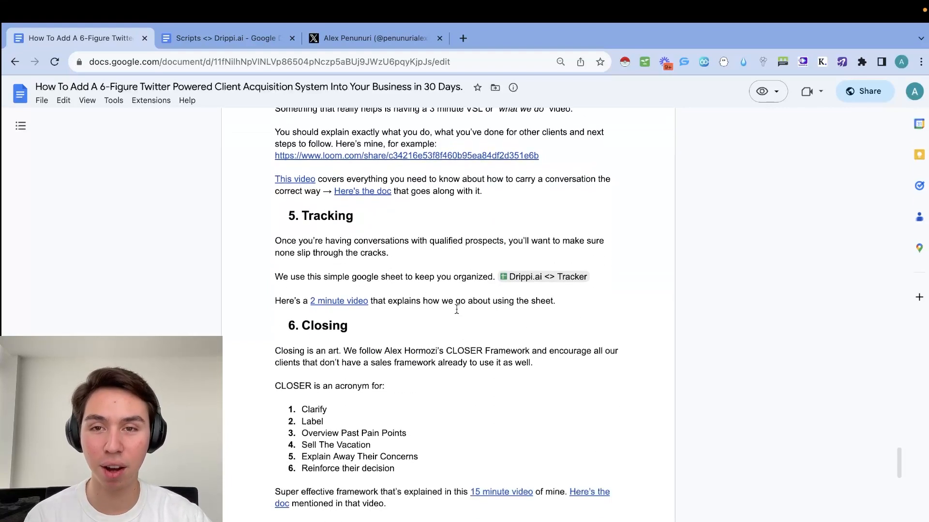
{"action": "scroll", "scroll_direction": "down", "scroll_amount": 3}
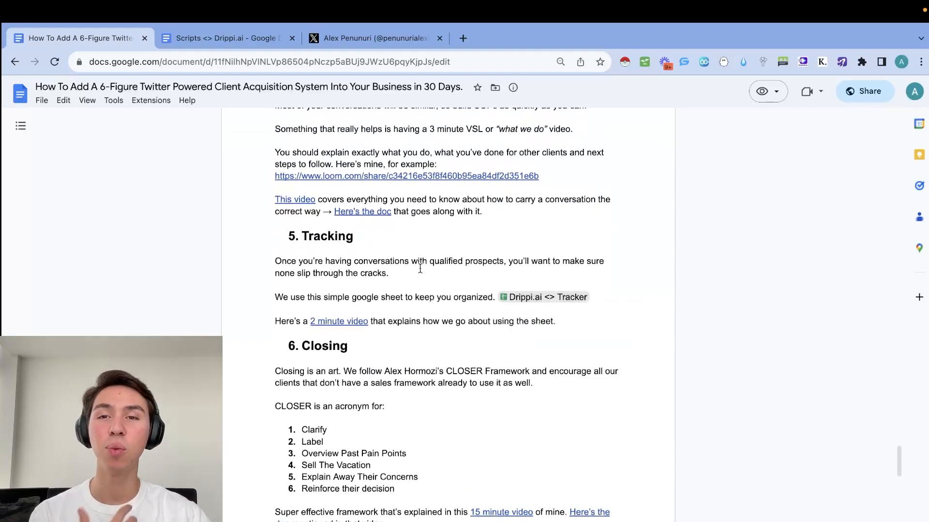
{"action": "scroll", "scroll_direction": "down", "scroll_amount": 3}
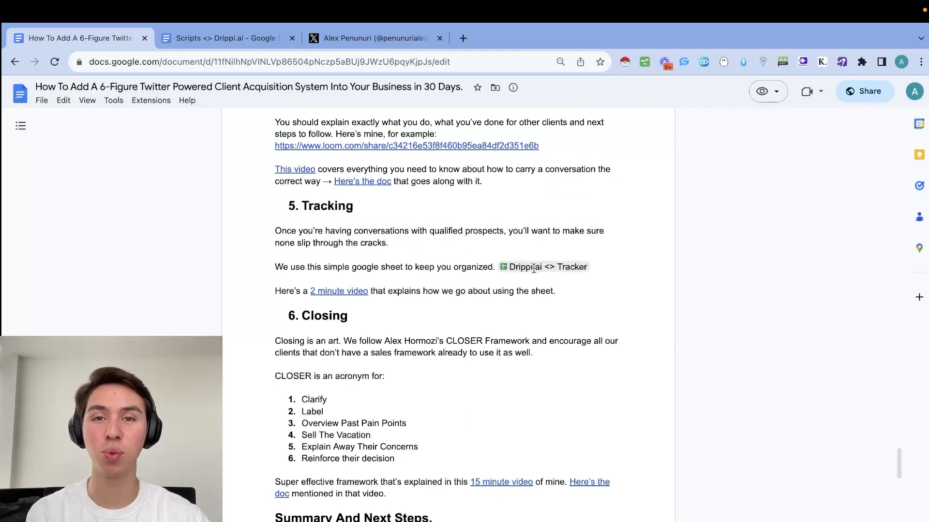
{"action": "left_click", "coordinate": [544, 267]}
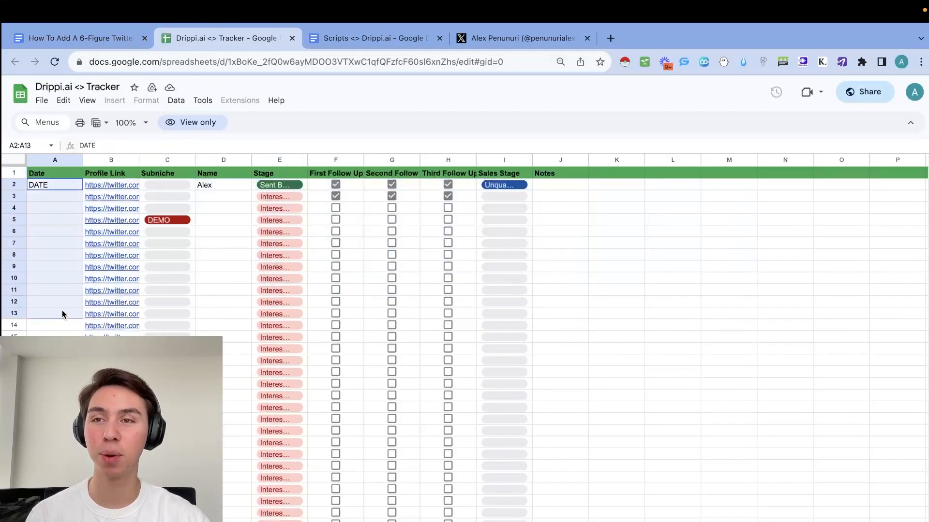
- Point out the tracker's Profile Link column, then return to the guide document
{"action": "left_click", "coordinate": [110, 160]}
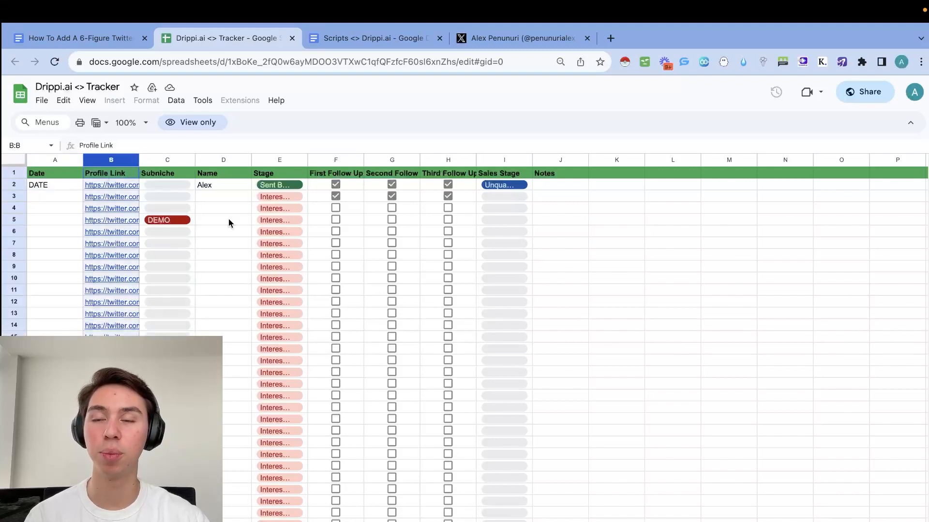
{"action": "mouse_move", "coordinate": [184, 203]}
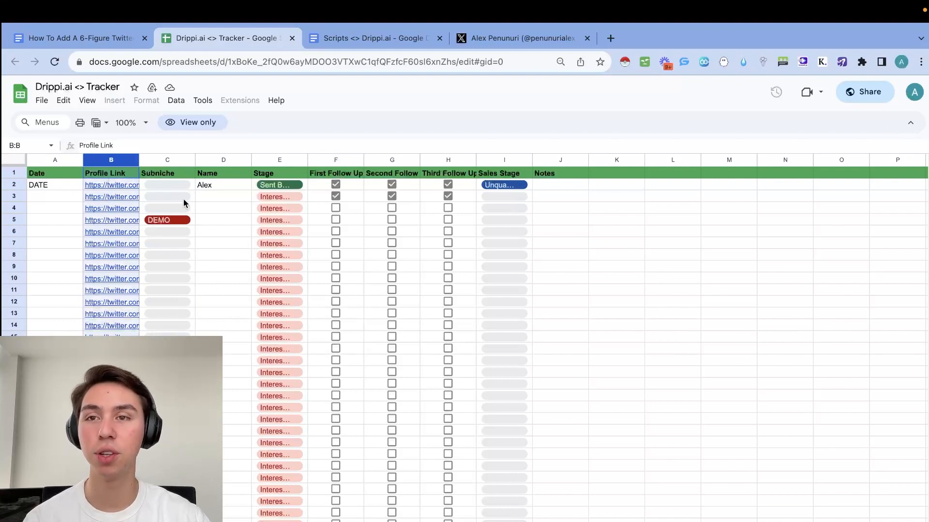
{"action": "mouse_move", "coordinate": [309, 296]}
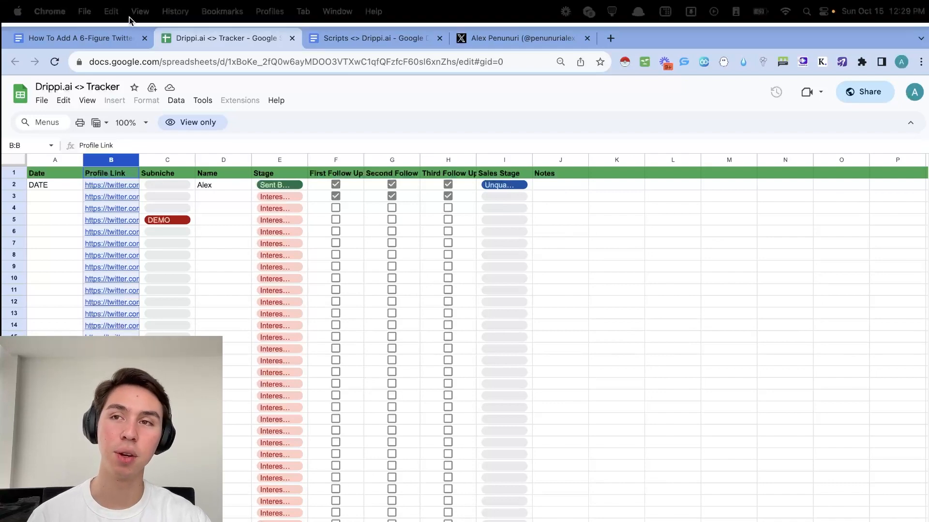
{"action": "left_click", "coordinate": [77, 38]}
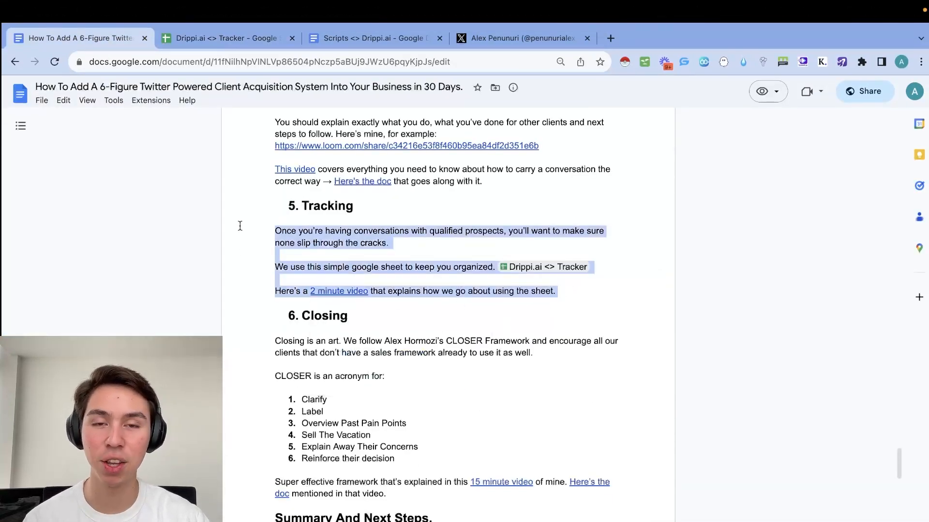
{"action": "left_click", "coordinate": [386, 215]}
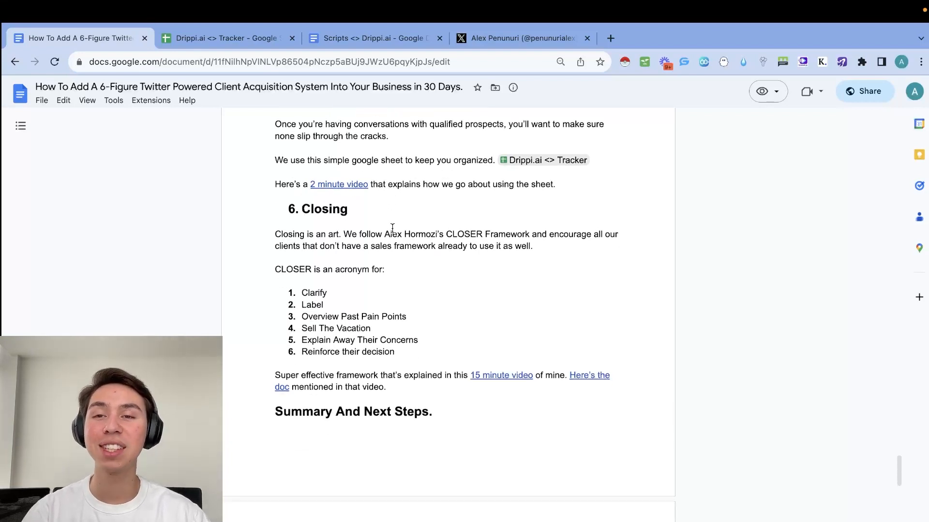
{"action": "scroll", "scroll_direction": "down", "scroll_amount": 3}
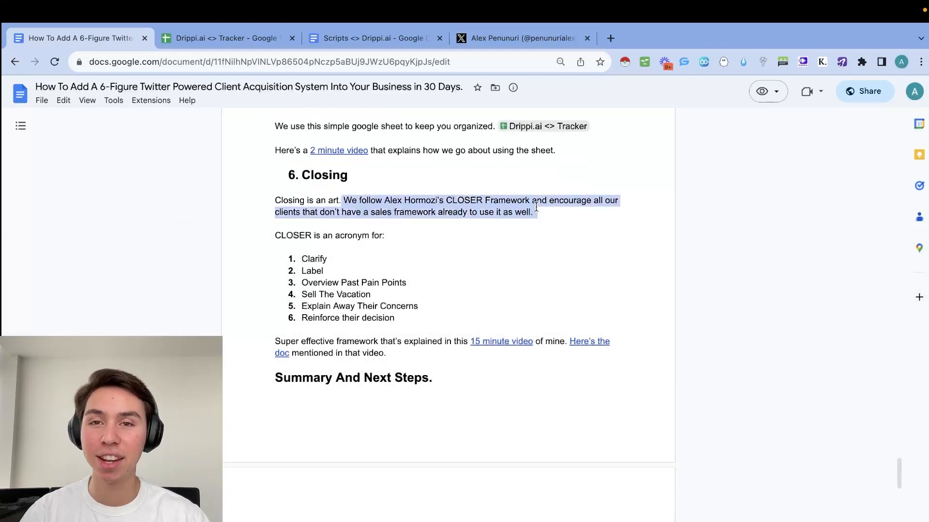
{"action": "left_click", "coordinate": [555, 211]}
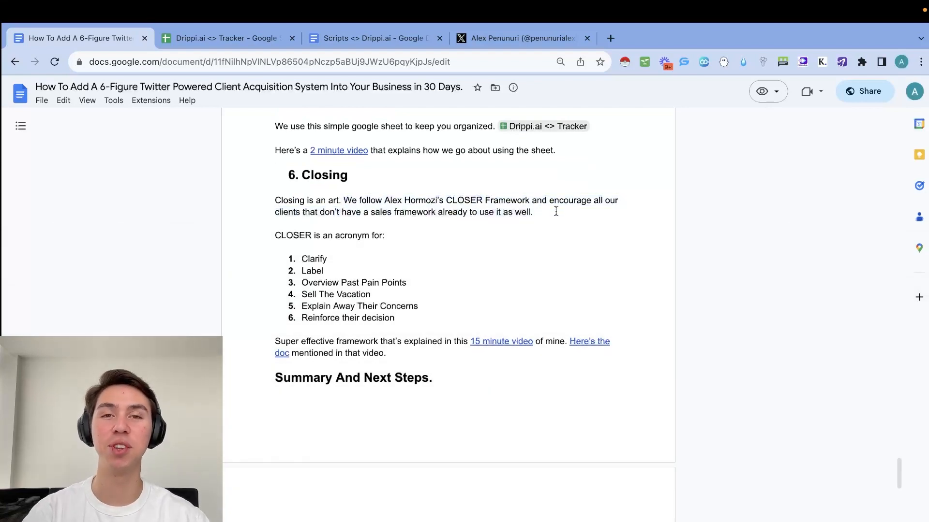
{"action": "mouse_move", "coordinate": [551, 207]}
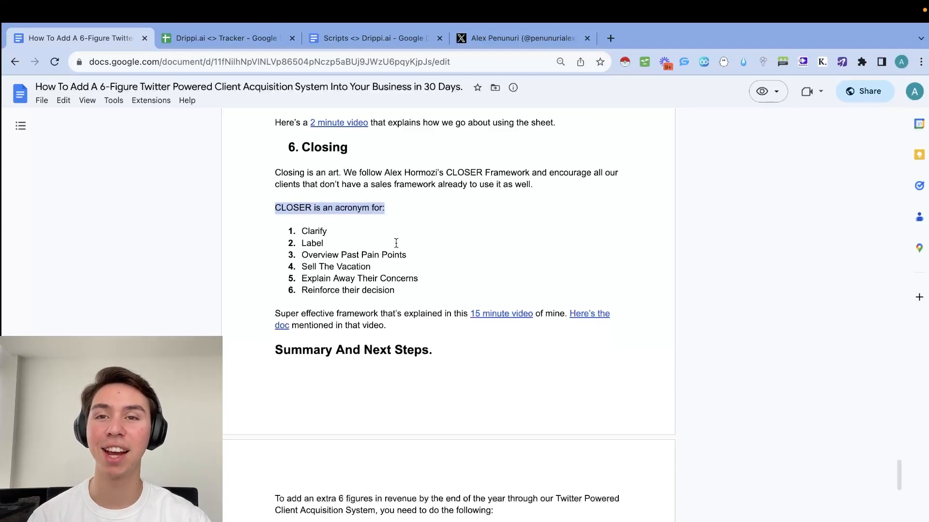
{"action": "scroll", "scroll_direction": "down", "scroll_amount": 3}
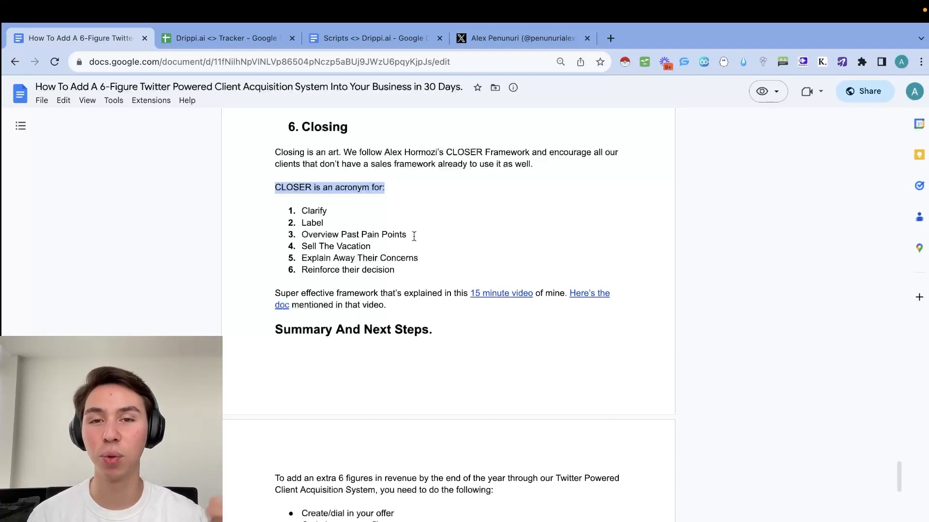
{"action": "mouse_move", "coordinate": [262, 293]}
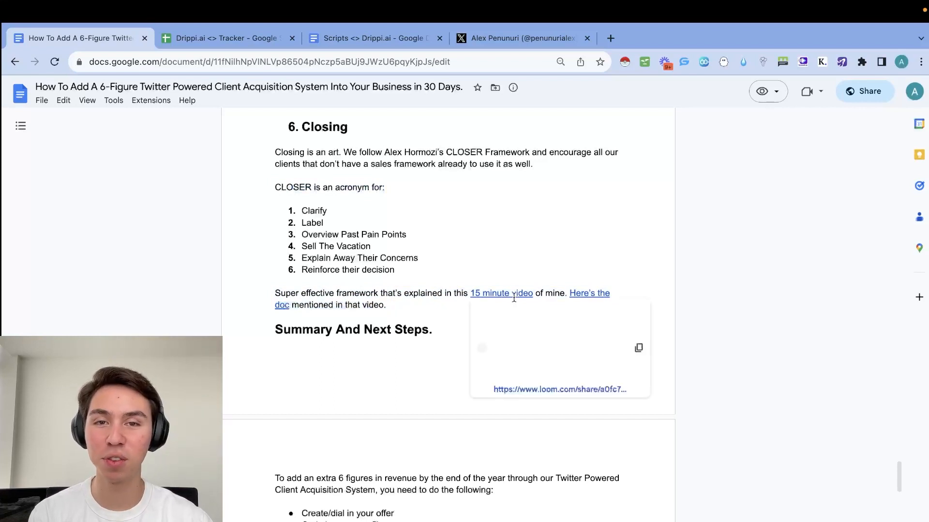
{"action": "left_click_drag", "start_coordinate": [454, 293], "coordinate": [543, 293]}
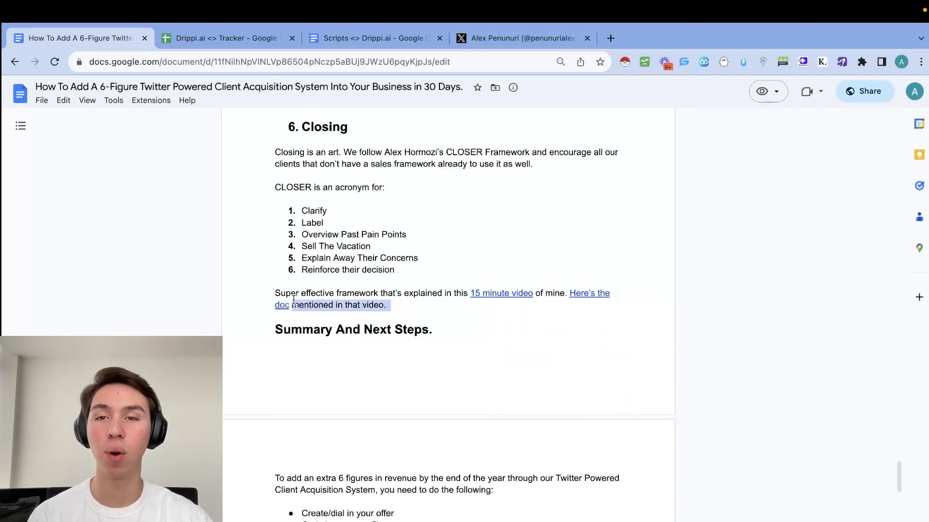
{"action": "left_click_drag", "start_coordinate": [385, 304], "coordinate": [275, 293]}
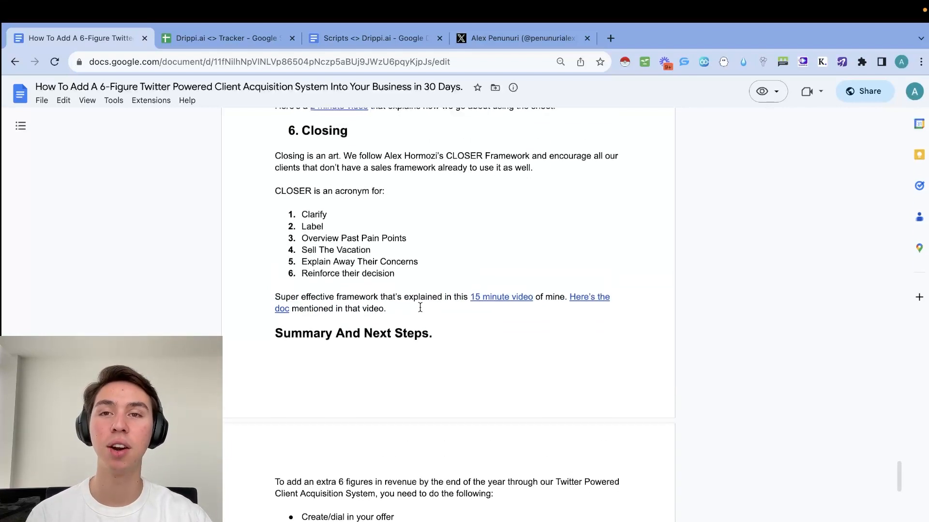
{"action": "scroll", "scroll_direction": "down", "scroll_amount": 3}
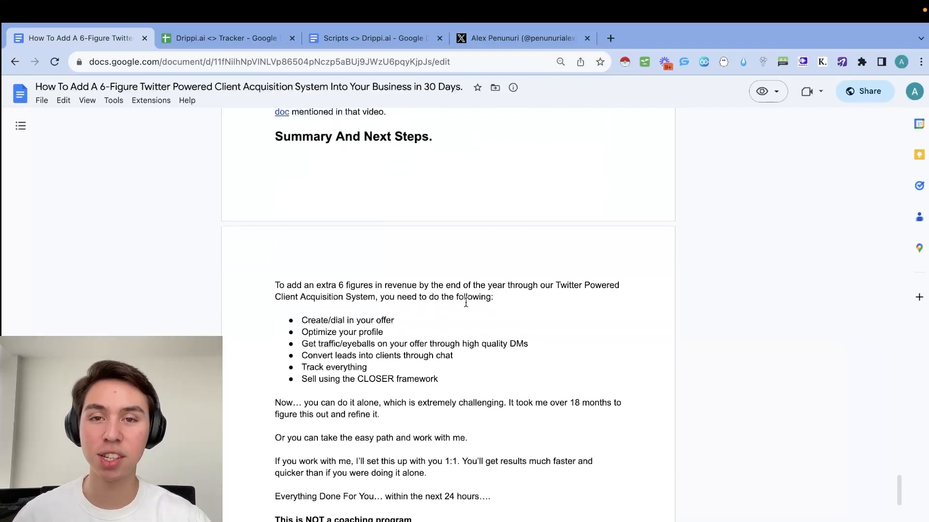
{"action": "mouse_move", "coordinate": [409, 313]}
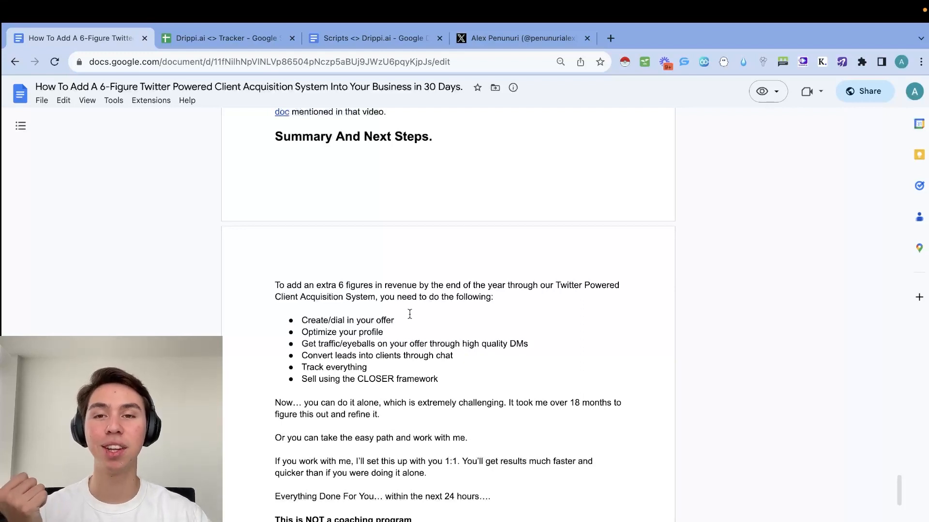
{"action": "scroll", "scroll_direction": "down", "scroll_amount": 3}
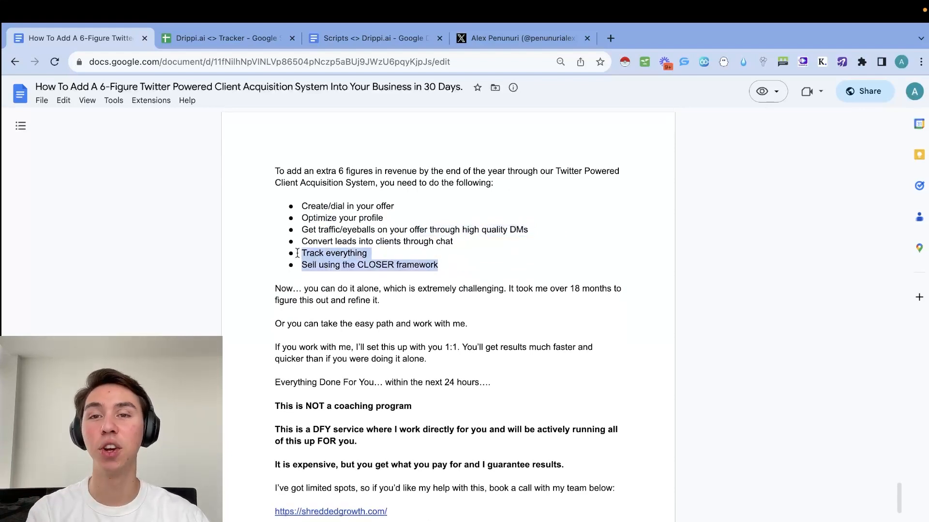
{"action": "scroll", "scroll_direction": "down", "scroll_amount": 3}
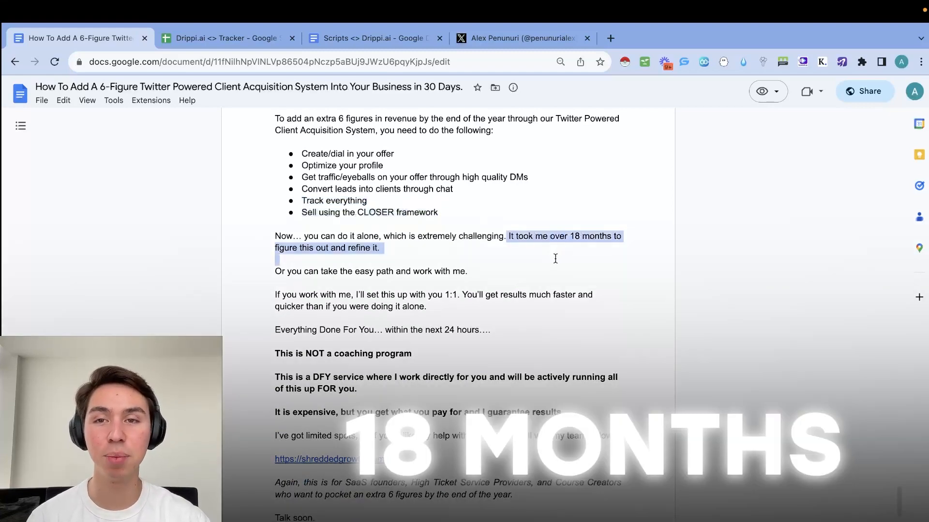
{"action": "scroll", "scroll_direction": "down", "scroll_amount": 3}
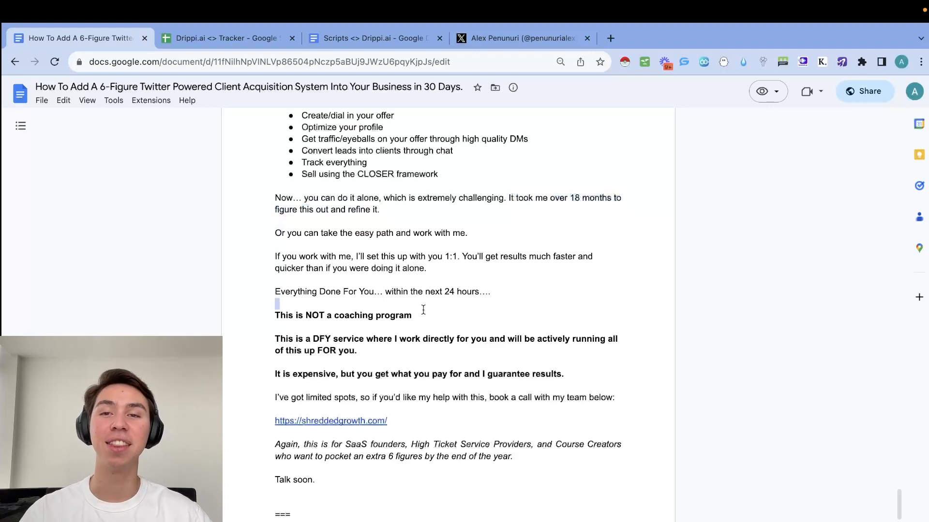
{"action": "scroll", "scroll_direction": "down", "scroll_amount": 3}
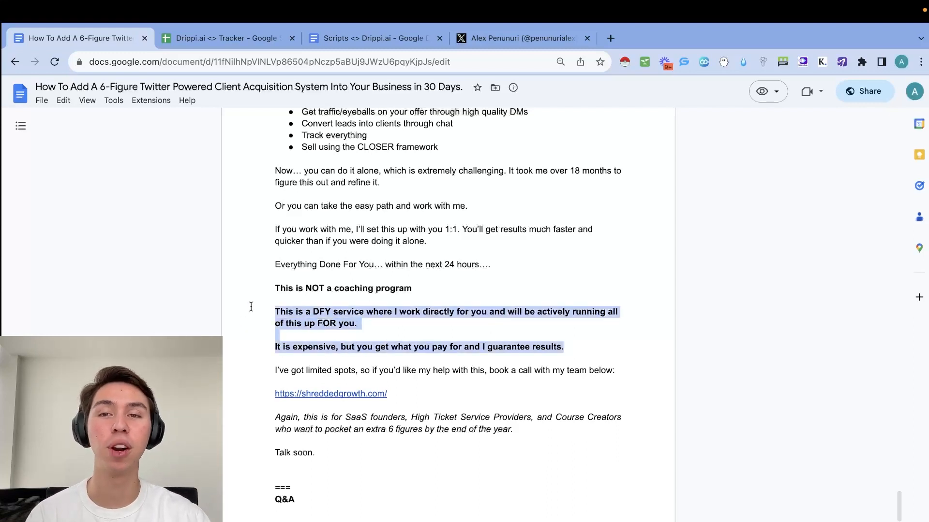
{"action": "left_click", "coordinate": [364, 324]}
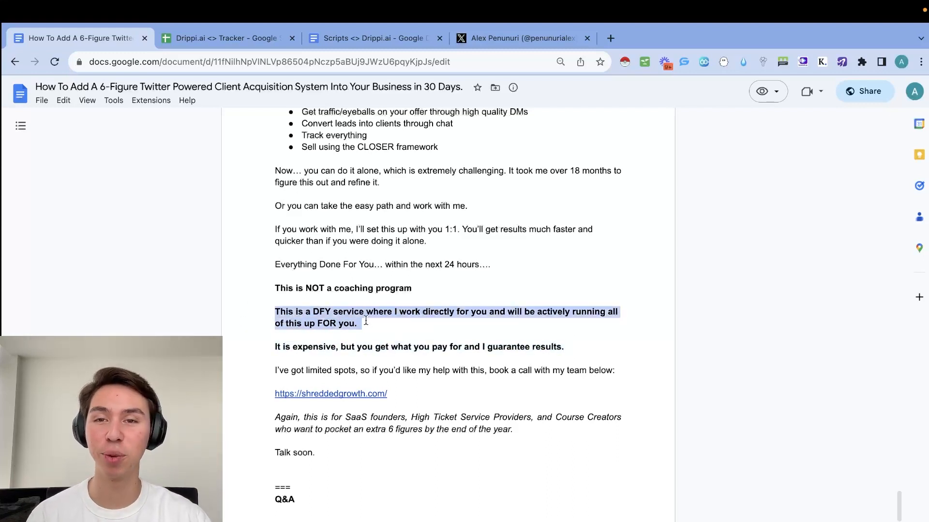
{"action": "scroll", "scroll_direction": "down", "scroll_amount": 3}
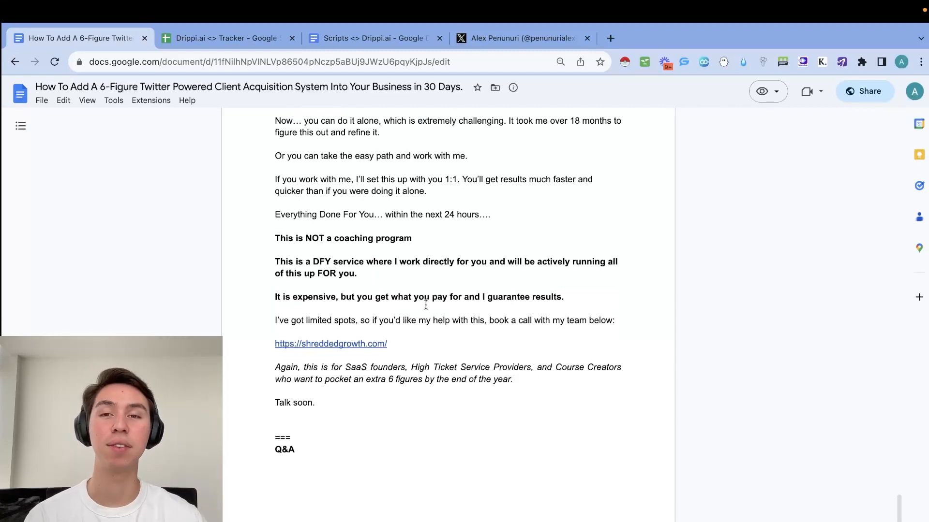
{"action": "scroll", "scroll_direction": "down", "scroll_amount": 3}
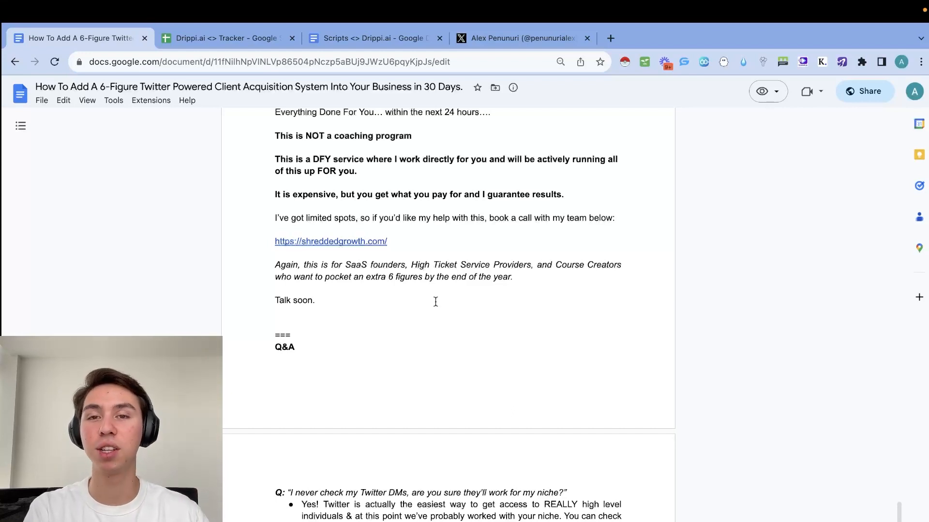
{"action": "left_click_drag", "start_coordinate": [275, 265], "coordinate": [512, 277]}
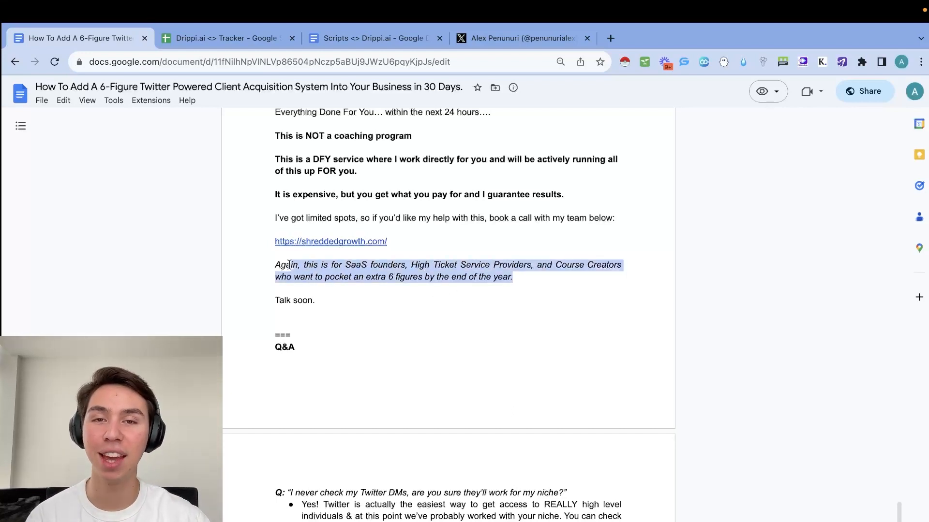
{"action": "scroll", "scroll_direction": "down", "scroll_amount": 3}
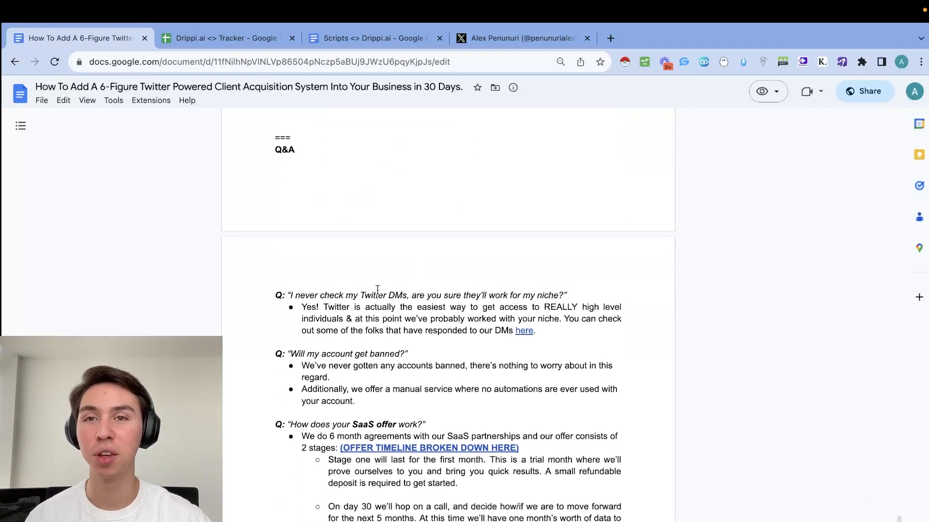
- Scroll into the Q&A and highlight the answer about reaching high-level individuals
{"action": "scroll", "scroll_direction": "down", "scroll_amount": 3}
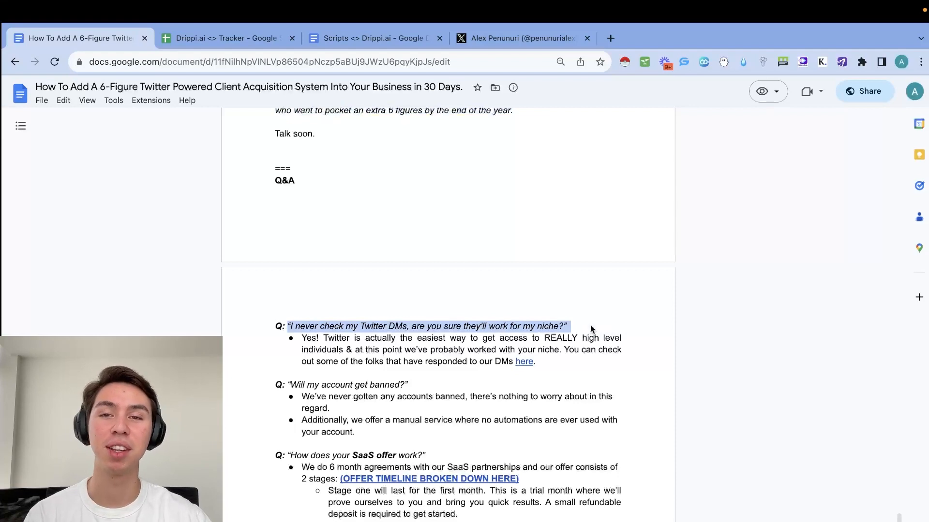
{"action": "scroll", "scroll_direction": "down", "scroll_amount": 3}
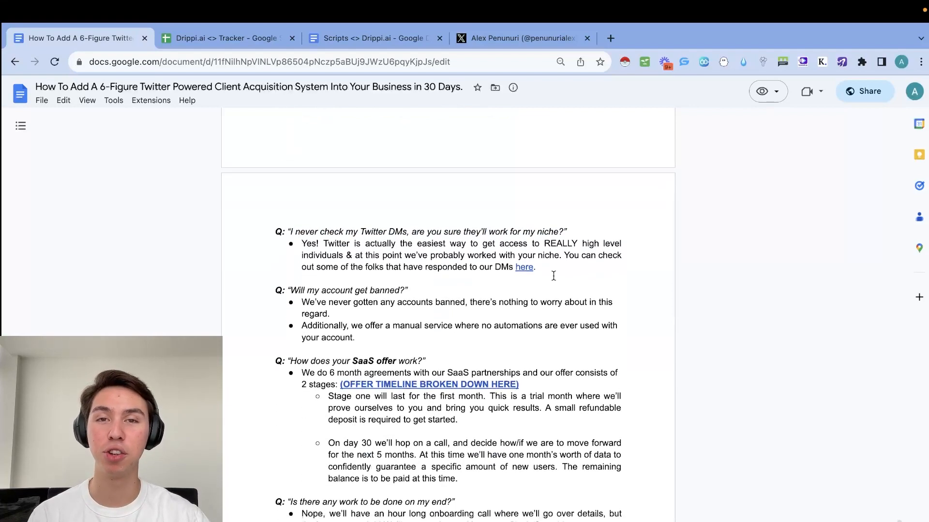
{"action": "left_click_drag", "start_coordinate": [324, 243], "coordinate": [562, 255]}
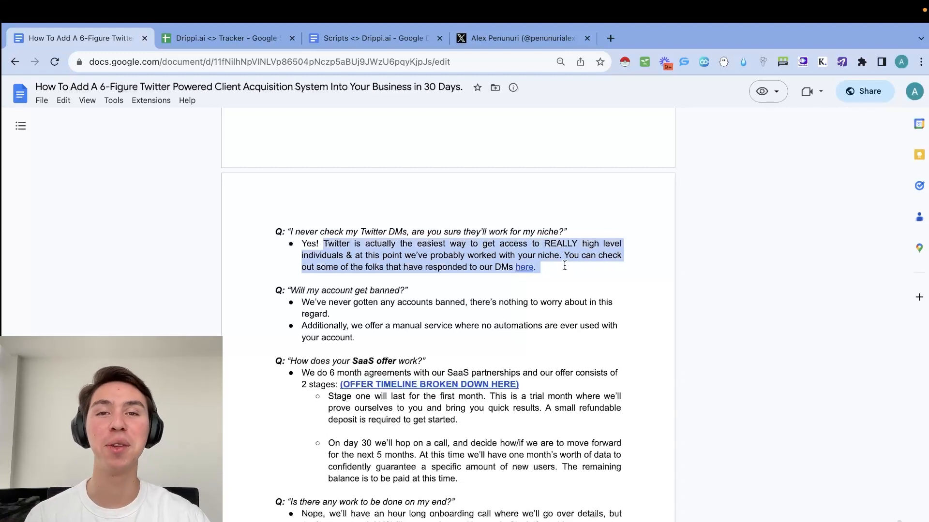
{"action": "mouse_move", "coordinate": [482, 252]}
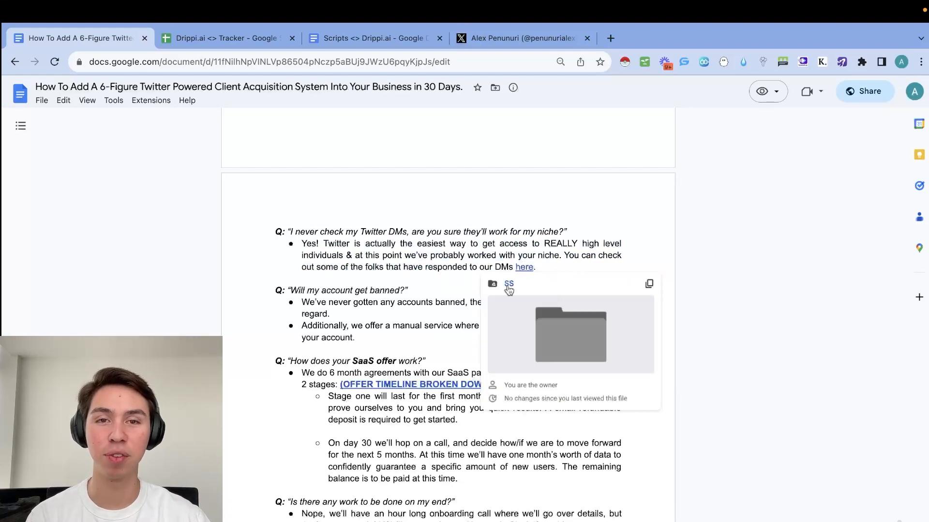
- Open the SS folder in Drive, view one DM screenshot, and return to the guide
{"action": "left_click", "coordinate": [509, 284]}
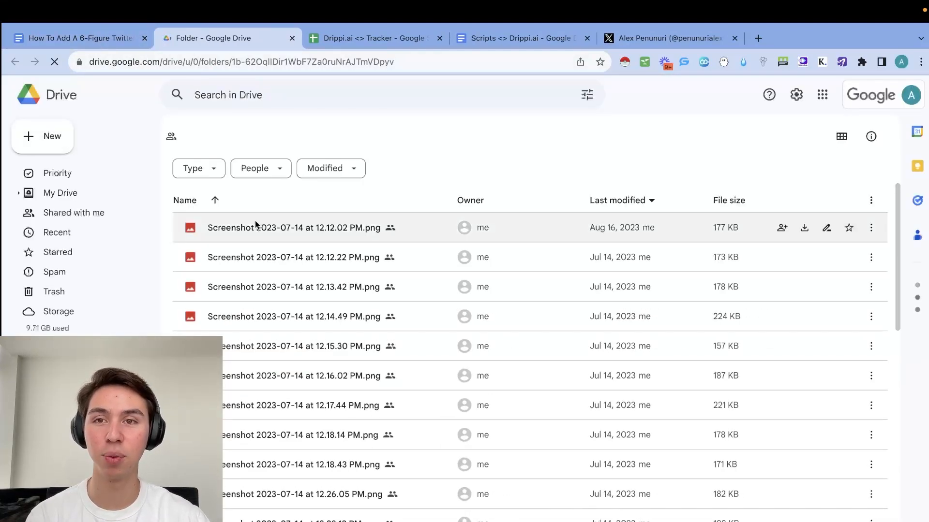
{"action": "double_click", "coordinate": [292, 227]}
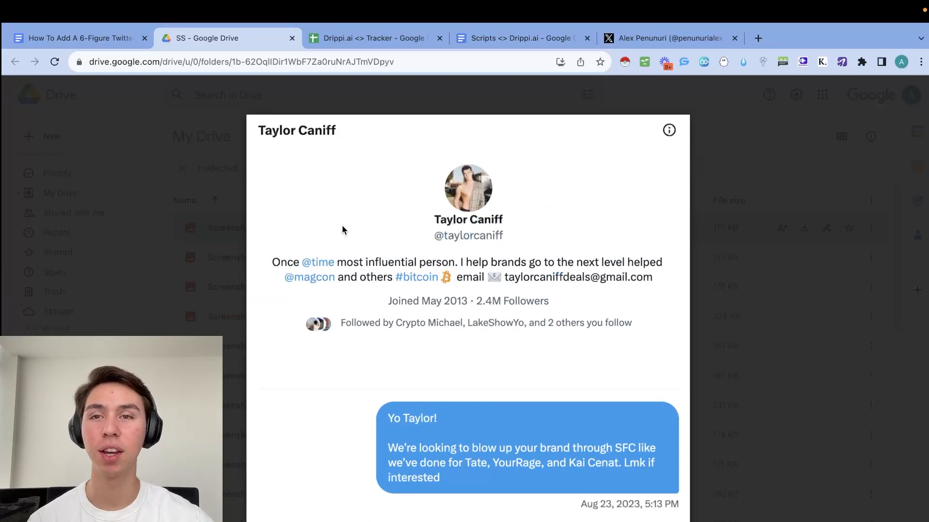
{"action": "left_click", "coordinate": [79, 38]}
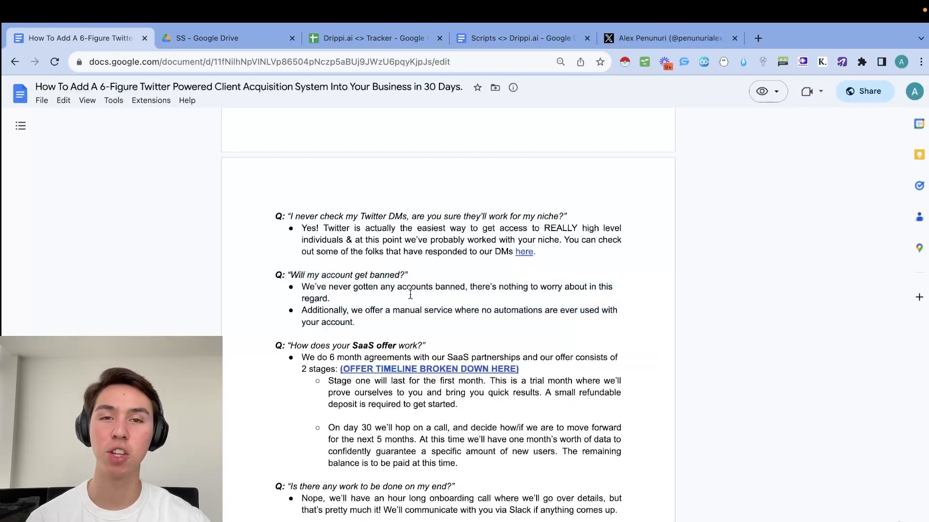
- Highlight the manual service answer and onboarding passages while scrolling down the Q&A
{"action": "left_click_drag", "start_coordinate": [302, 309], "coordinate": [354, 322]}
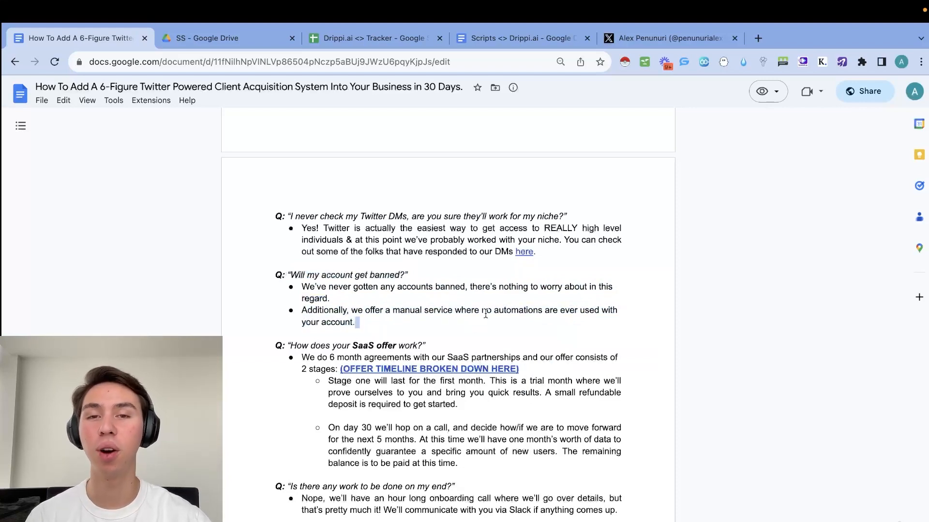
{"action": "scroll", "scroll_direction": "down", "scroll_amount": 3}
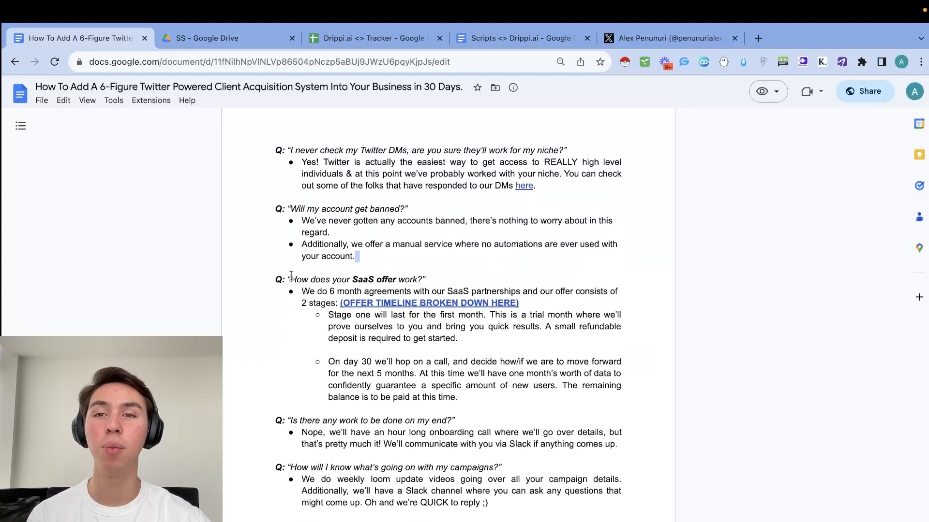
{"action": "scroll", "scroll_direction": "down", "scroll_amount": 3}
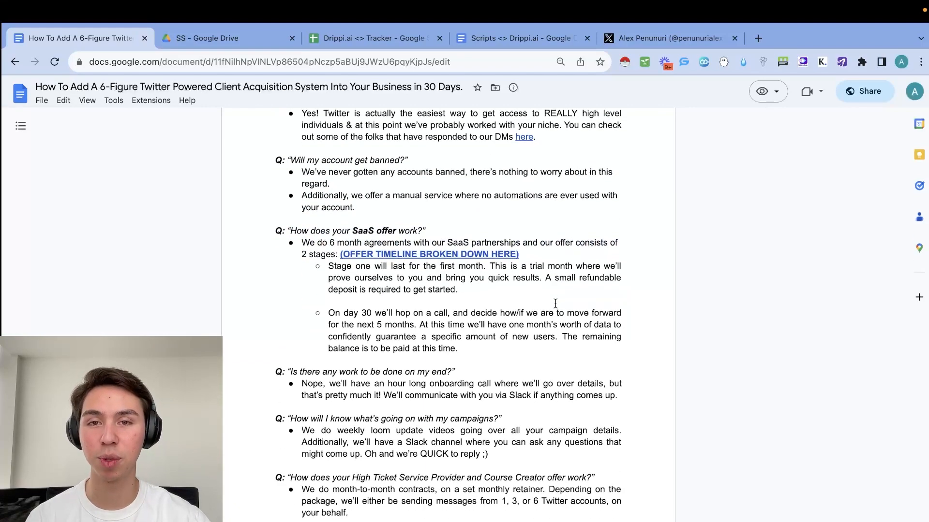
{"action": "left_click_drag", "start_coordinate": [301, 243], "coordinate": [518, 254]}
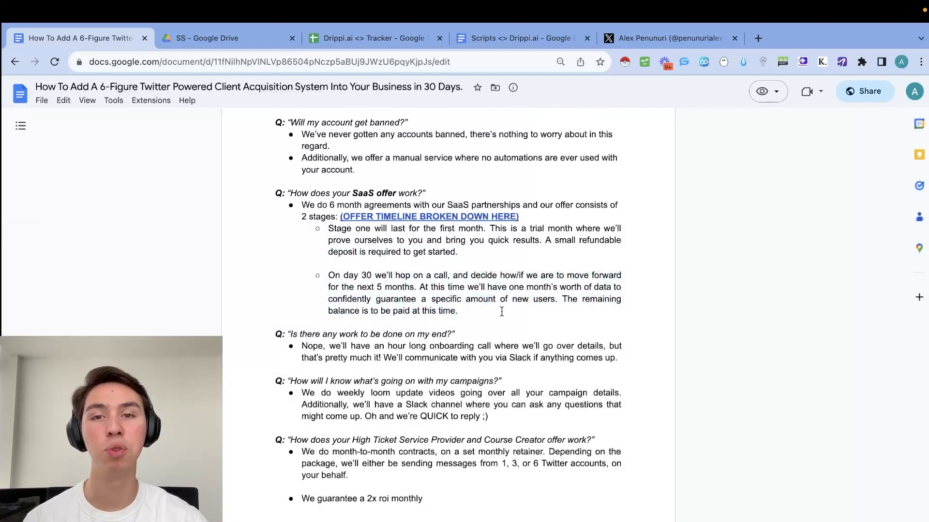
{"action": "scroll", "scroll_direction": "down", "scroll_amount": 3}
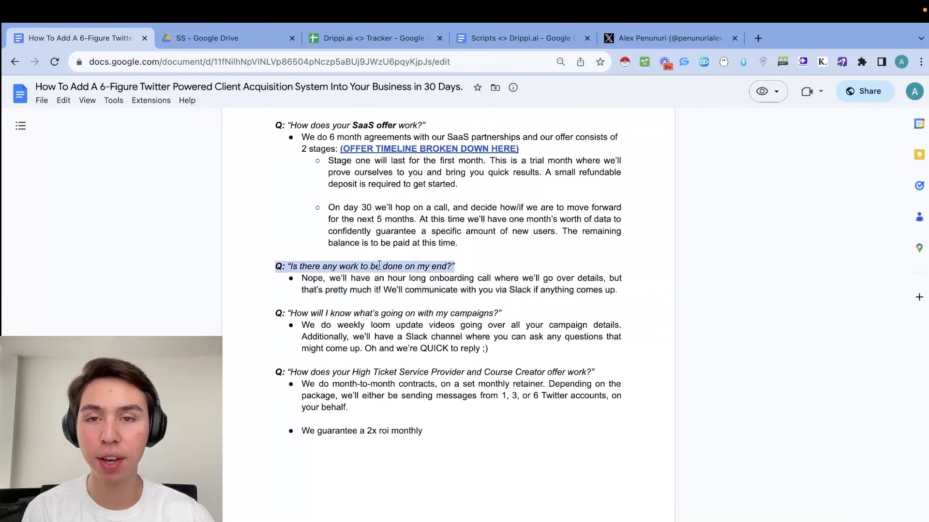
{"action": "left_click", "coordinate": [380, 266]}
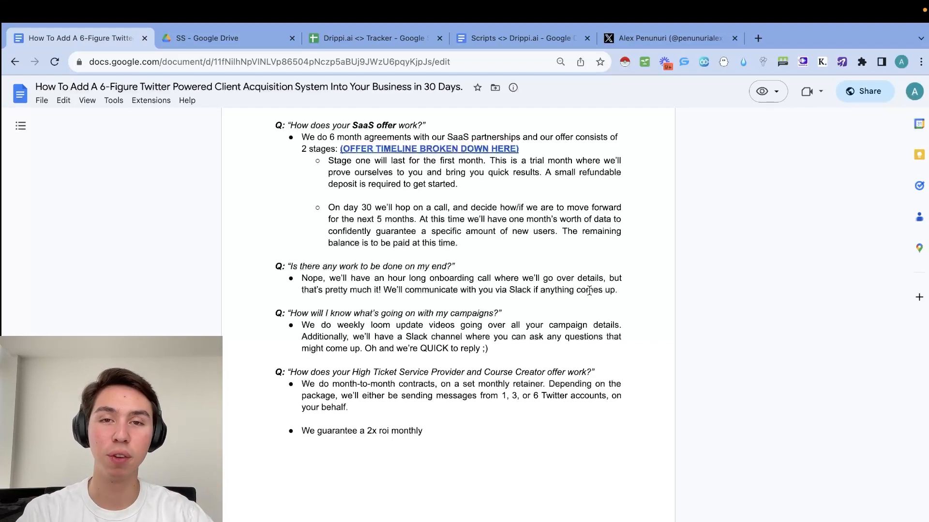
- Highlight the answer about weekly campaign updates
{"action": "scroll", "scroll_direction": "down", "scroll_amount": 3}
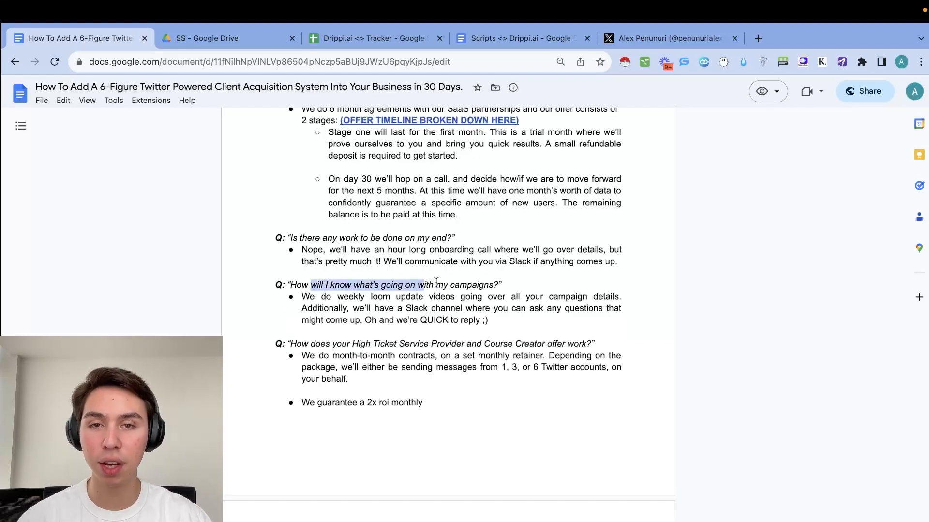
{"action": "left_click_drag", "start_coordinate": [337, 296], "coordinate": [498, 297]}
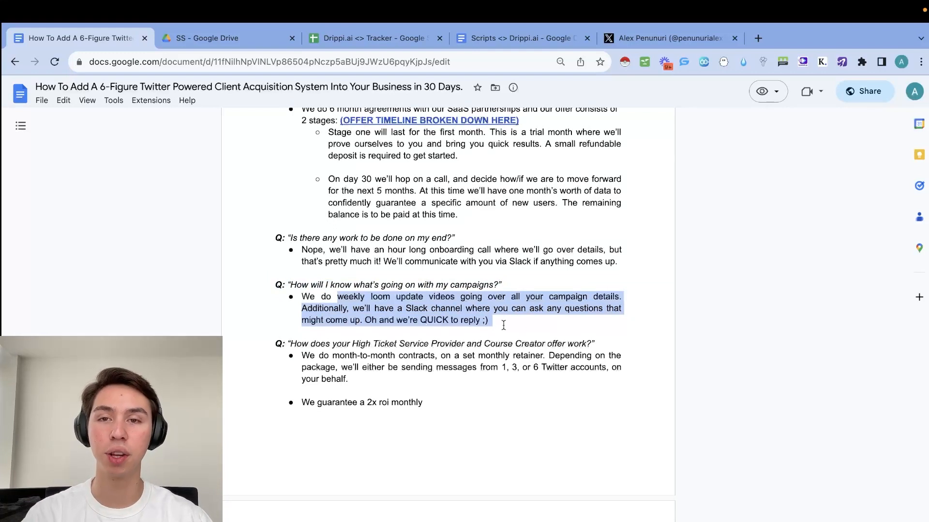
{"action": "left_click", "coordinate": [503, 320]}
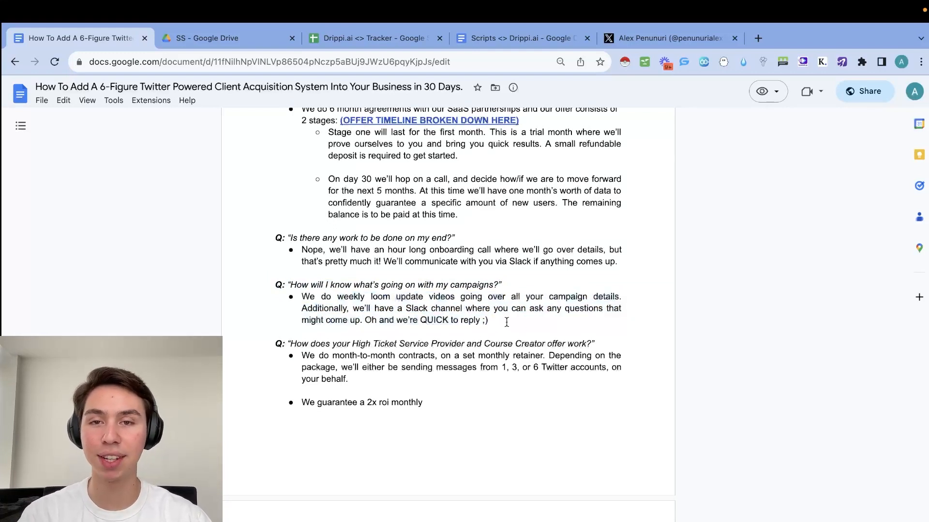
{"action": "left_click_drag", "start_coordinate": [406, 308], "coordinate": [488, 319]}
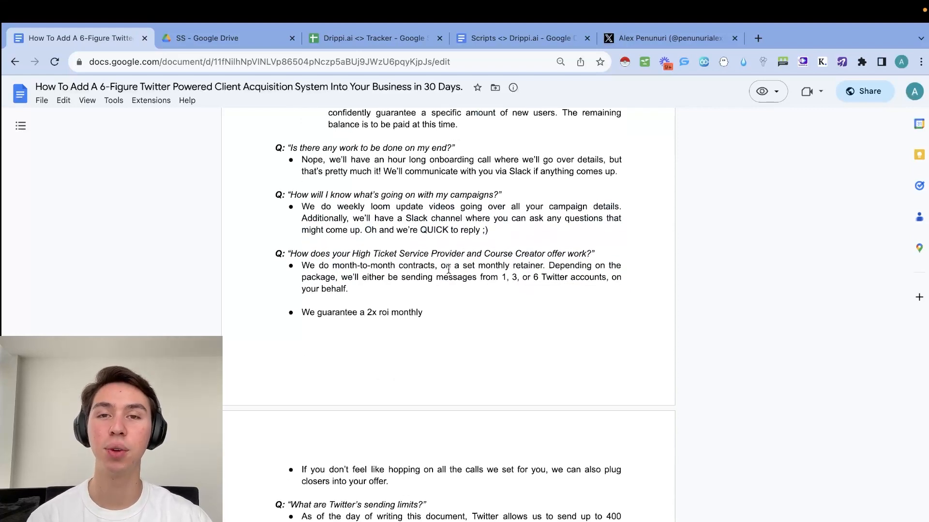
- Highlight the High Ticket offer question and its month-to-month contract answer
{"action": "left_click_drag", "start_coordinate": [288, 253], "coordinate": [594, 254]}
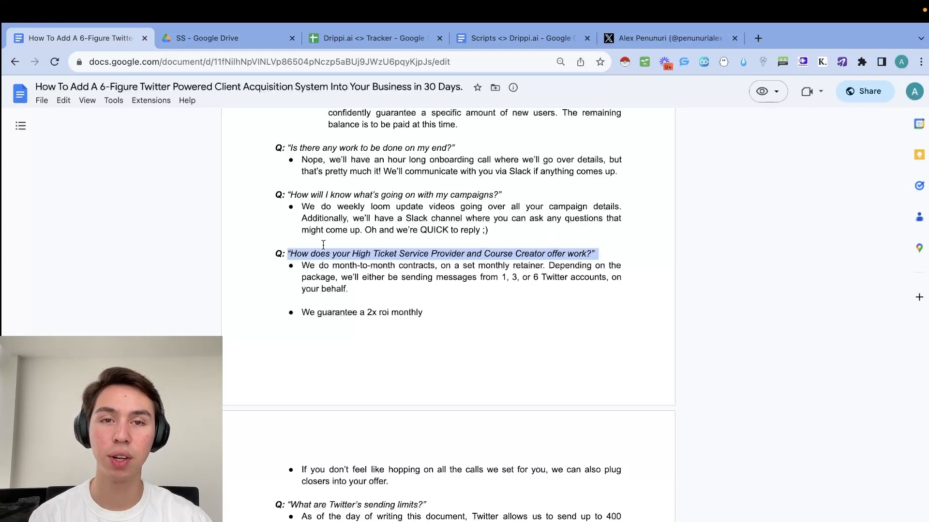
{"action": "left_click_drag", "start_coordinate": [288, 254], "coordinate": [512, 277]}
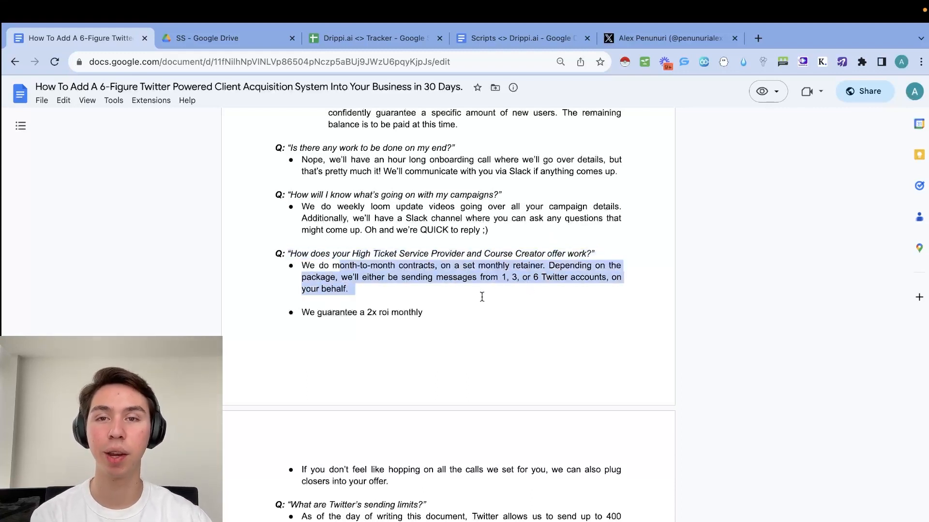
{"action": "left_click", "coordinate": [481, 297]}
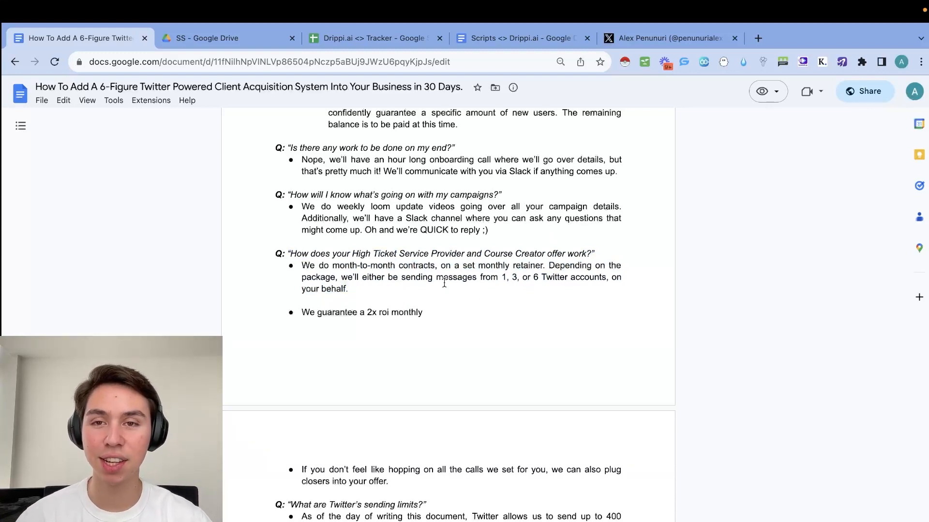
{"action": "scroll", "scroll_direction": "down", "scroll_amount": 3}
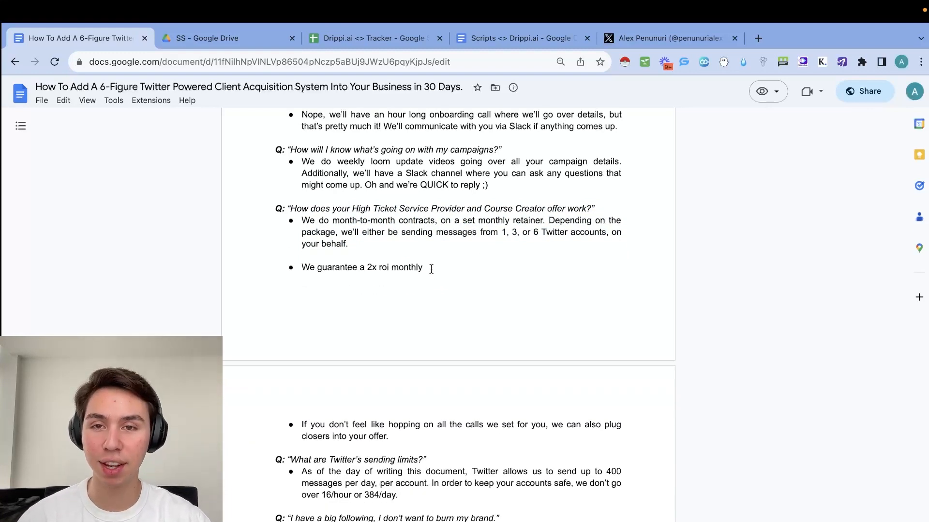
- Highlight the closers bullet and the final answer about conversational scripts
{"action": "scroll", "scroll_direction": "down", "scroll_amount": 3}
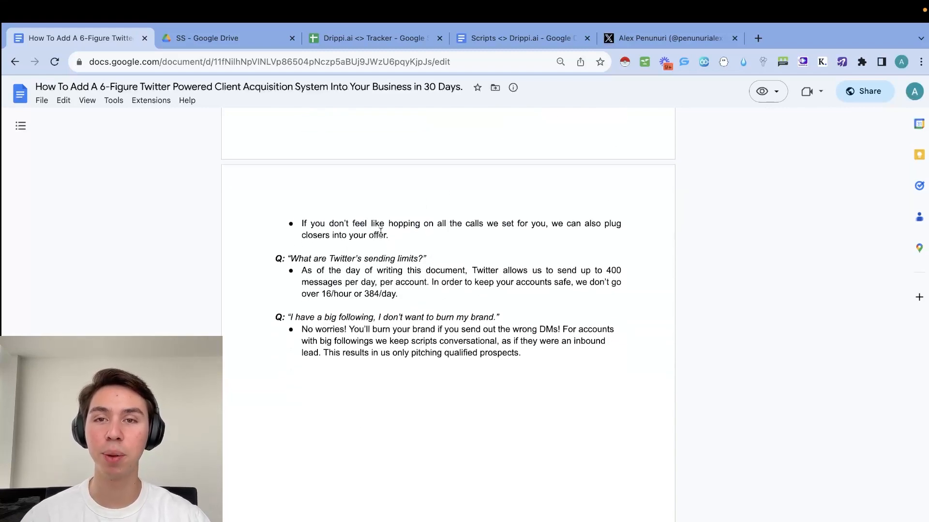
{"action": "left_click_drag", "start_coordinate": [302, 223], "coordinate": [388, 235]}
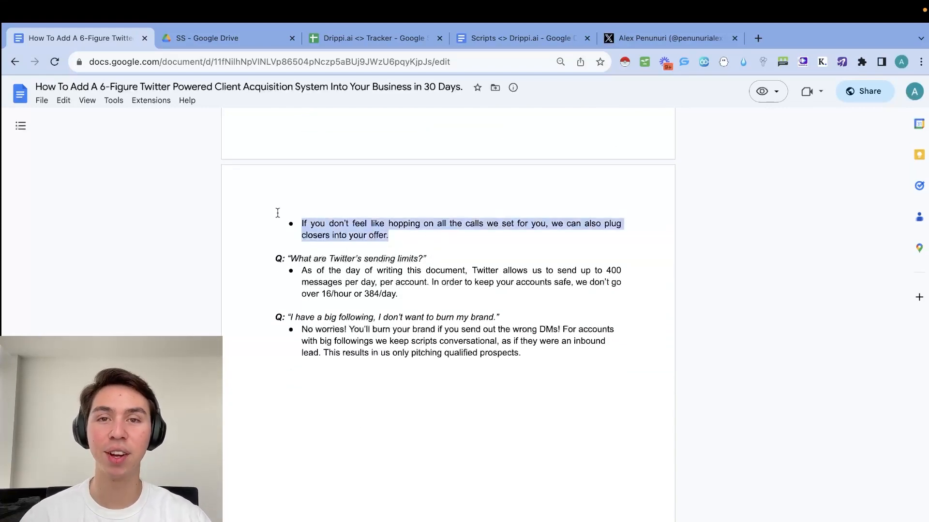
{"action": "left_click", "coordinate": [439, 232]}
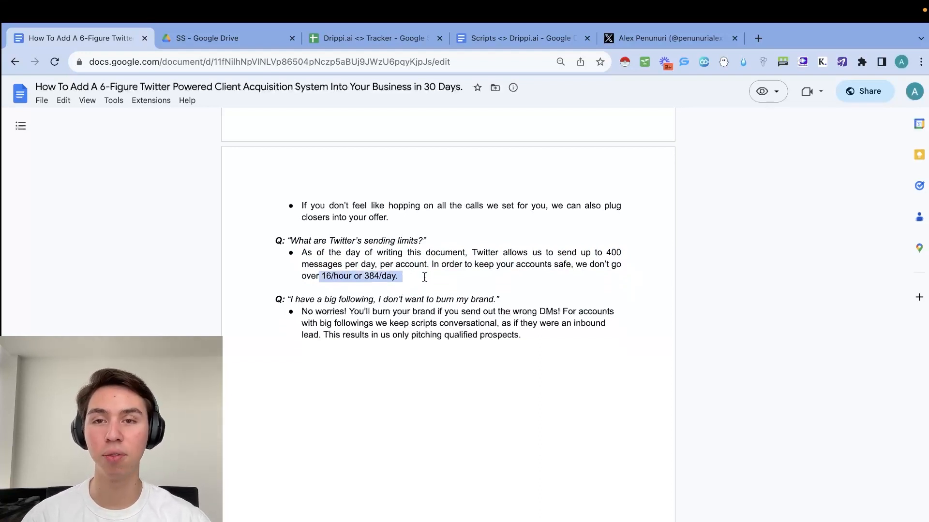
{"action": "scroll", "scroll_direction": "down", "scroll_amount": 3}
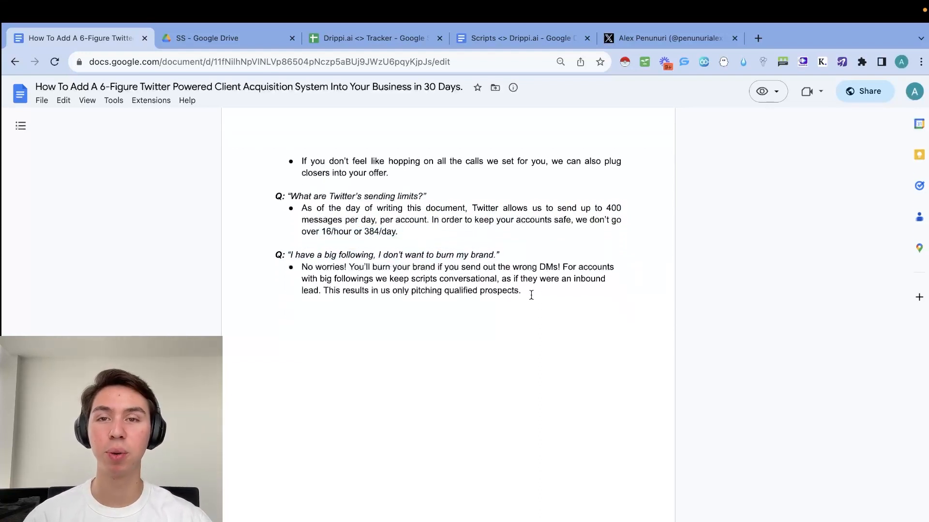
{"action": "left_click_drag", "start_coordinate": [301, 267], "coordinate": [520, 291]}
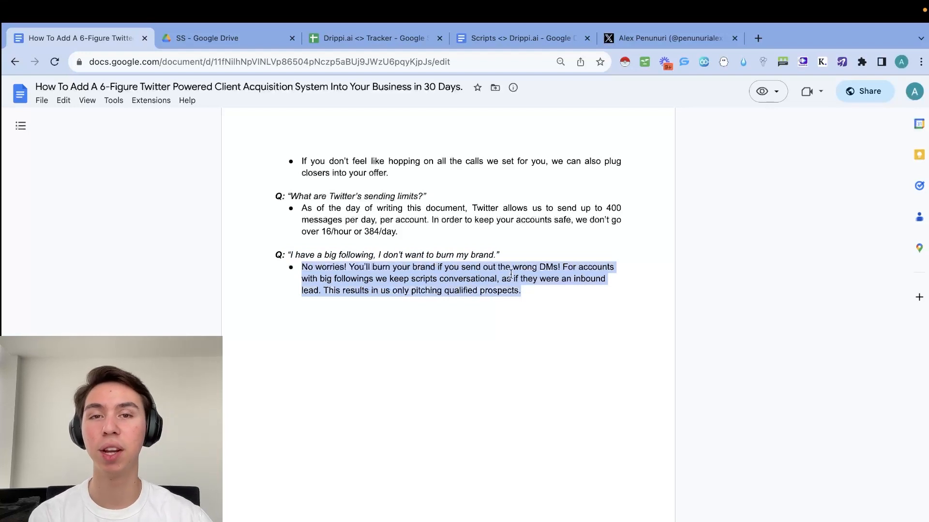